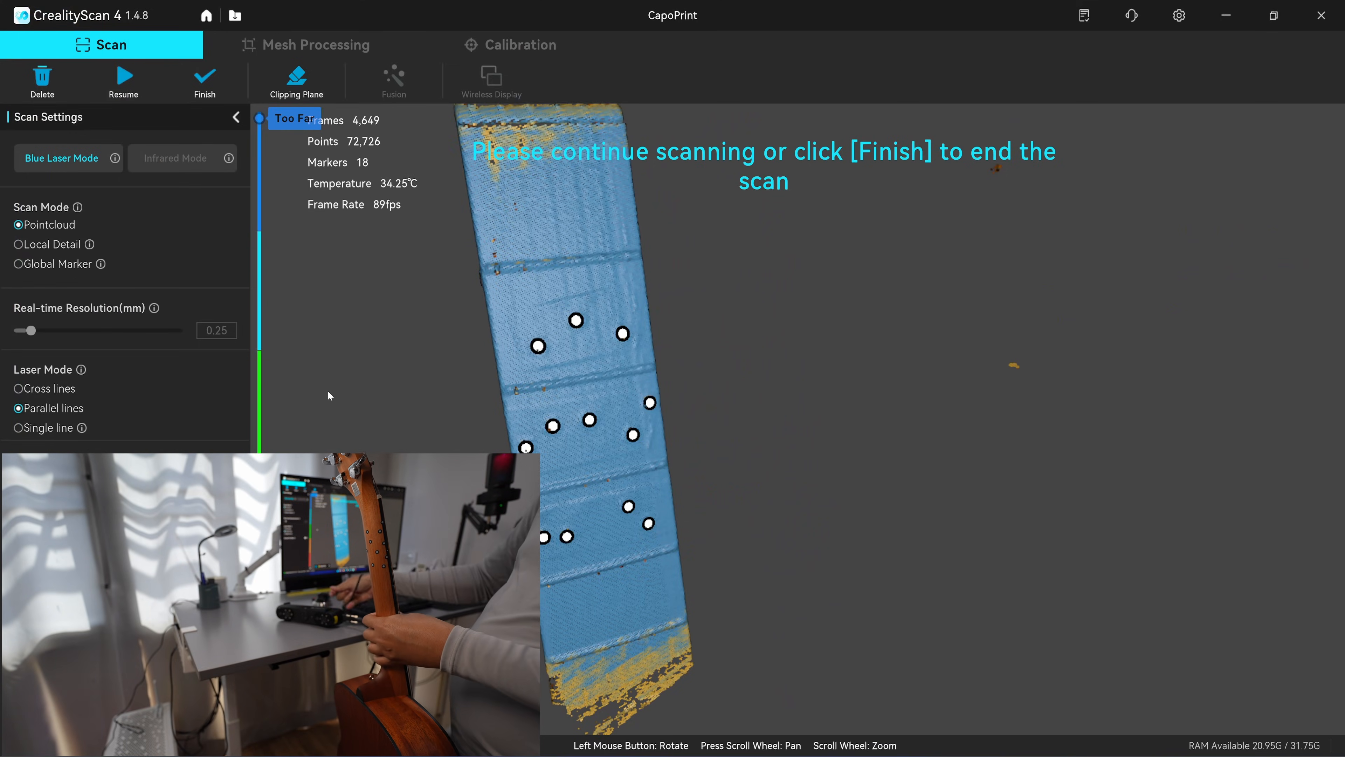
Finish the first and second scans of the guitar neck, reaching the Fusion settings
{"action": "left_click", "coordinate": [123, 81]}
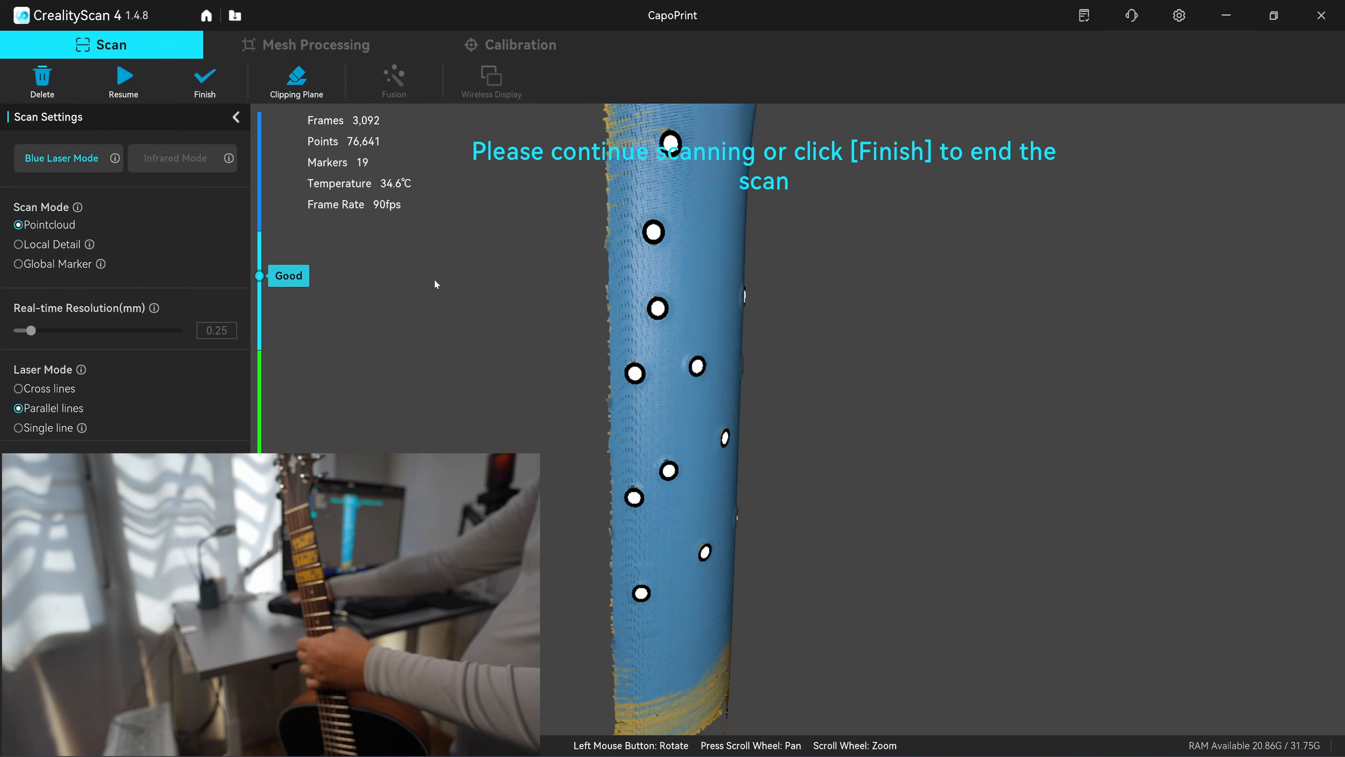
{"action": "left_click", "coordinate": [204, 81]}
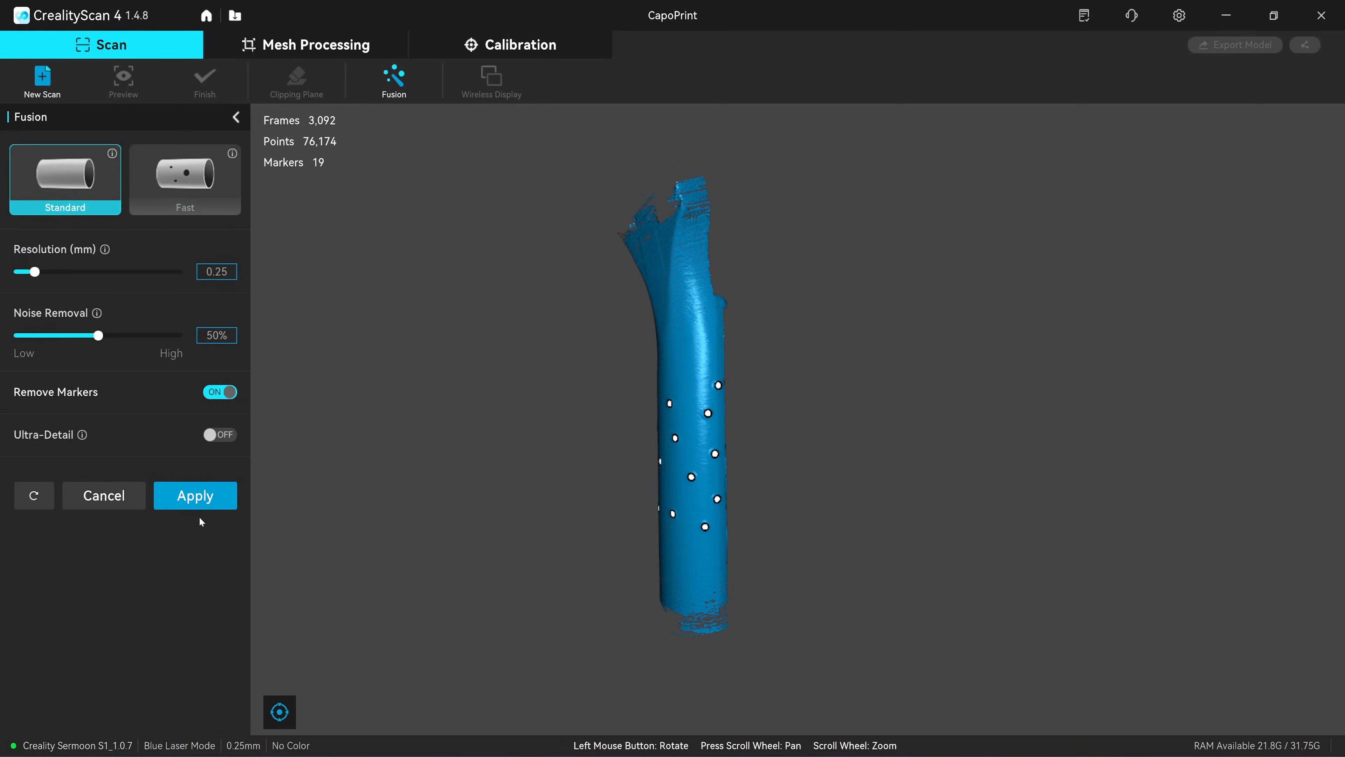
Fuse Scan_1 and Scan_2 into meshes, show fused Scan_2, and move to Alignment
{"action": "left_click", "coordinate": [195, 495]}
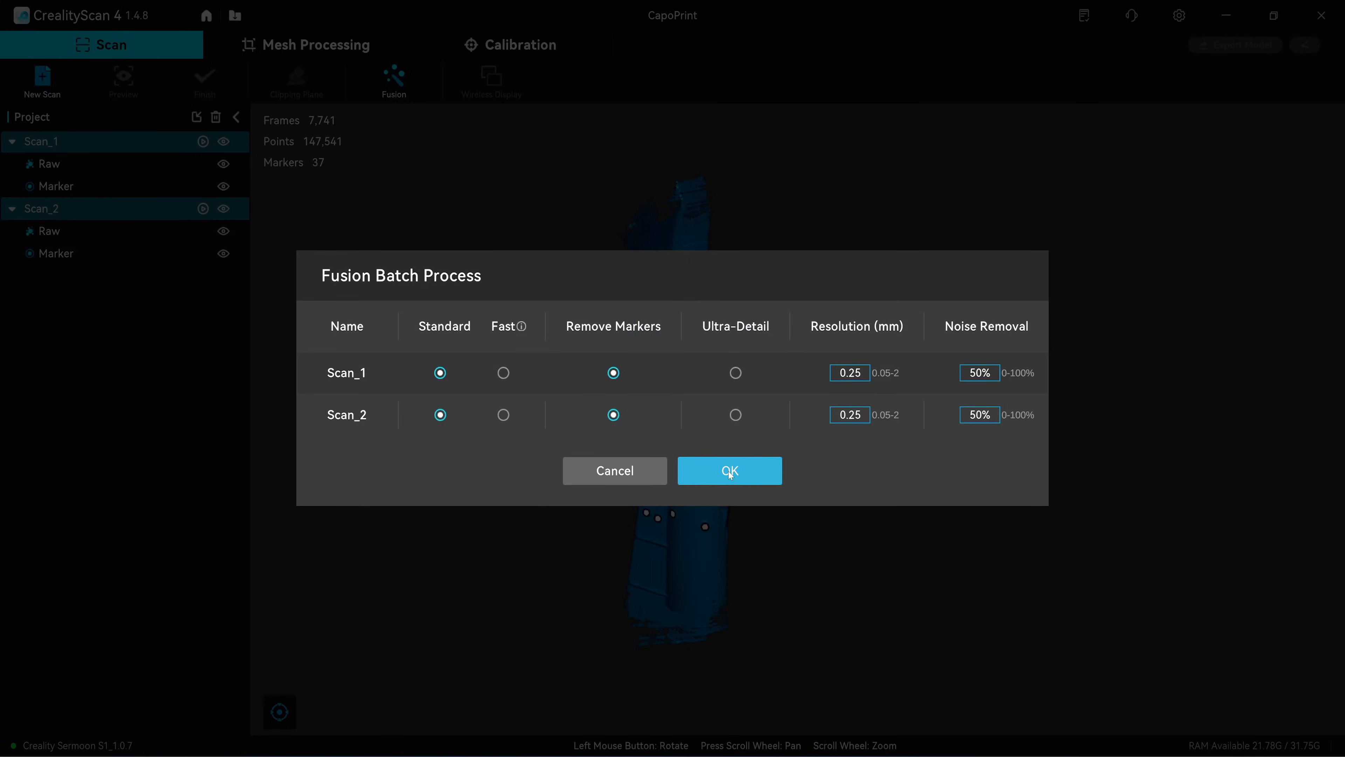
{"action": "left_click", "coordinate": [728, 470]}
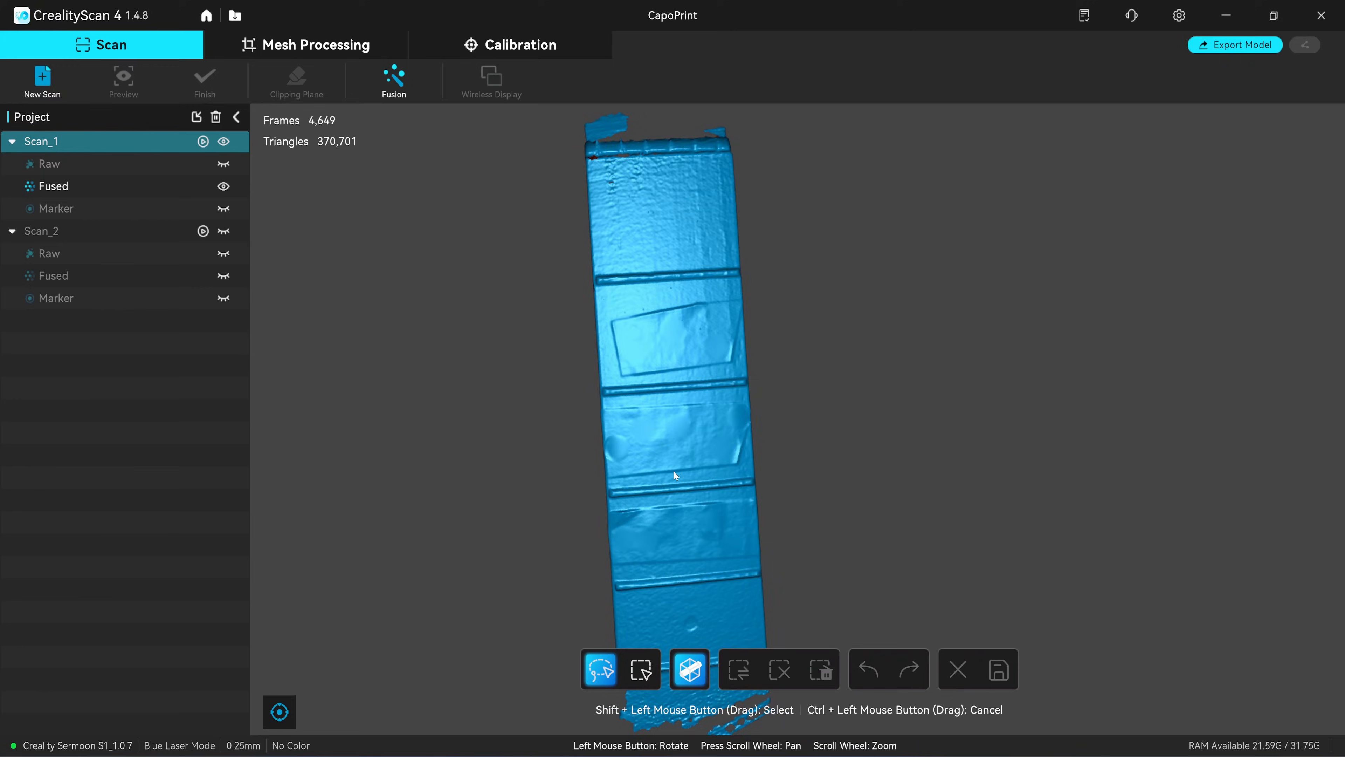
{"action": "left_click", "coordinate": [41, 231]}
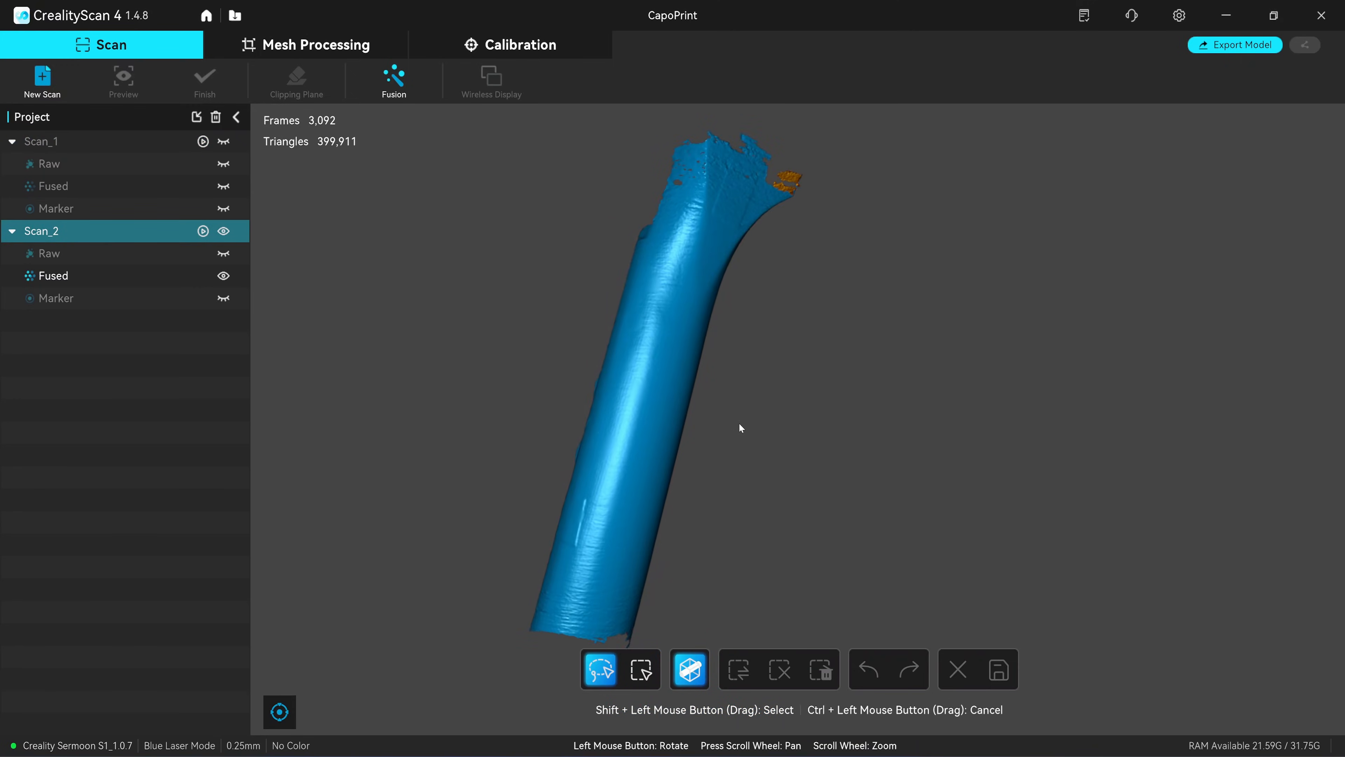
{"action": "left_click", "coordinate": [41, 142]}
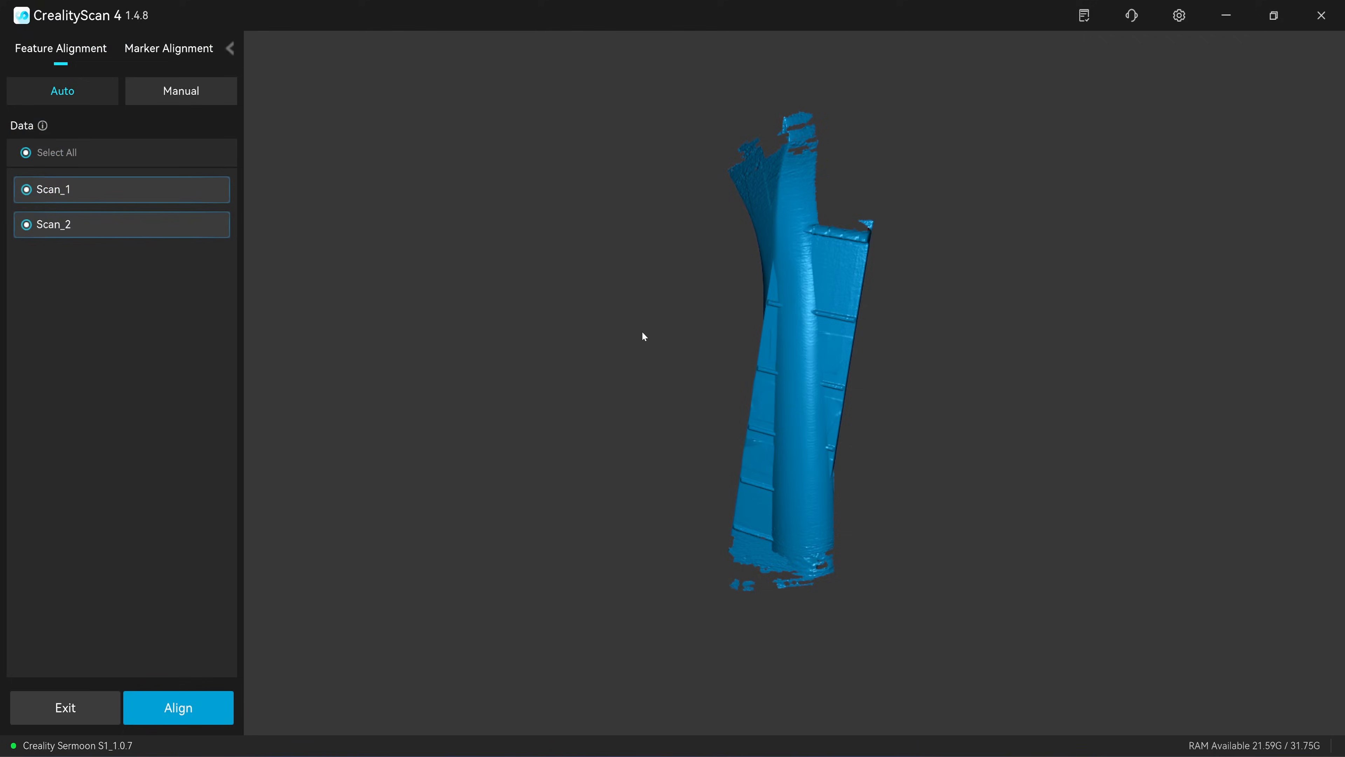
Choose Marker Alignment in Manual mode for joining the two scans
{"action": "left_click", "coordinate": [168, 48]}
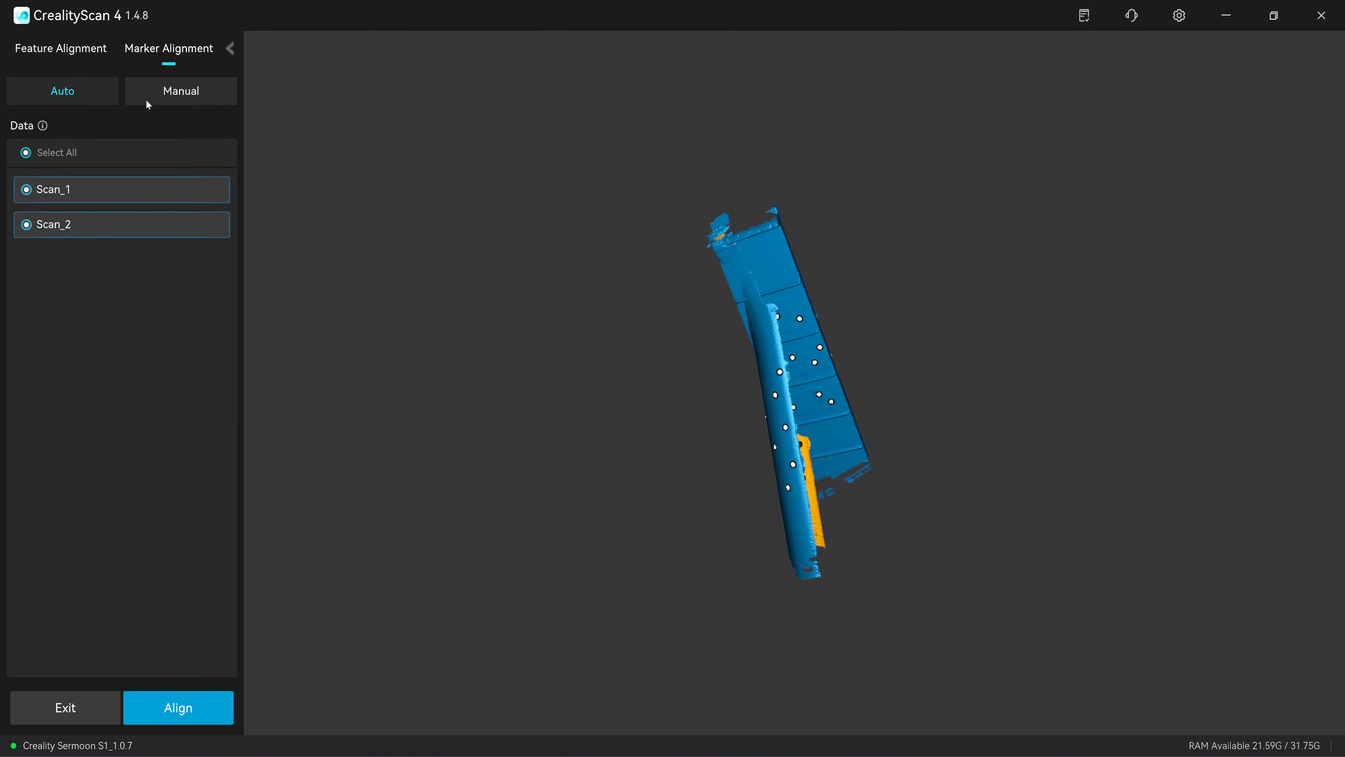
{"action": "left_click", "coordinate": [180, 91]}
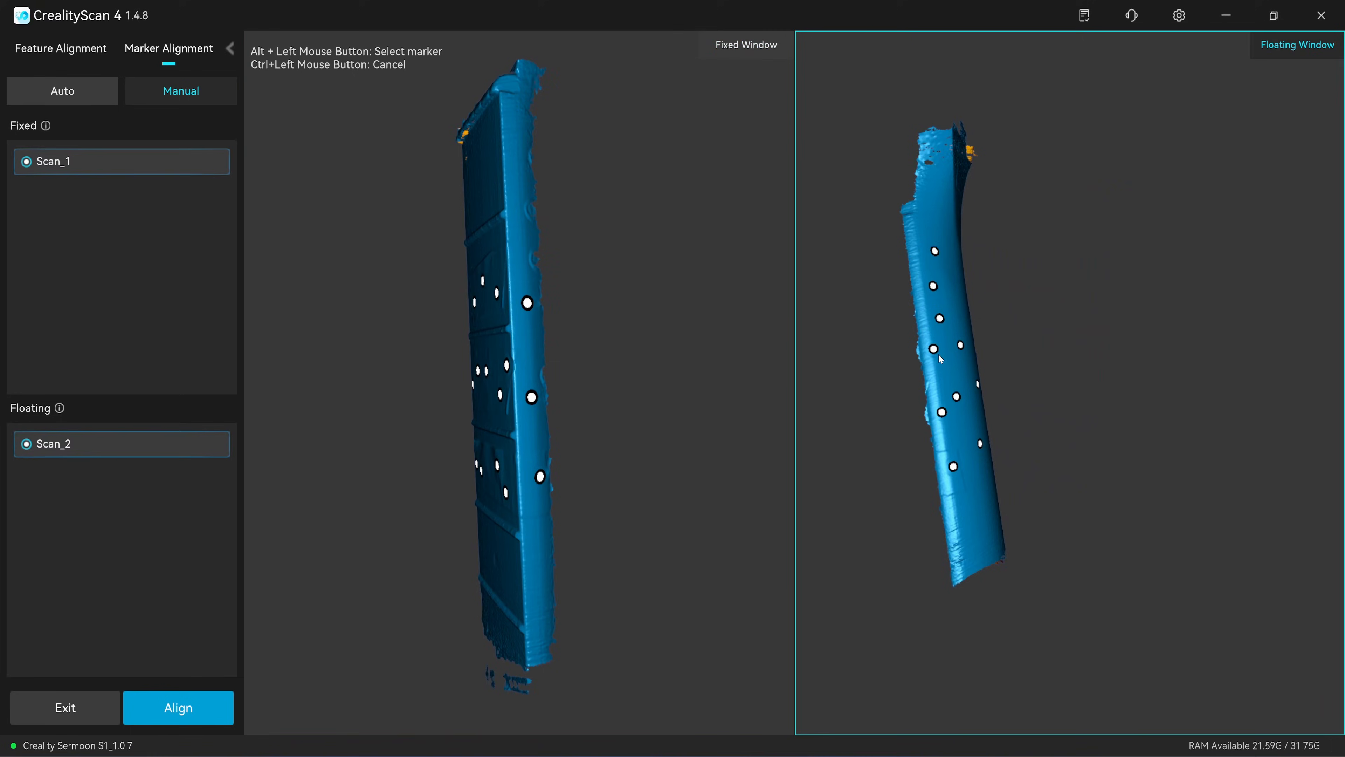
{"action": "mouse_move", "coordinate": [494, 363]}
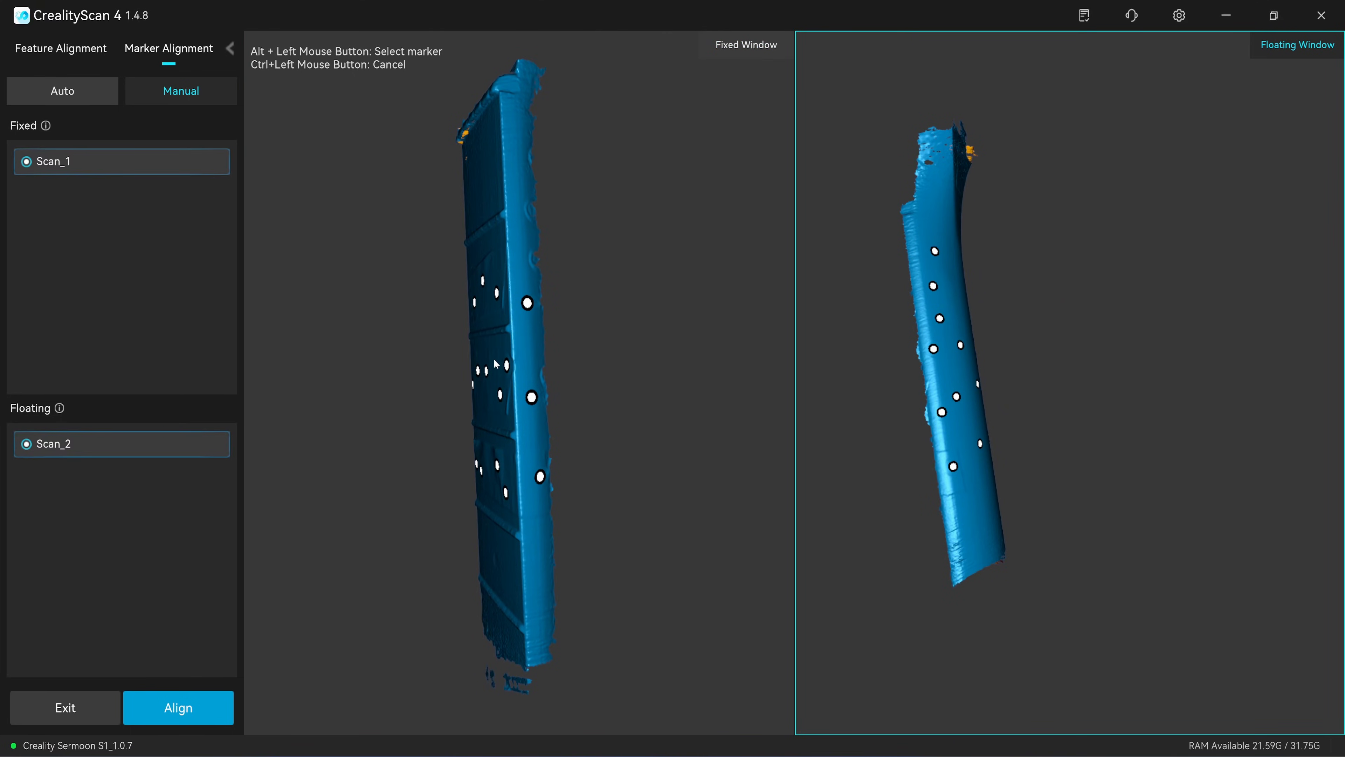
Pick four matching markers across Fixed and Floating windows and align the scans
{"action": "left_click", "coordinate": [541, 477]}
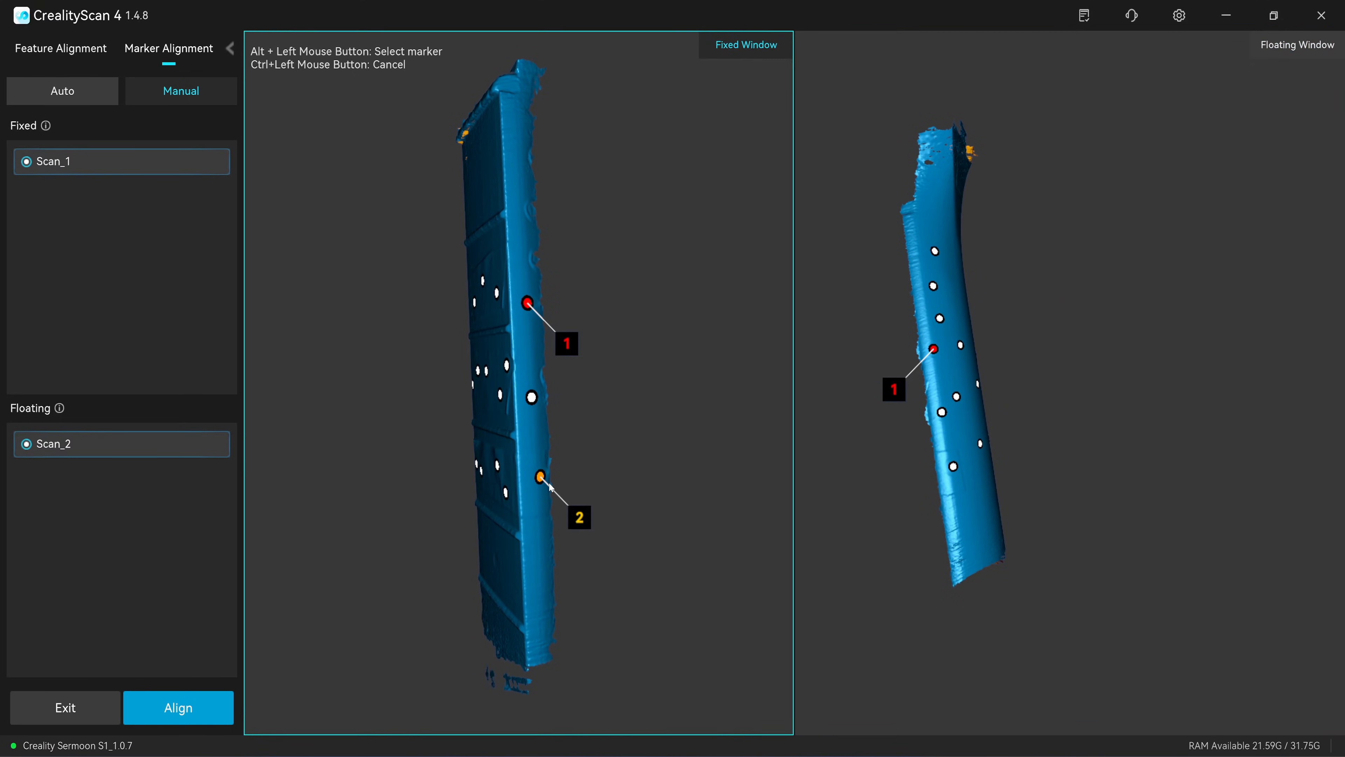
{"action": "left_click", "coordinate": [954, 467]}
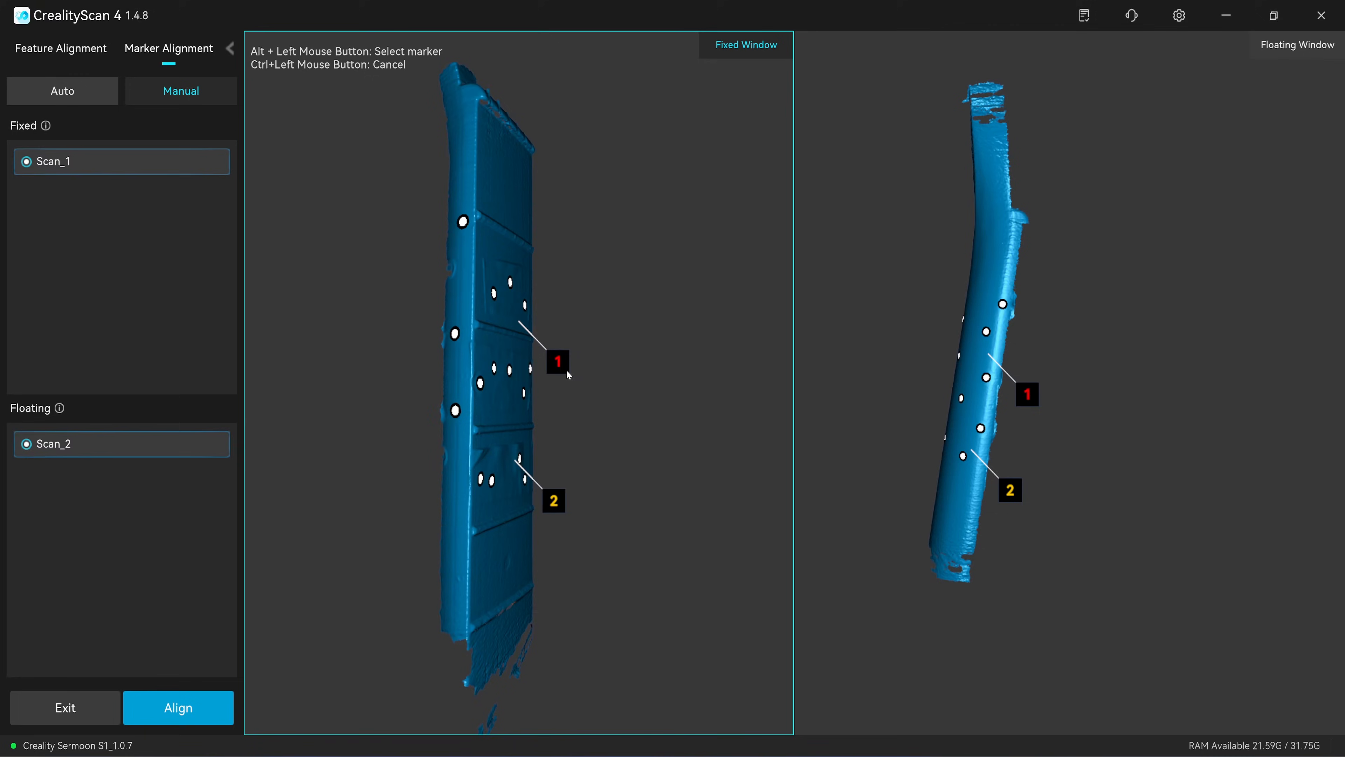
{"action": "left_click", "coordinate": [454, 332]}
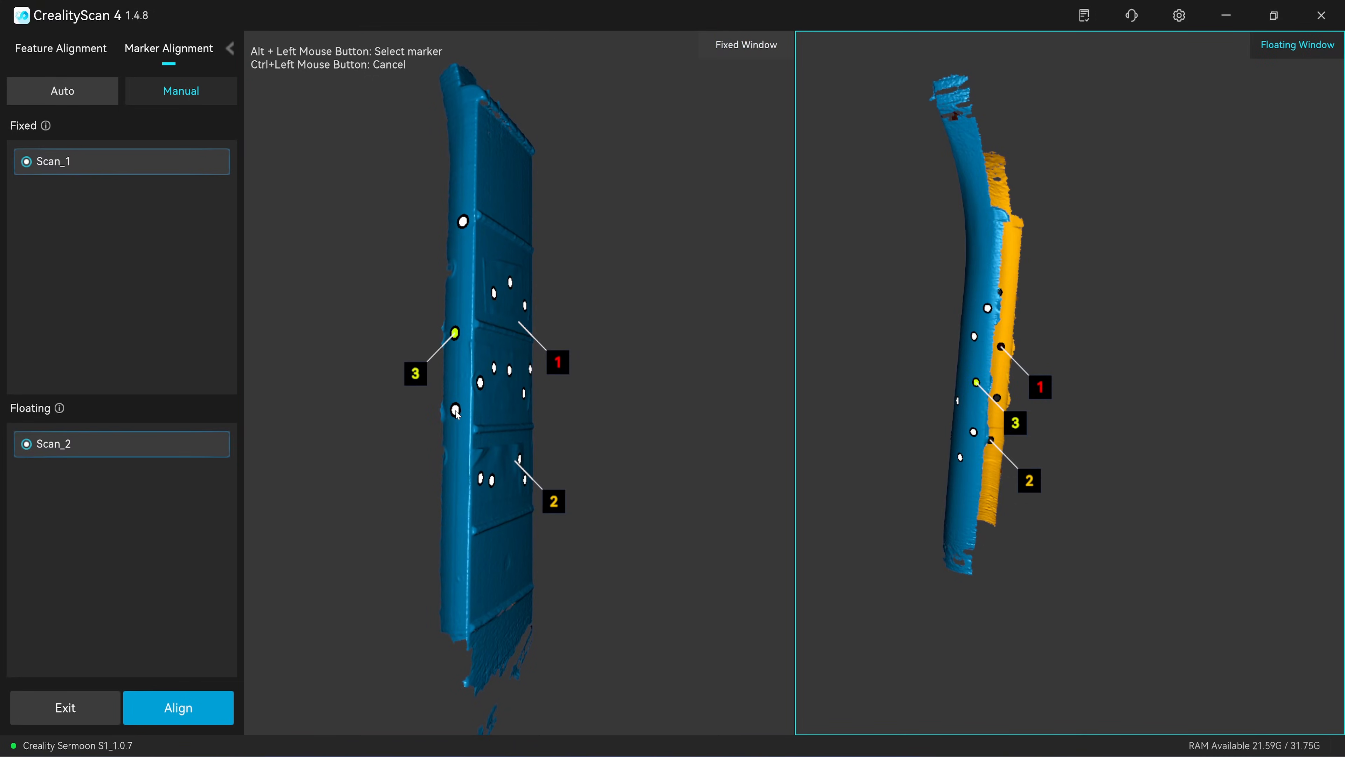
{"action": "left_click", "coordinate": [455, 410]}
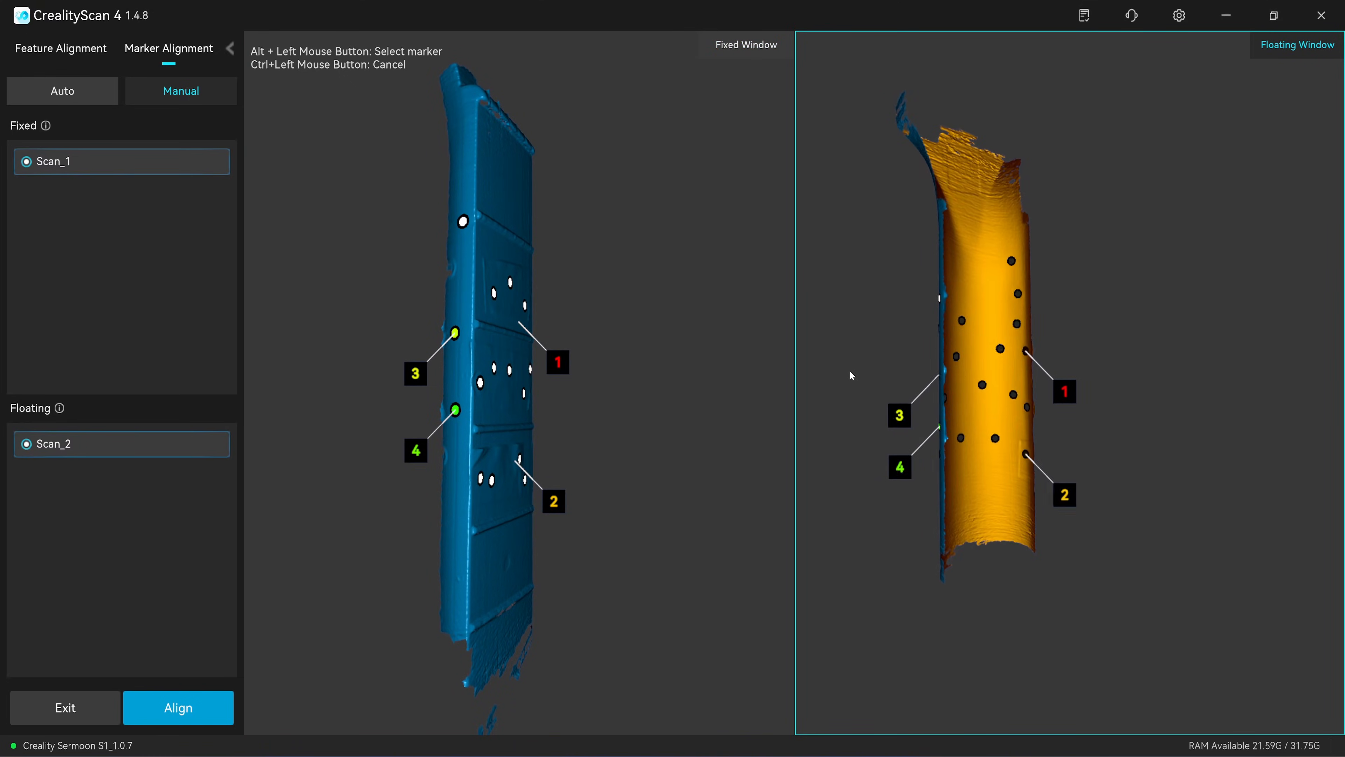
{"action": "left_click", "coordinate": [177, 708]}
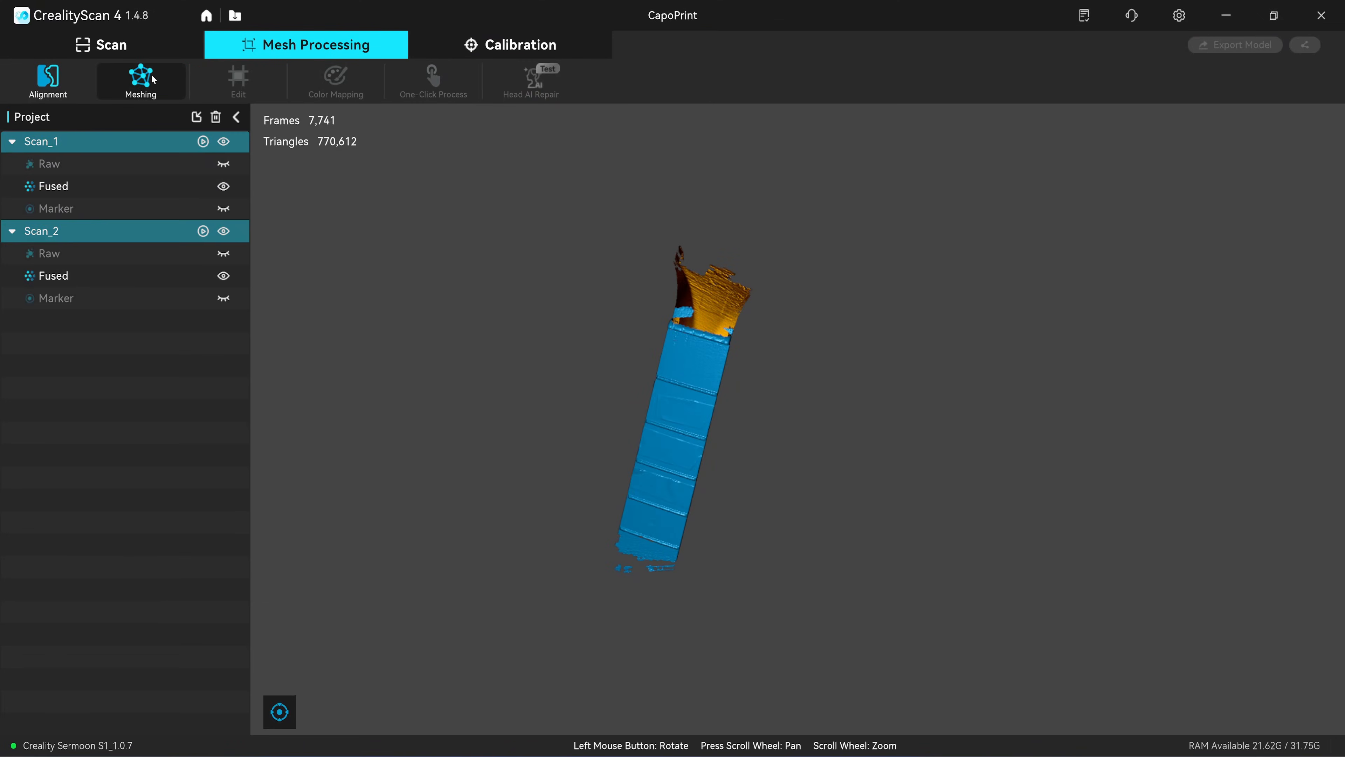
Mesh the aligned scan with the Triangles setting before exporting as CapoScan.asc
{"action": "left_click", "coordinate": [141, 76]}
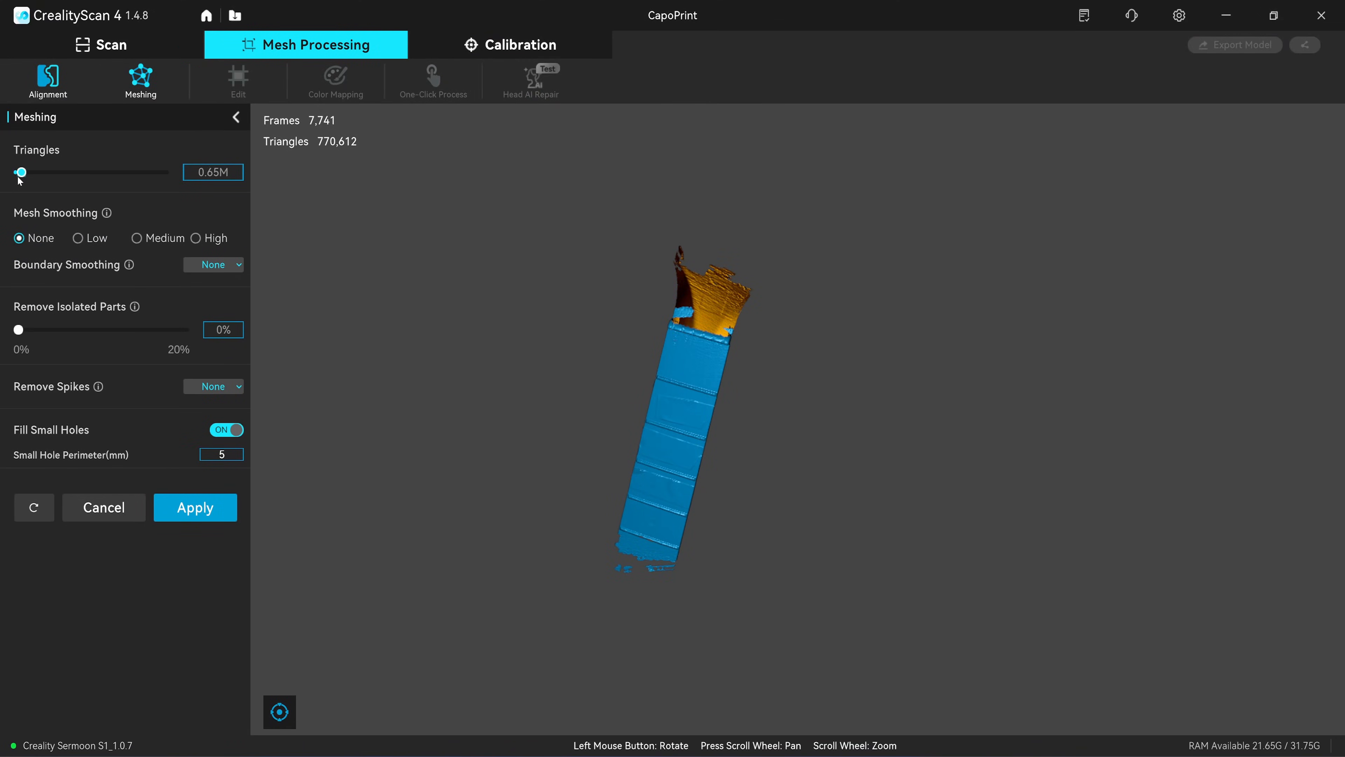
{"action": "left_click", "coordinate": [195, 508]}
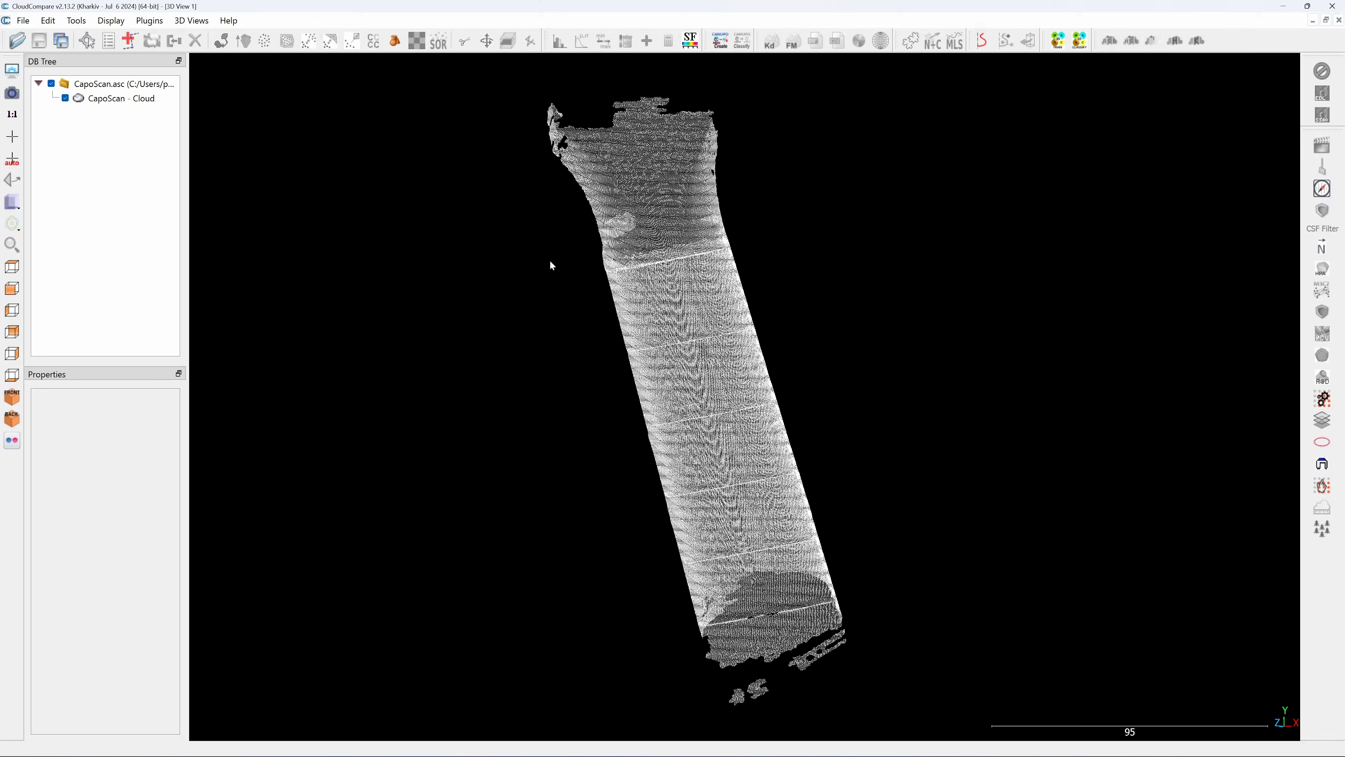
Give the CapoScan cloud a unique yellow-green colour and confirm its horizontal orientation
{"action": "left_click", "coordinate": [47, 19]}
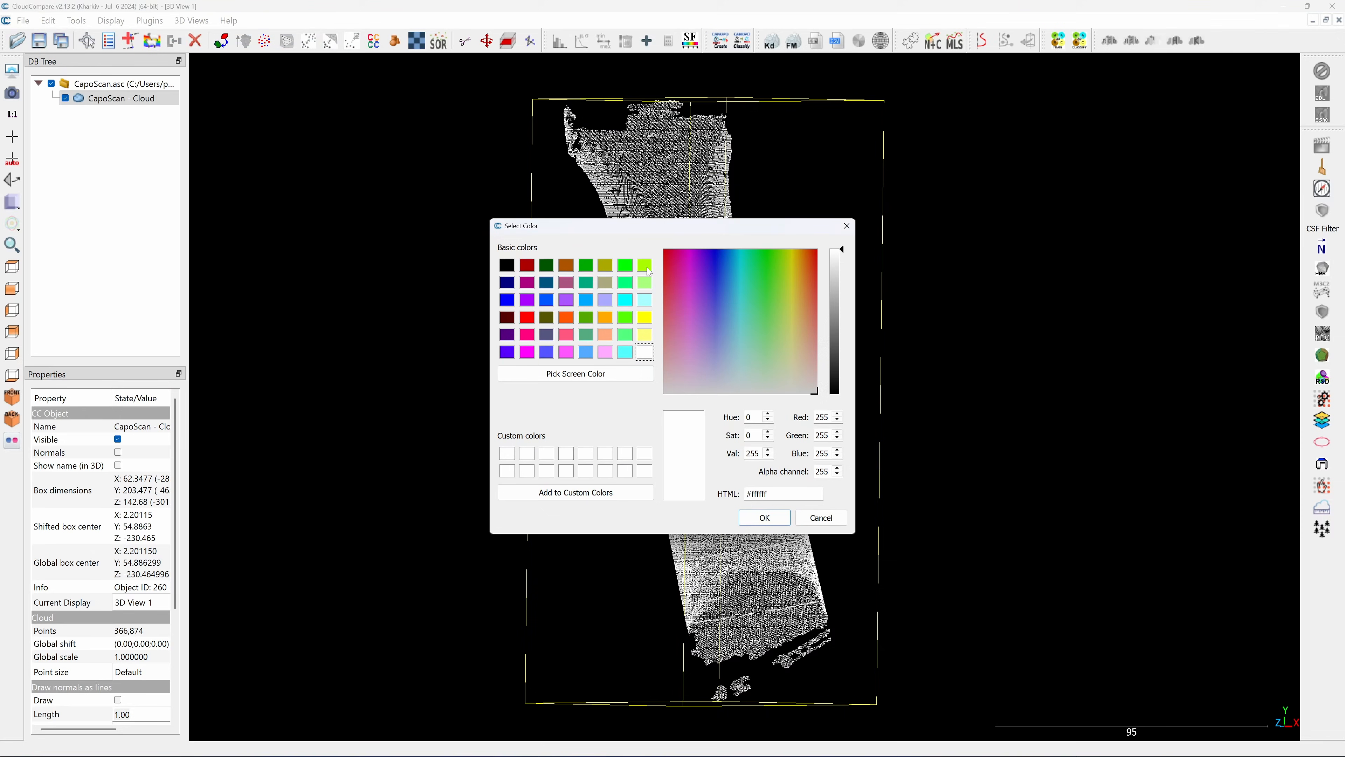
{"action": "left_click", "coordinate": [761, 517]}
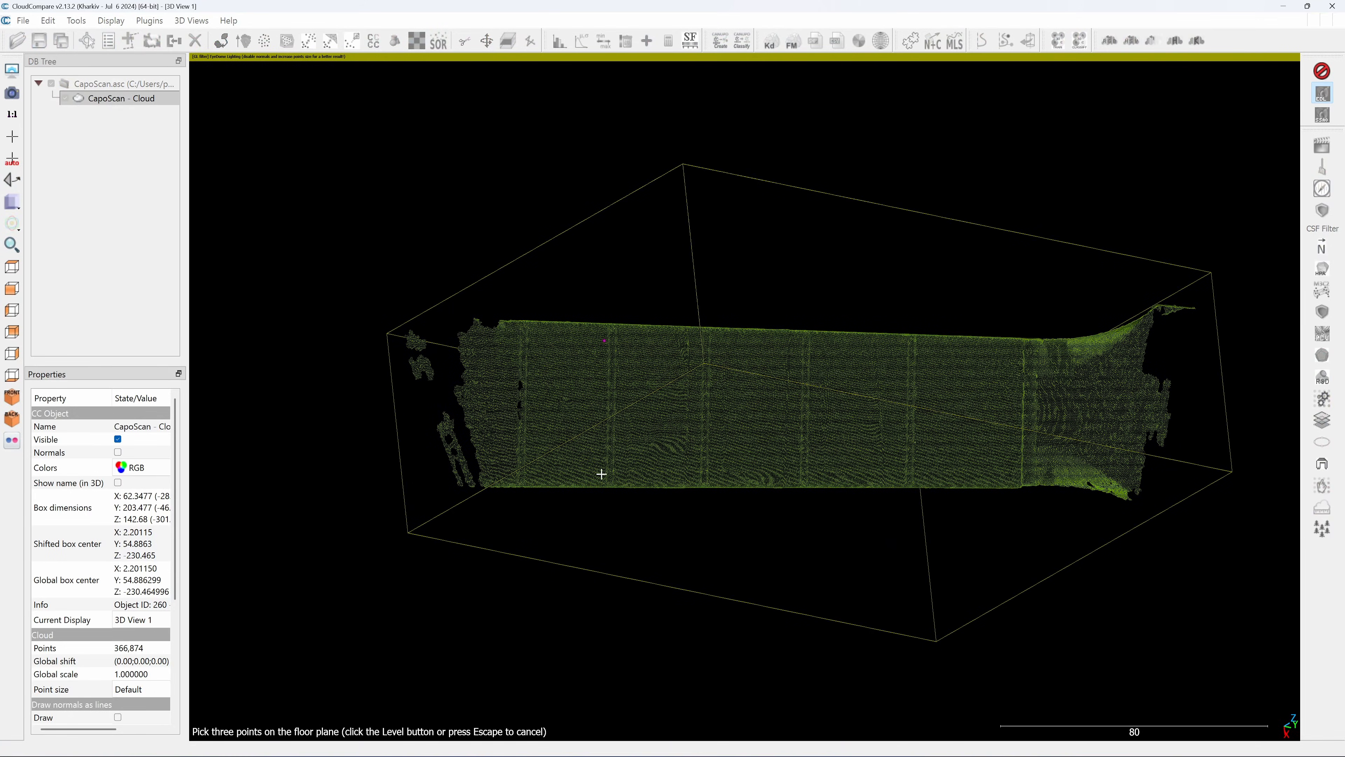
{"action": "mouse_move", "coordinate": [984, 416]}
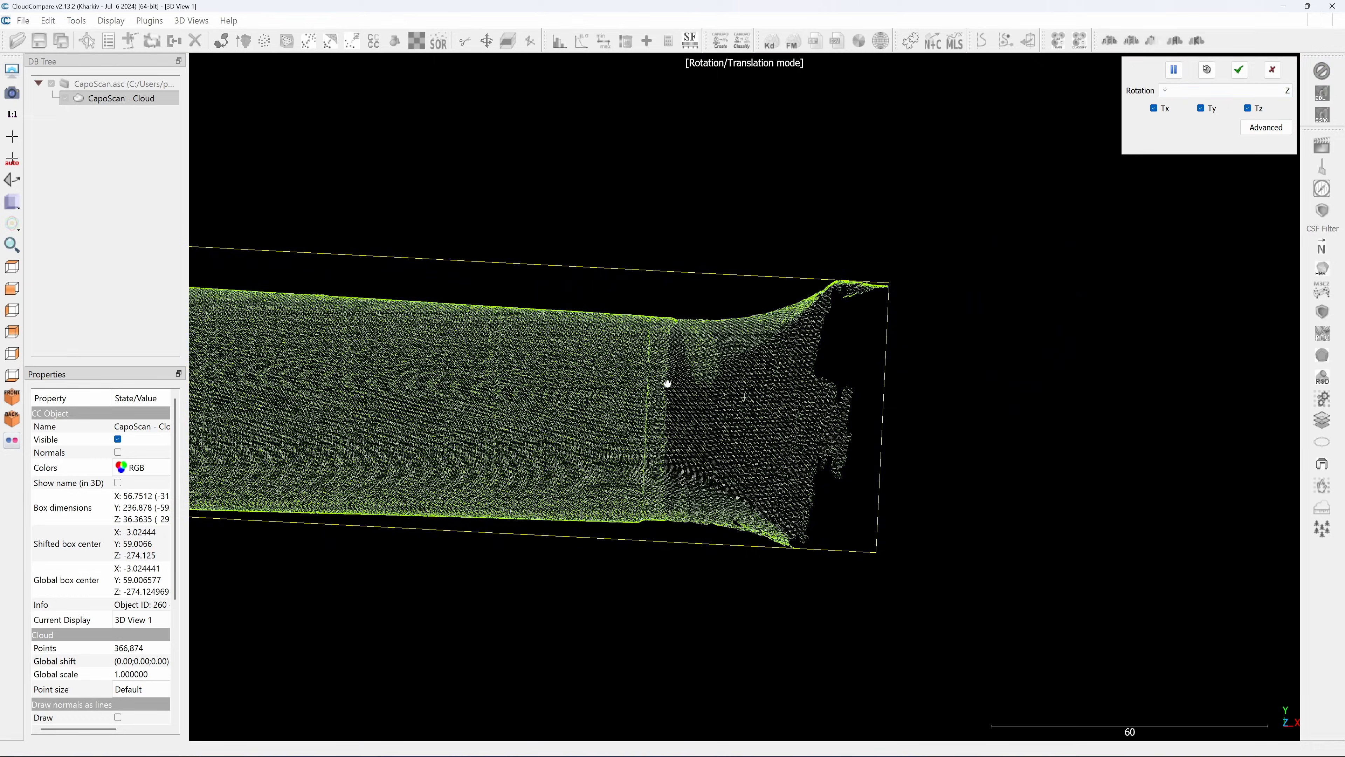
{"action": "left_click", "coordinate": [75, 20]}
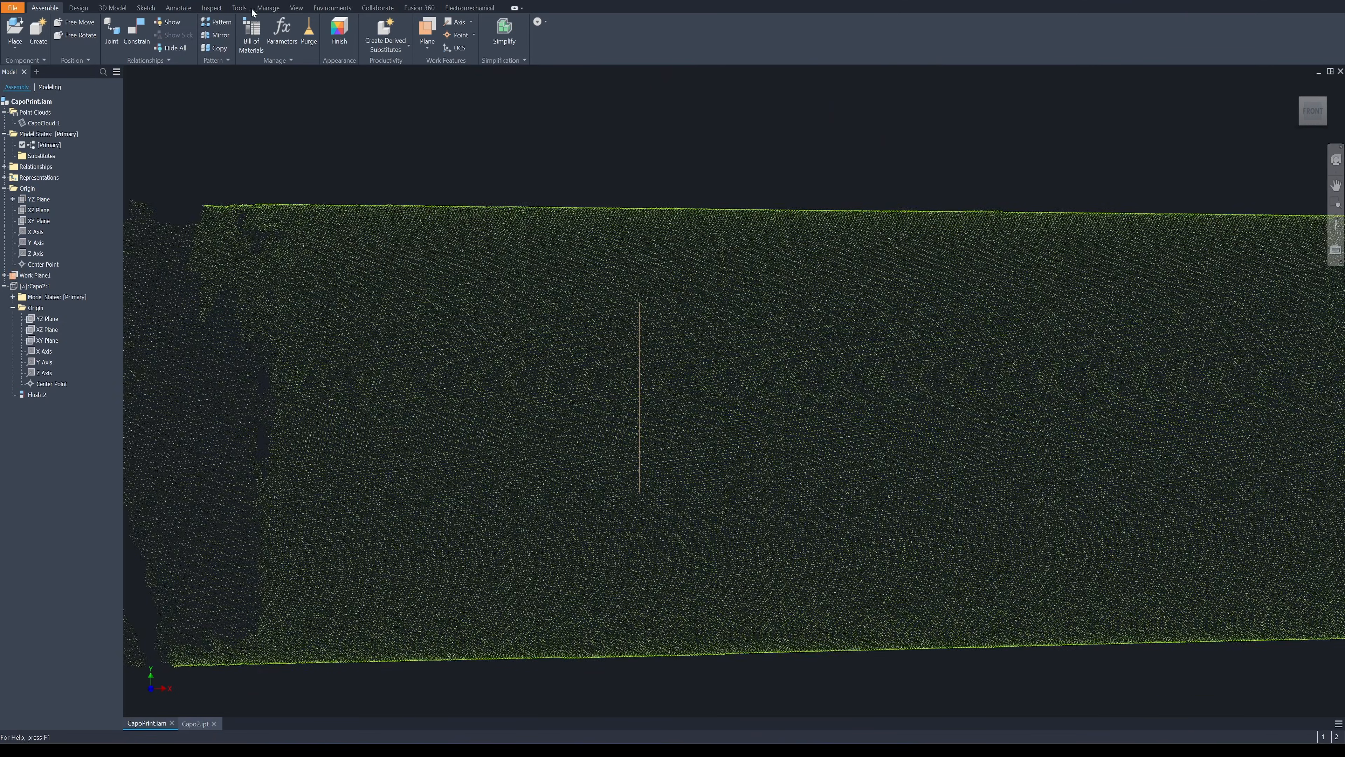
Box Crop the point cloud down to a thin cross-section slice
{"action": "left_click", "coordinate": [268, 8]}
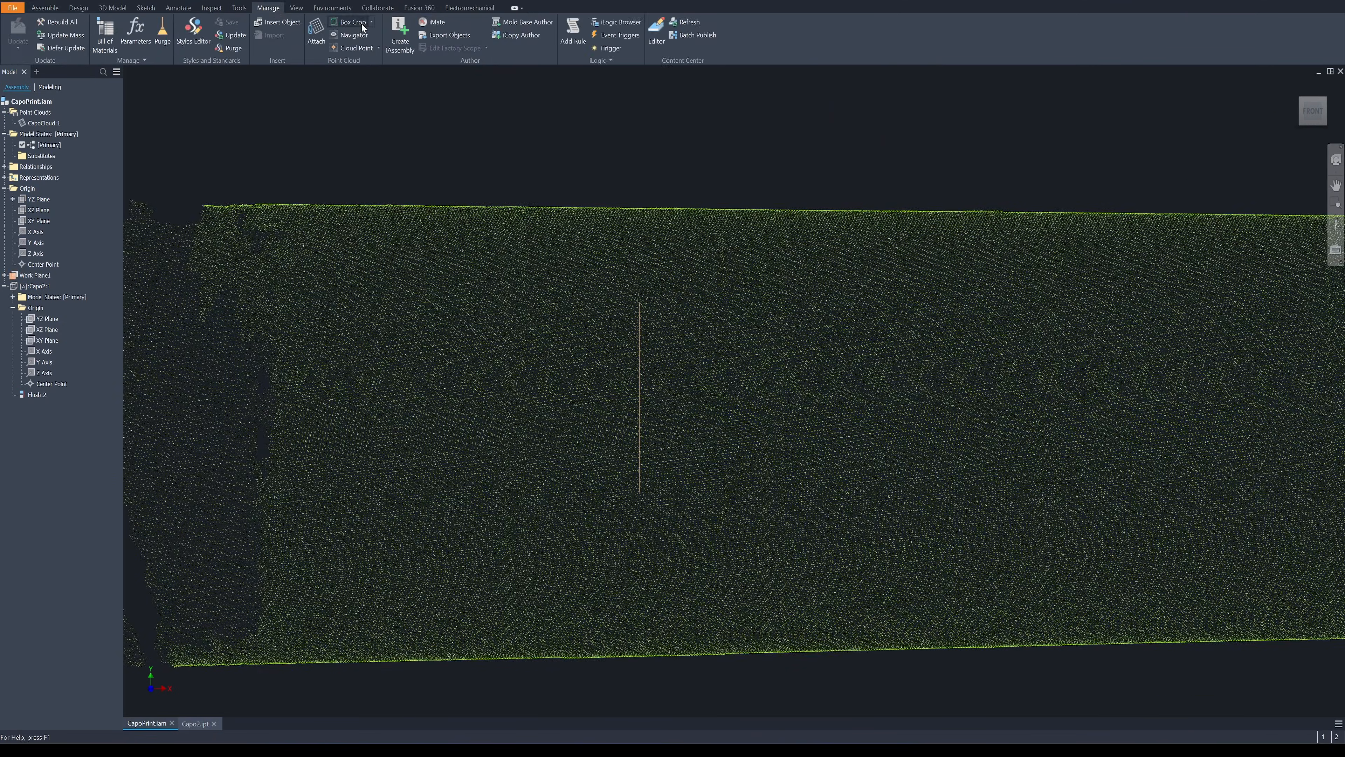
{"action": "left_click", "coordinate": [350, 22]}
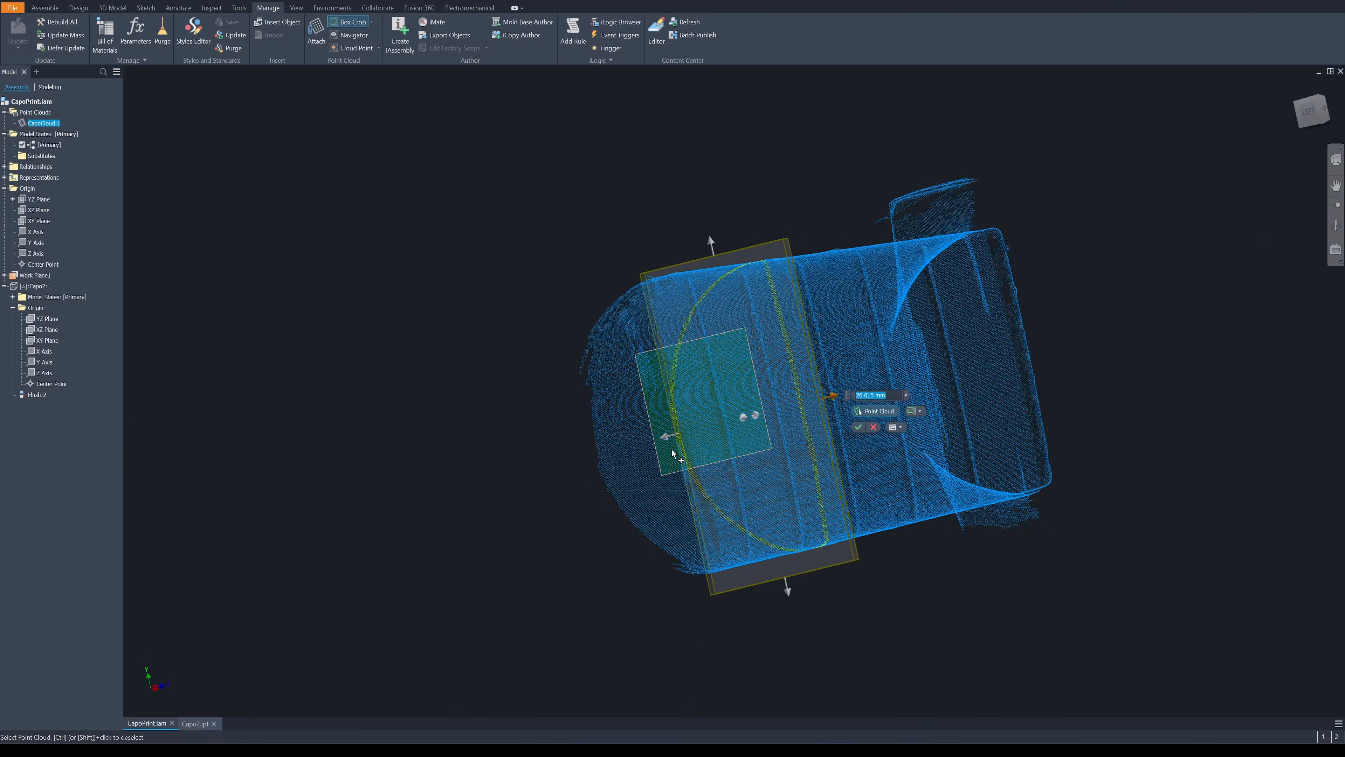
{"action": "left_click", "coordinate": [857, 427]}
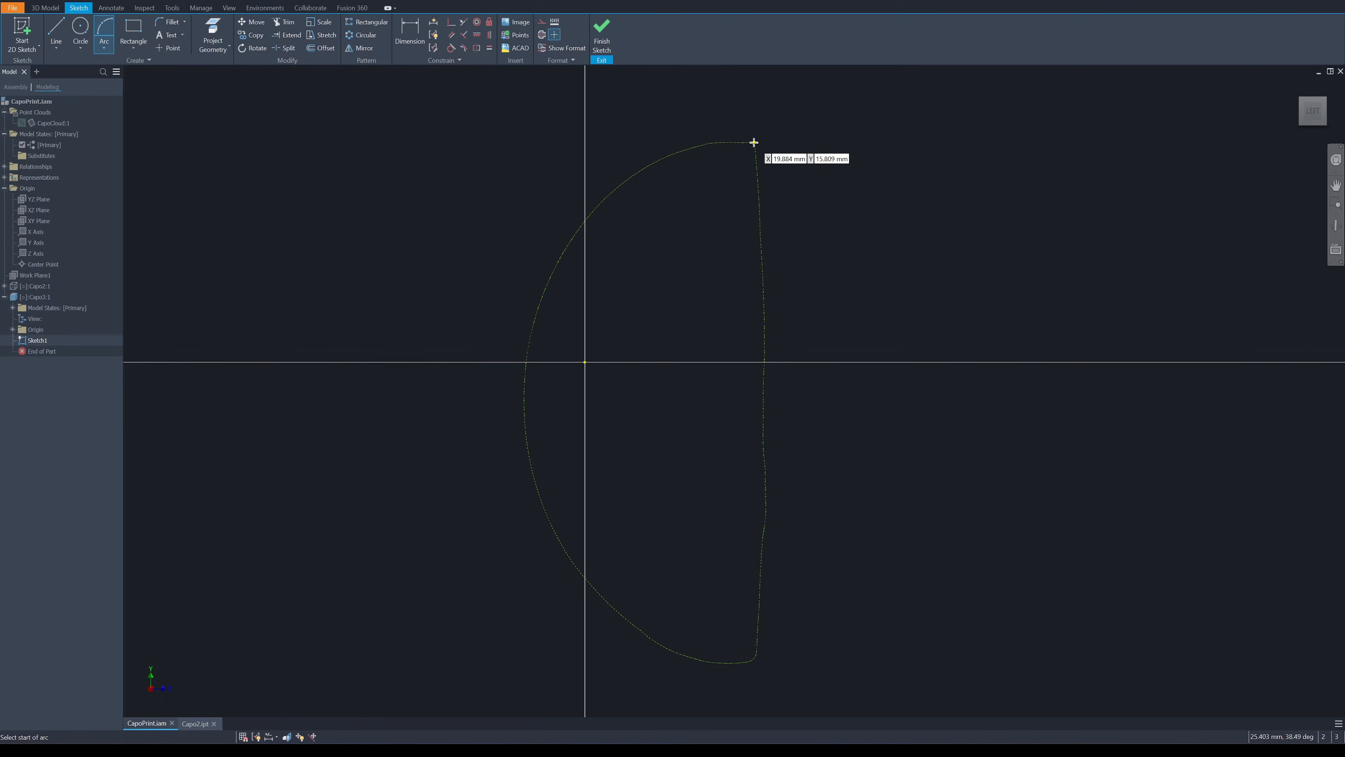
Trace the neck's D-shaped cross-section with a flat-edge arc and curved outline arc
{"action": "left_click", "coordinate": [754, 142]}
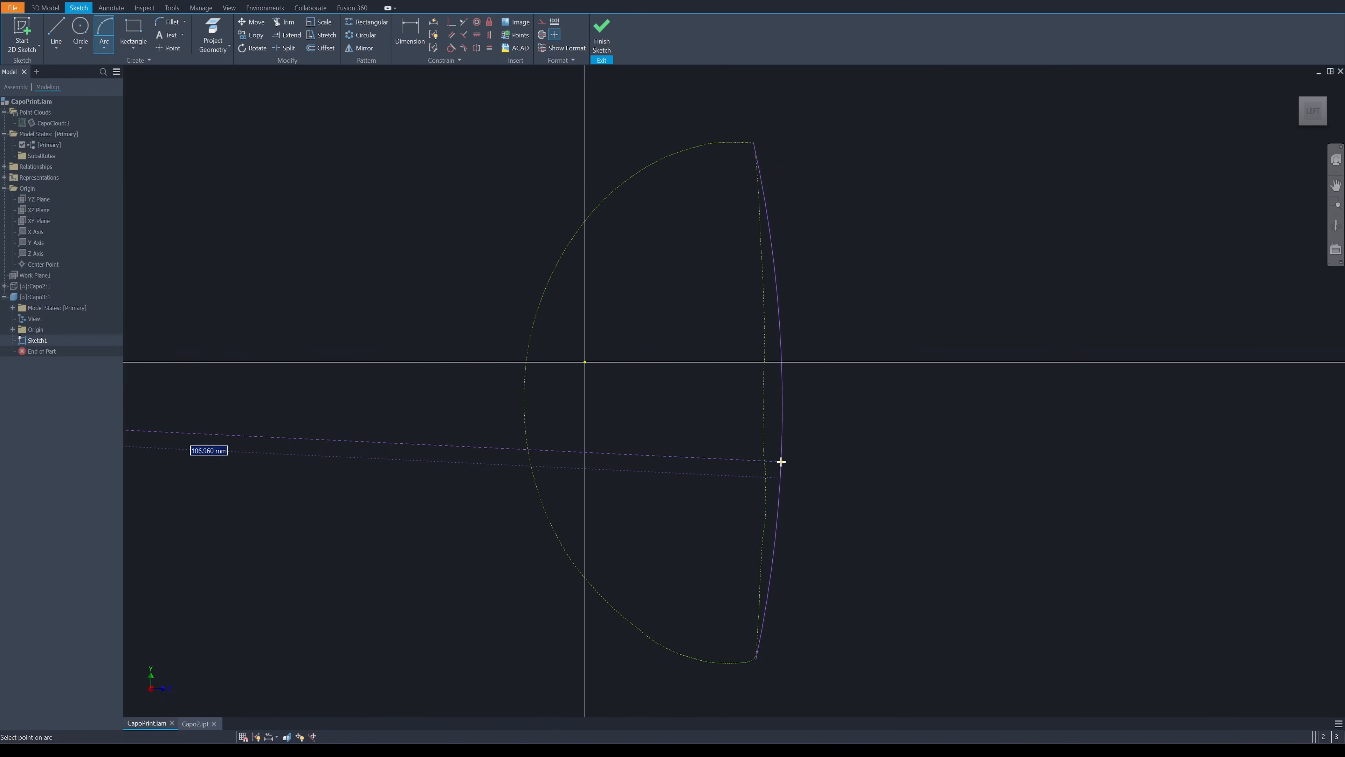
{"action": "right_click", "coordinate": [780, 463]}
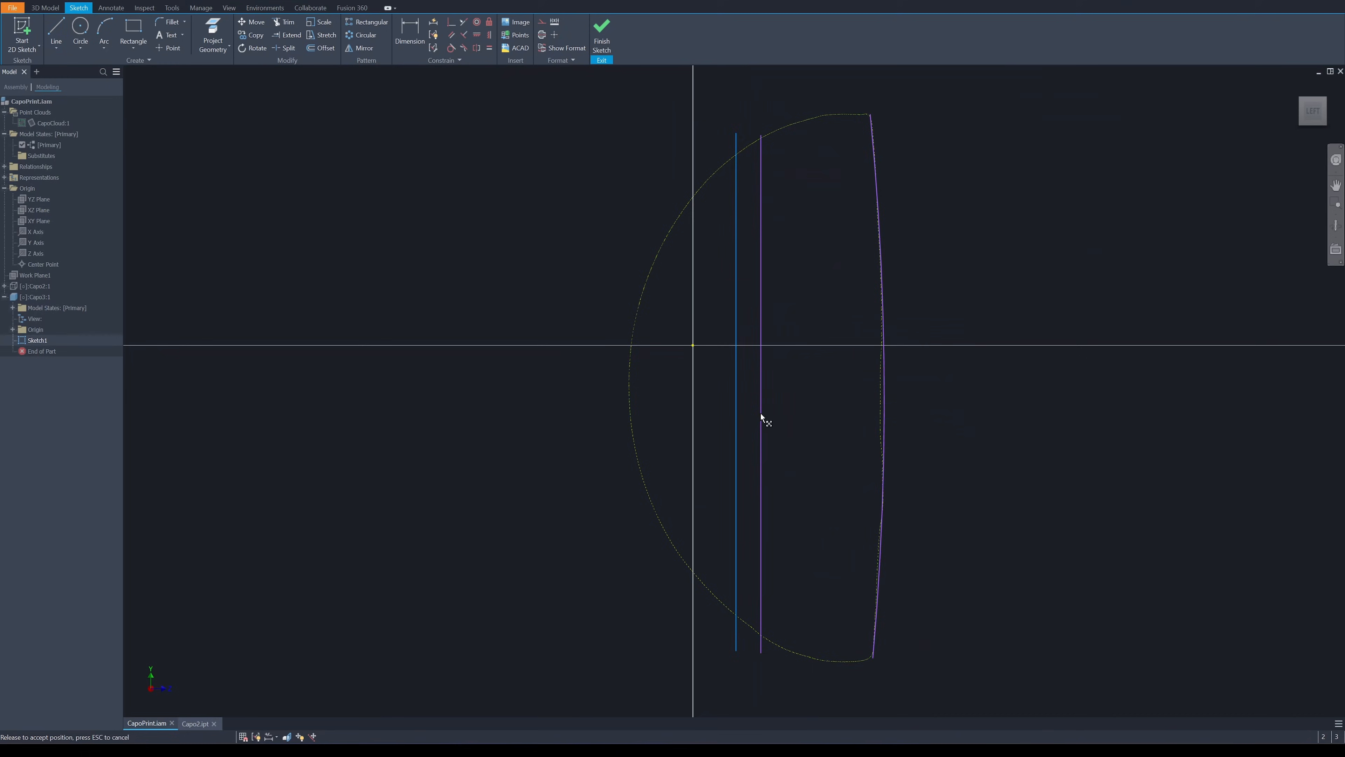
{"action": "left_click", "coordinate": [103, 34]}
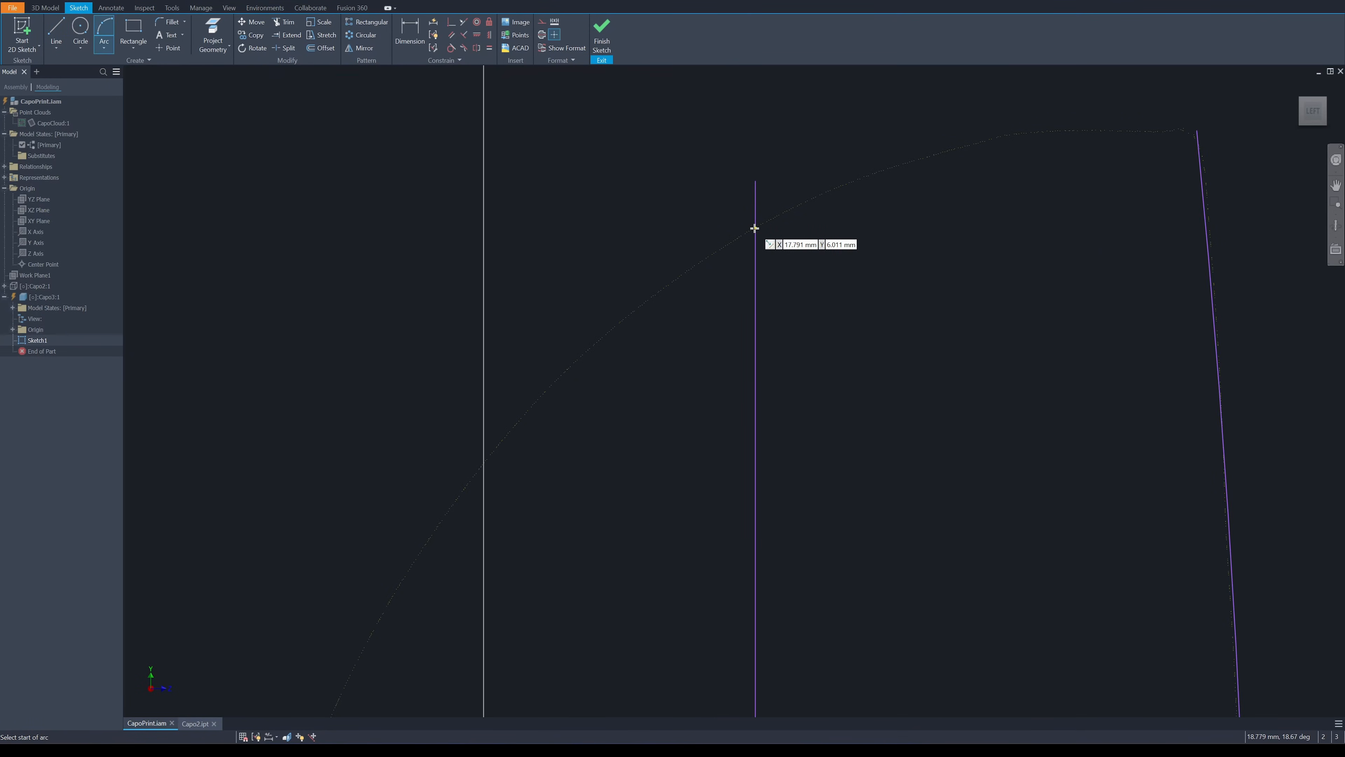
{"action": "left_click", "coordinate": [753, 229]}
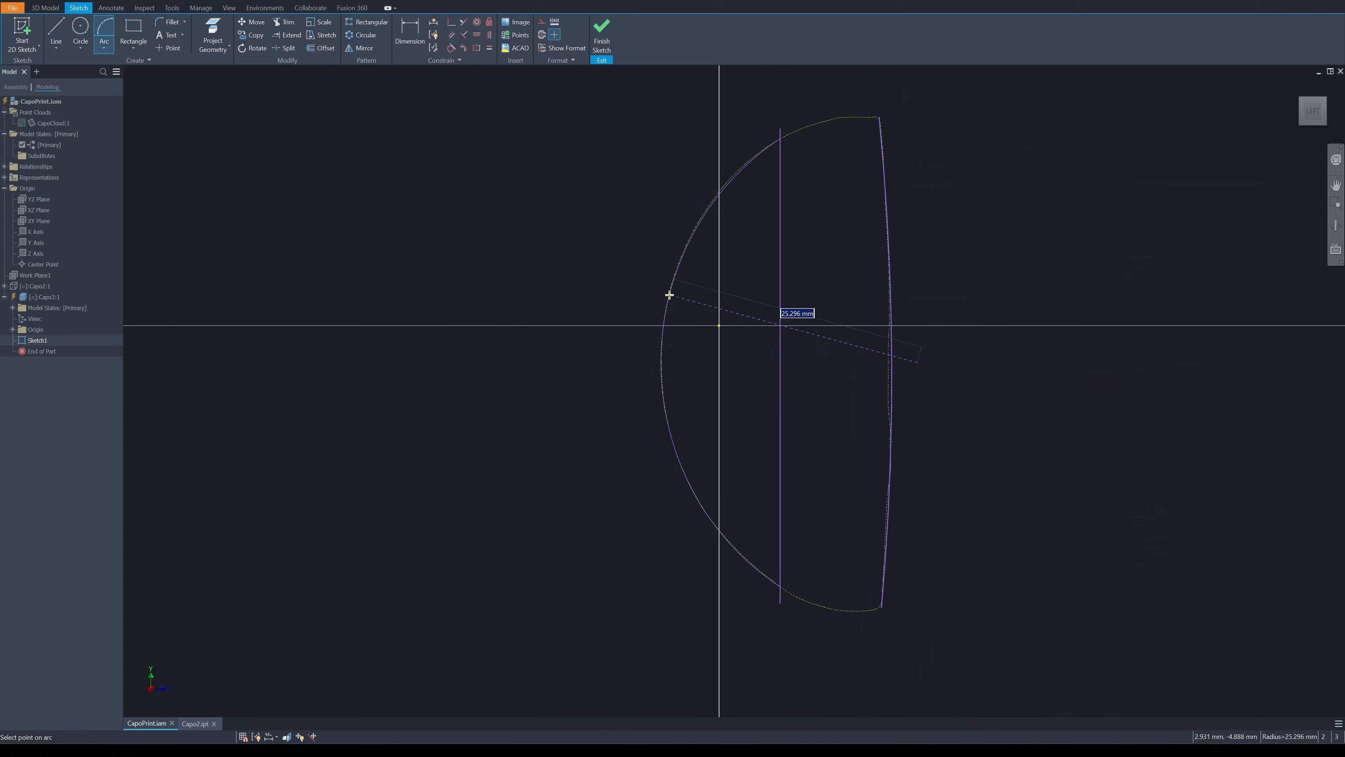
{"action": "mouse_move", "coordinate": [670, 294]}
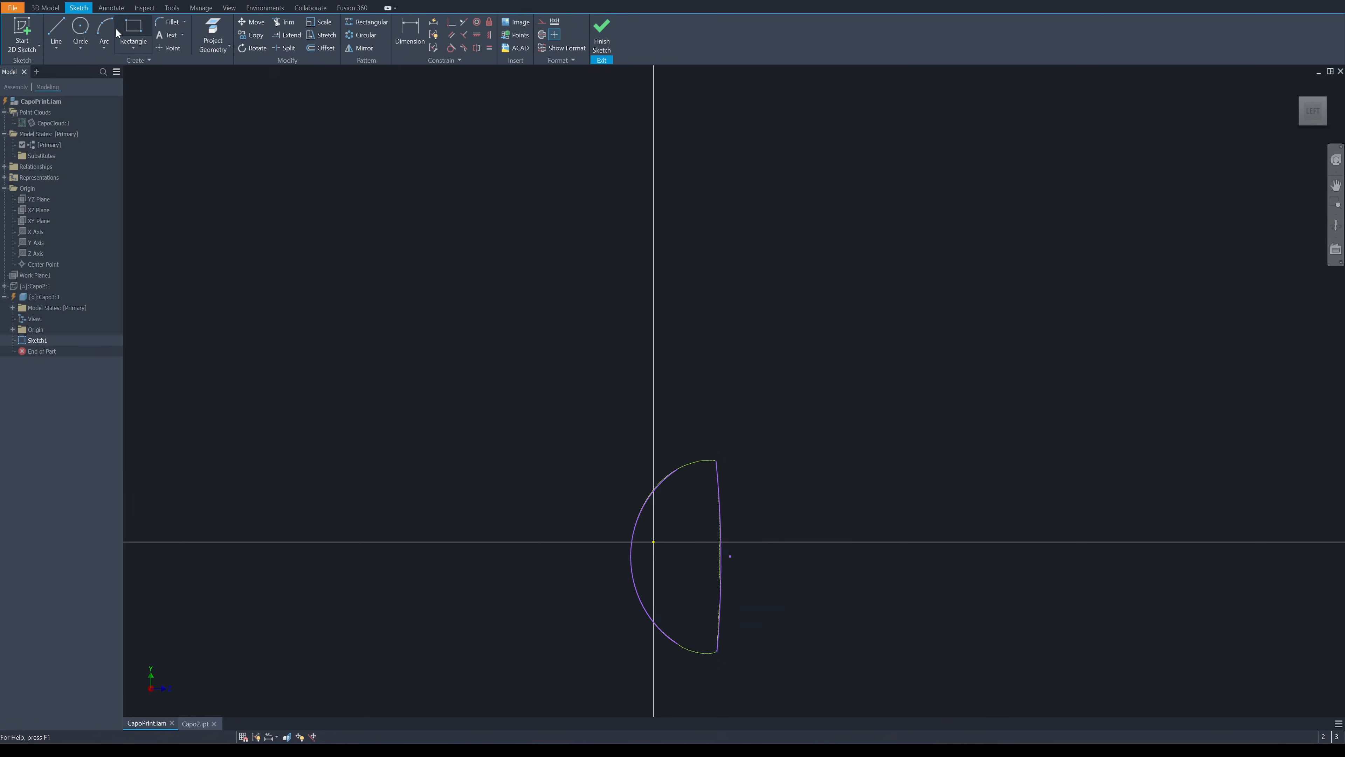
Sketch the two curved capo arms above the base with a small pivot circle between them
{"action": "left_click", "coordinate": [104, 35]}
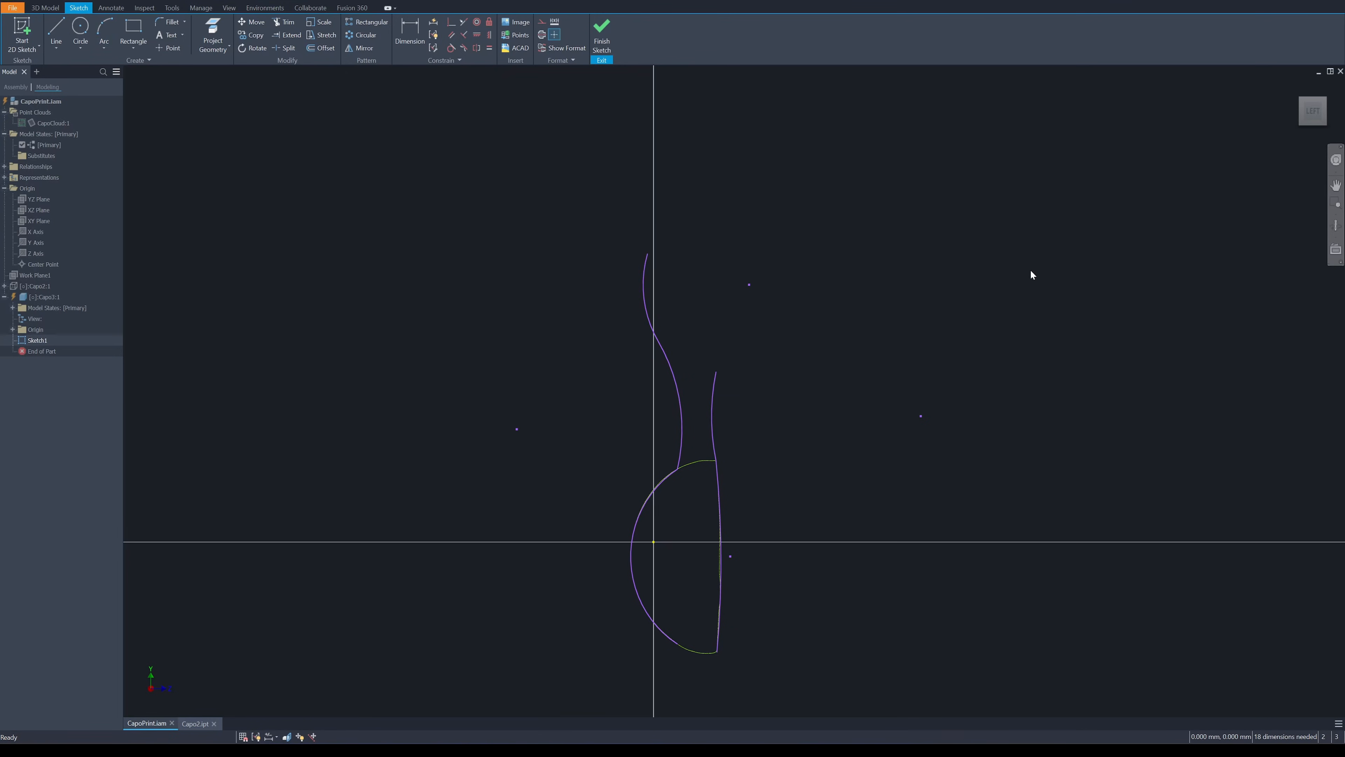
{"action": "left_click", "coordinate": [103, 34]}
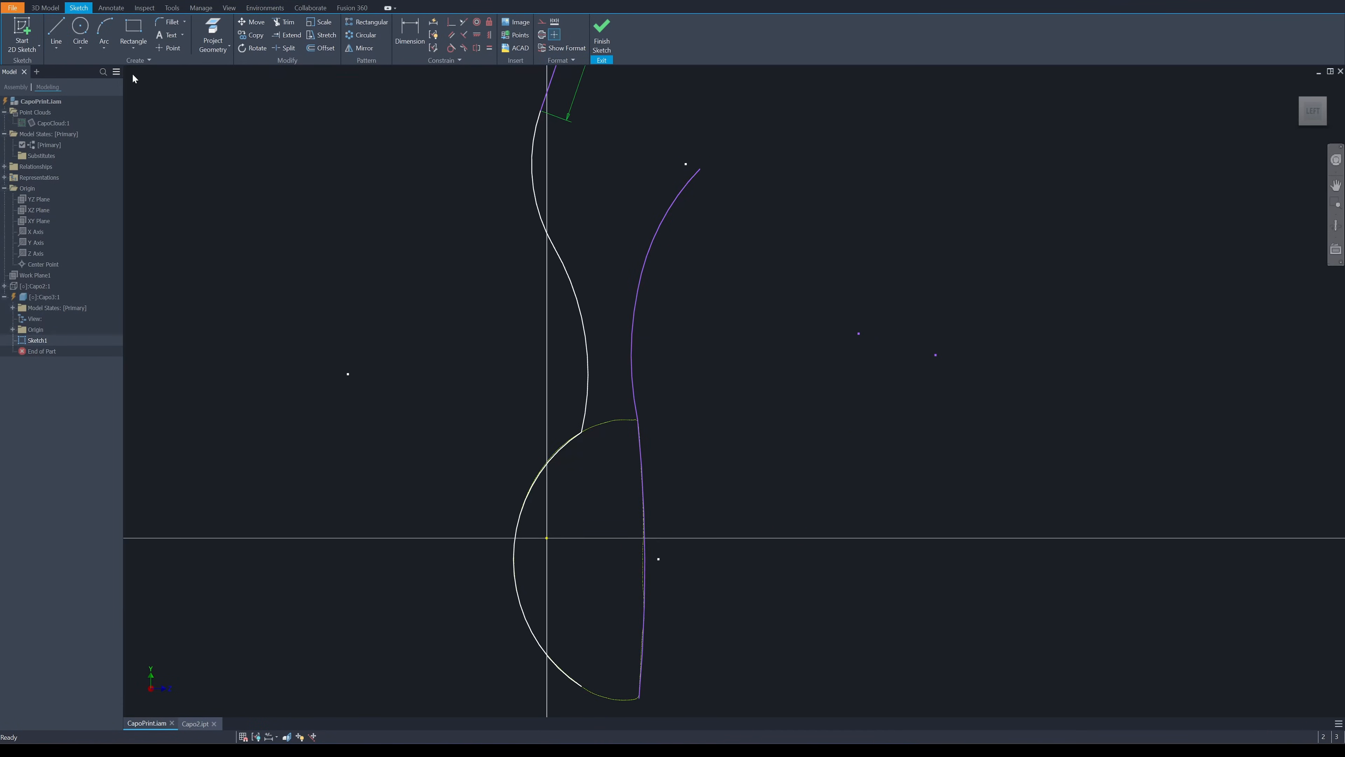
{"action": "left_click", "coordinate": [80, 34]}
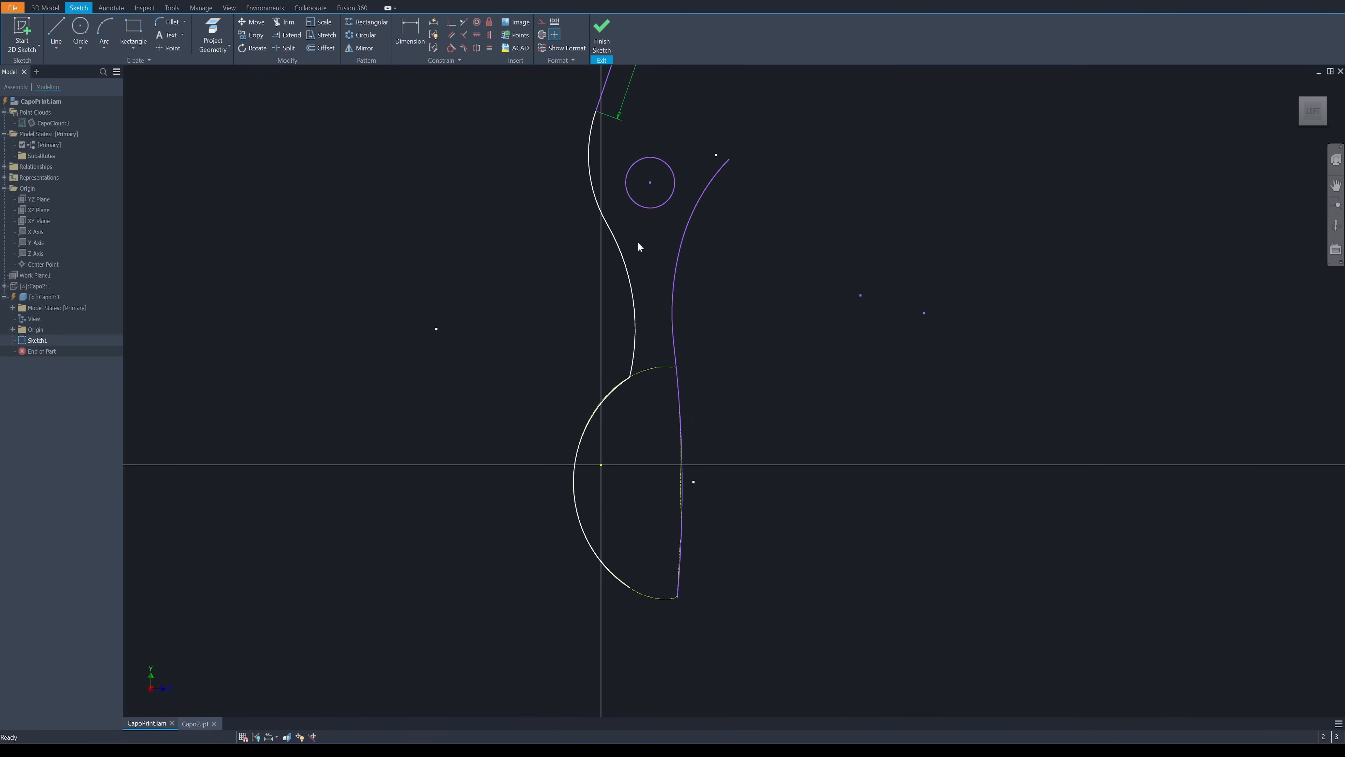
Rotate the right arm curve about a picked pivot point to the entered angle
{"action": "left_click", "coordinate": [255, 49]}
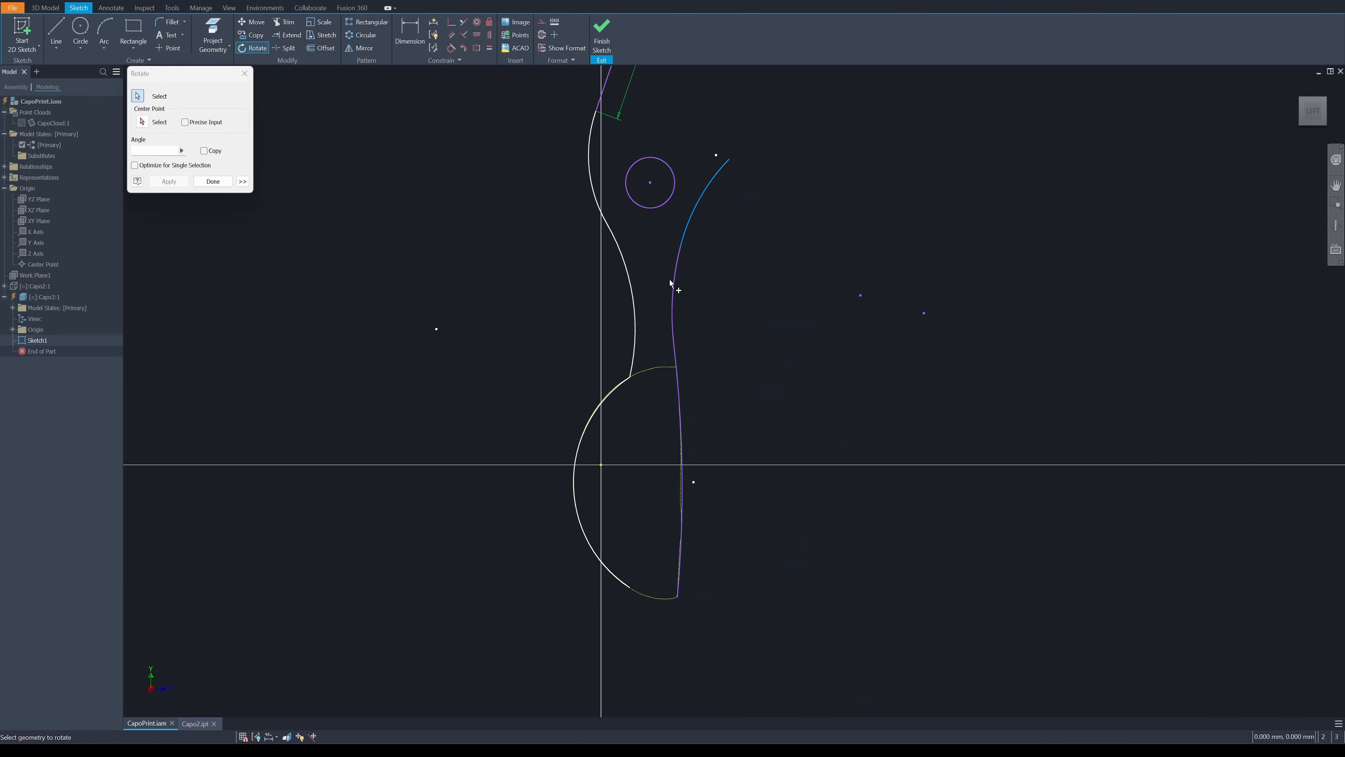
{"action": "left_click", "coordinate": [678, 287]}
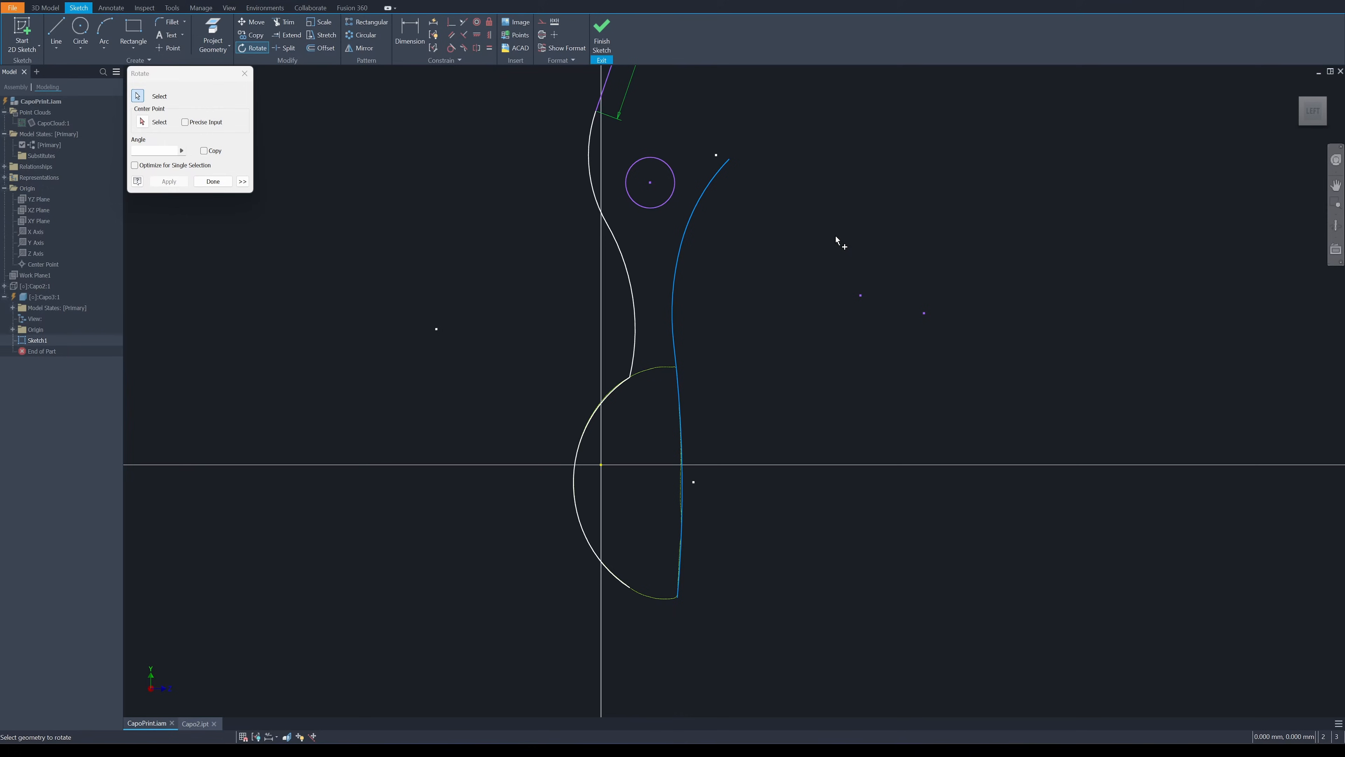
{"action": "left_click", "coordinate": [137, 121]}
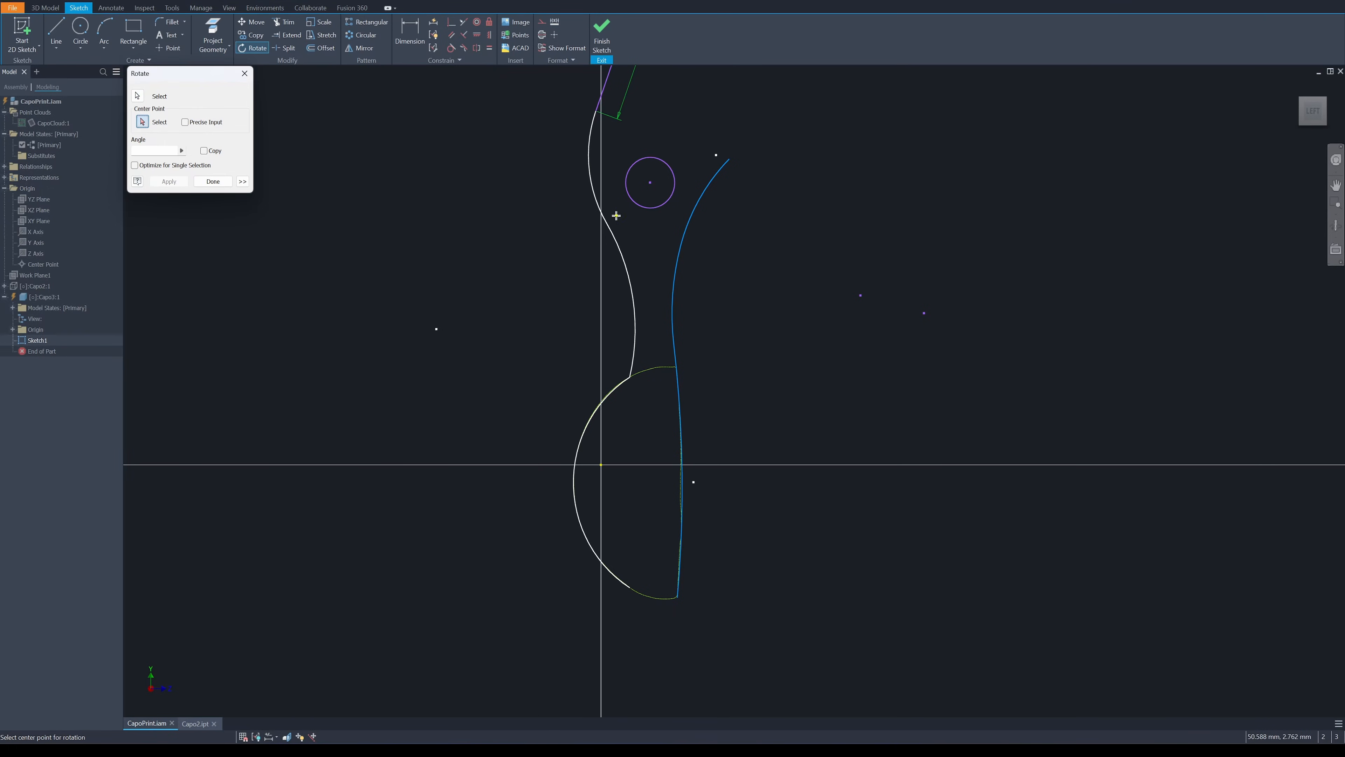
{"action": "left_click", "coordinate": [649, 182]}
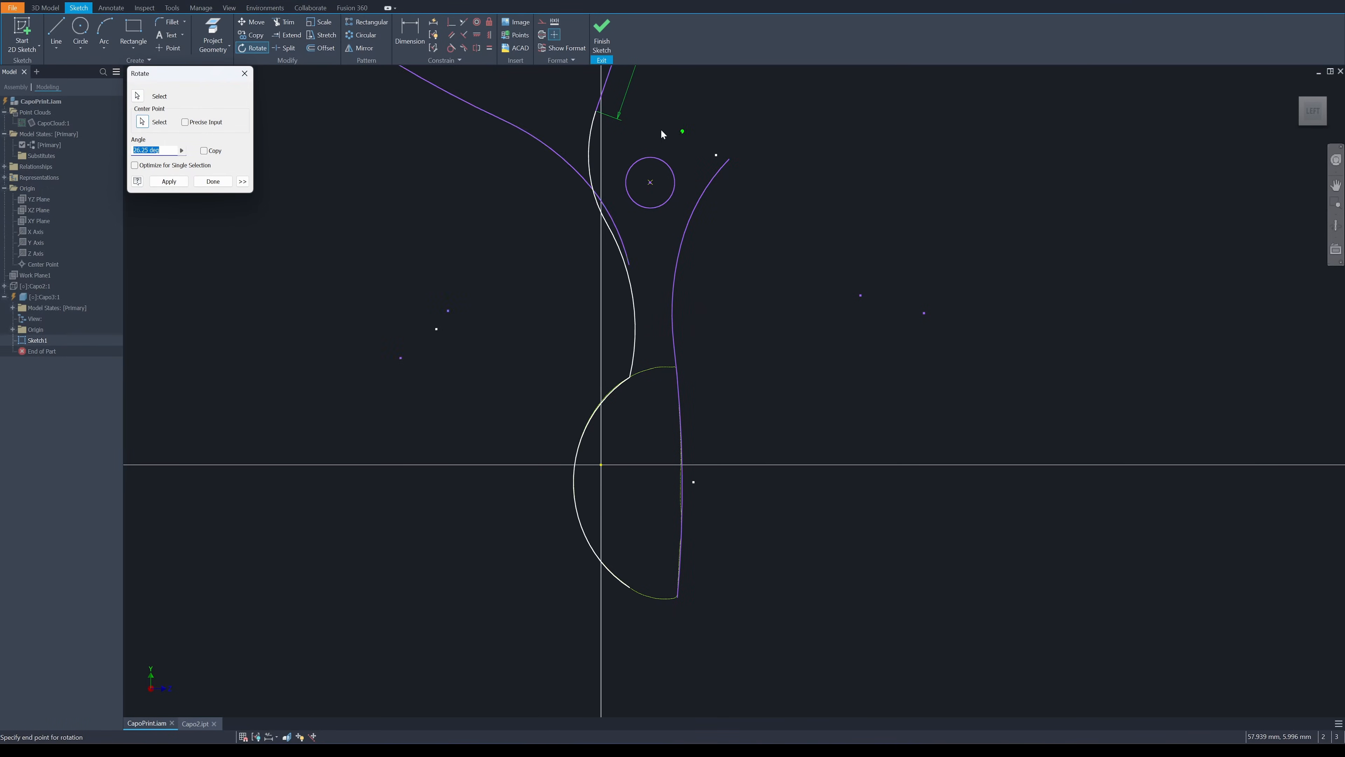
{"action": "mouse_move", "coordinate": [517, 159]}
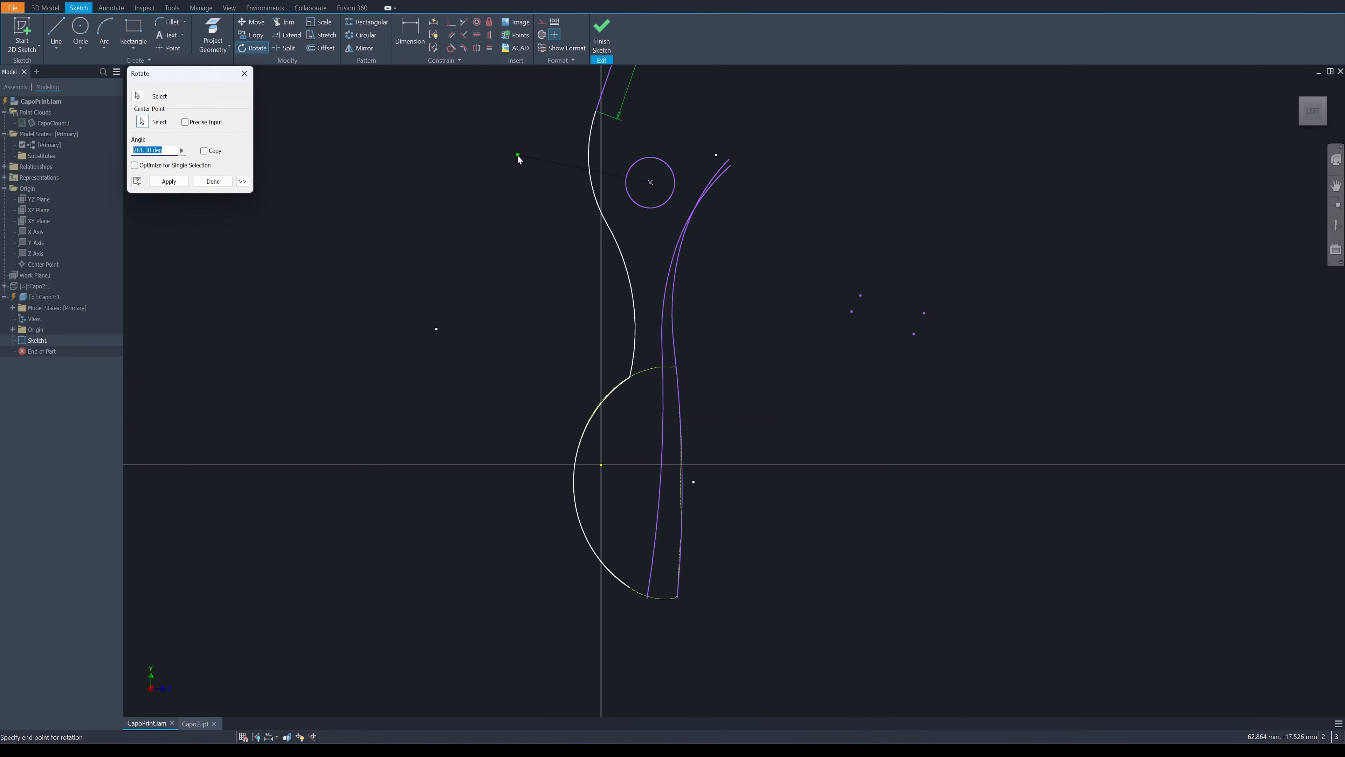
{"action": "left_click", "coordinate": [212, 181]}
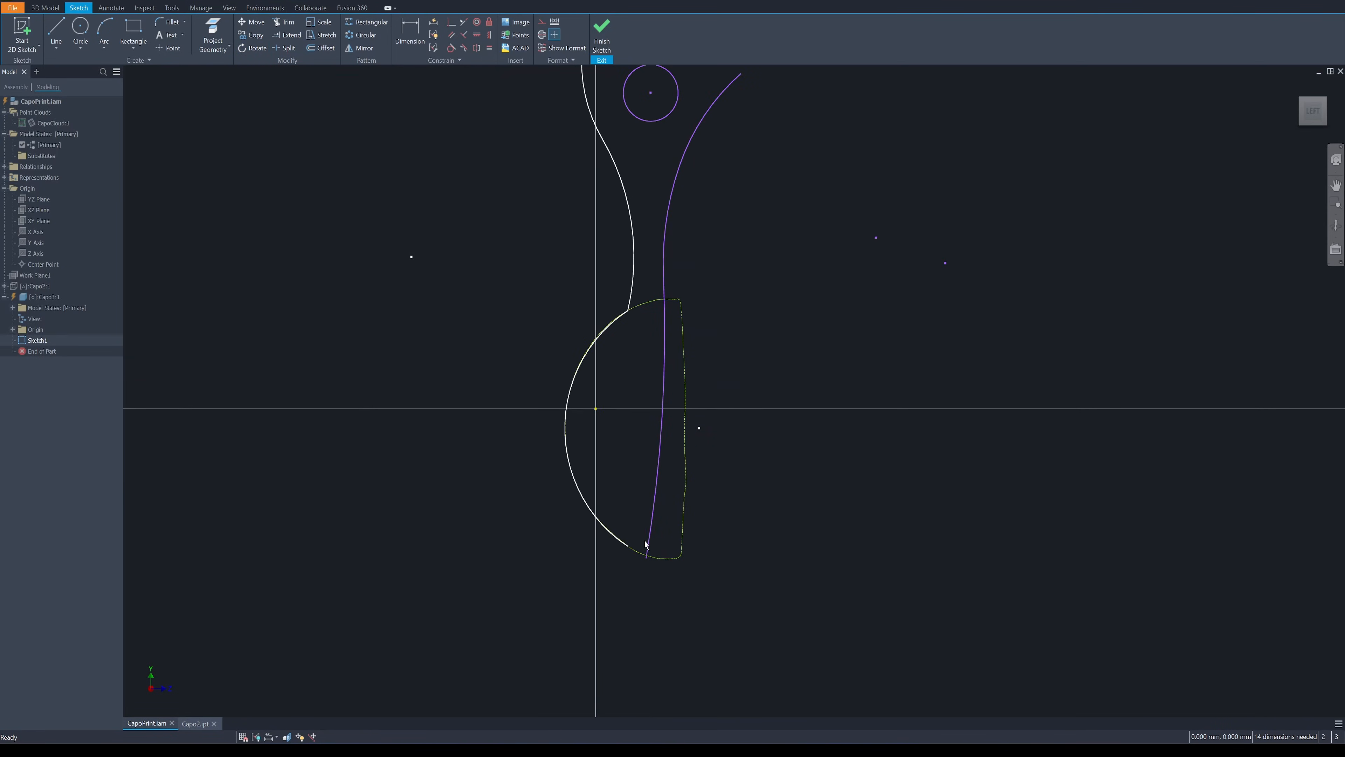
{"action": "mouse_move", "coordinate": [684, 539]}
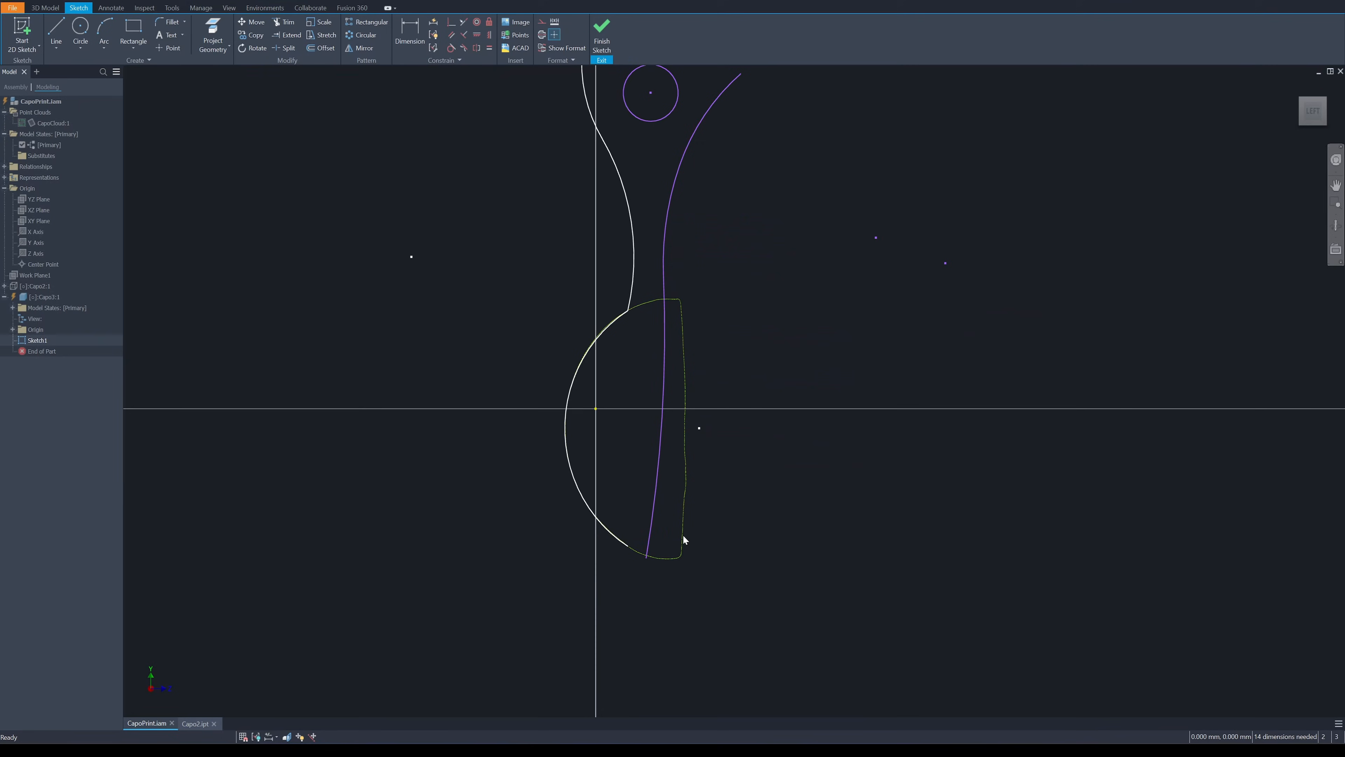
{"action": "mouse_move", "coordinate": [494, 100]}
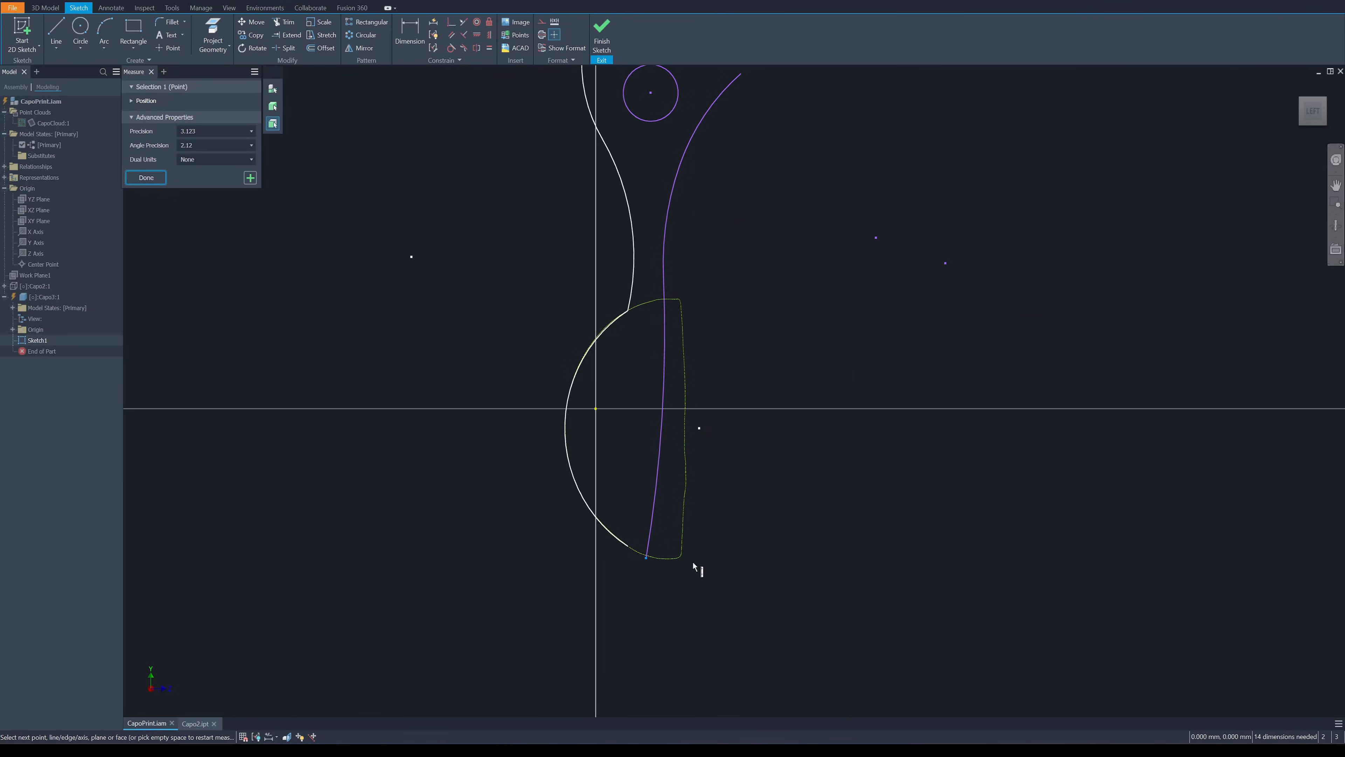
Offset the capo outline into a thick band and ring the pivot with a larger circle
{"action": "left_click", "coordinate": [680, 554]}
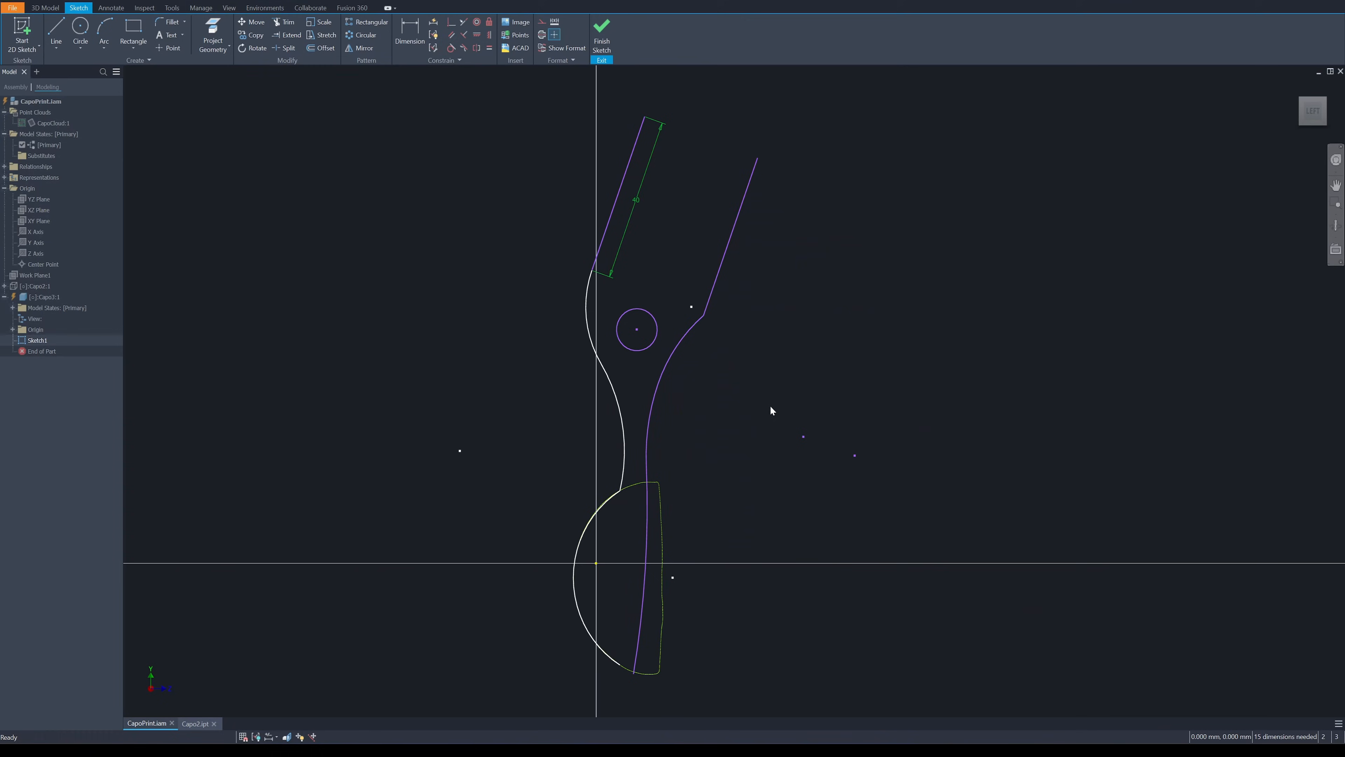
{"action": "mouse_move", "coordinate": [780, 313]}
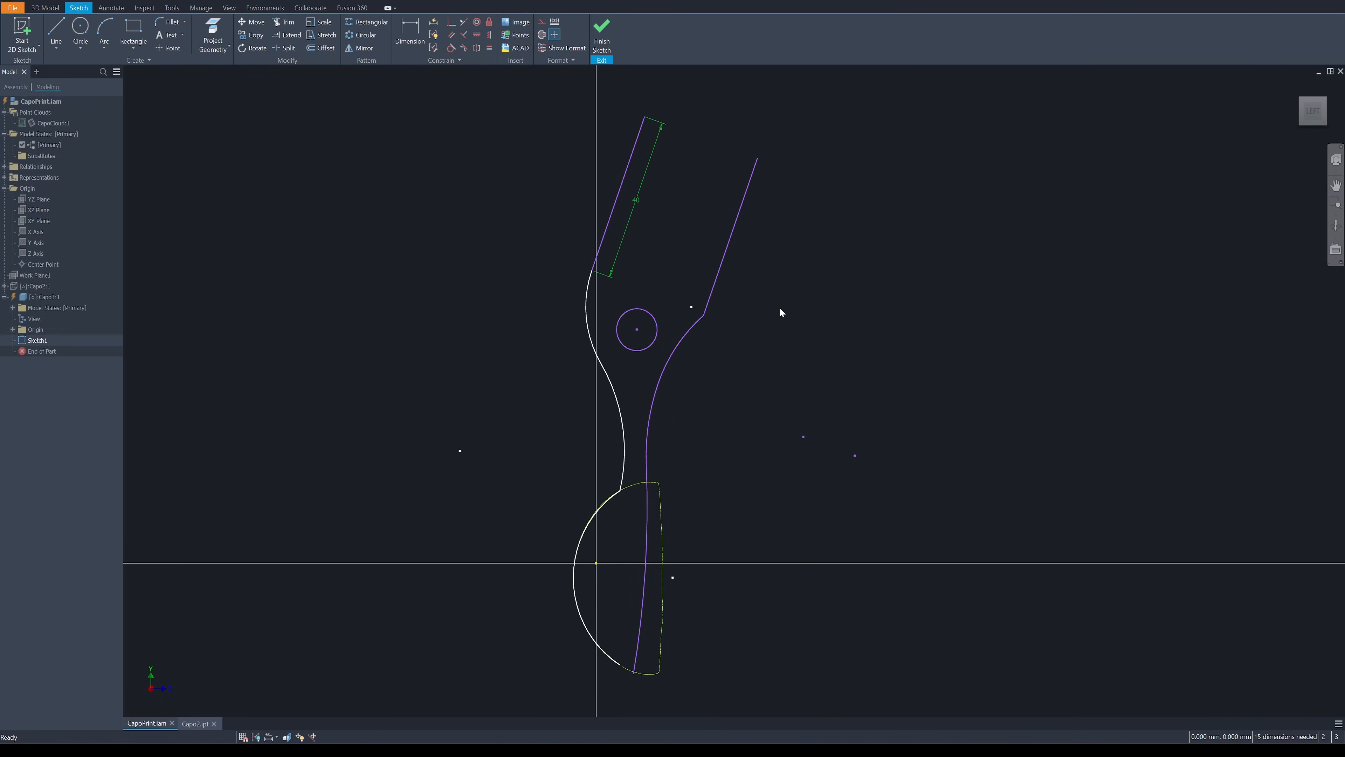
{"action": "left_click", "coordinate": [325, 48]}
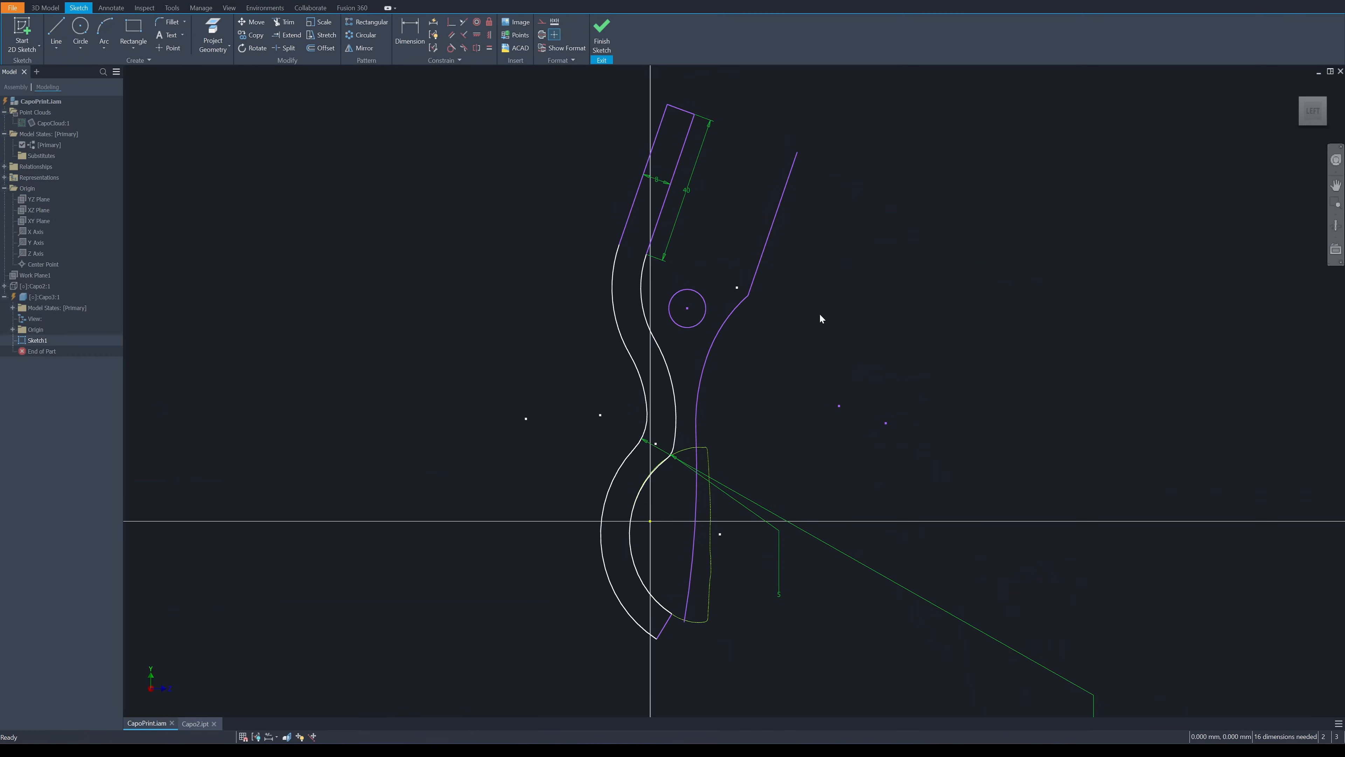
{"action": "mouse_move", "coordinate": [871, 272]}
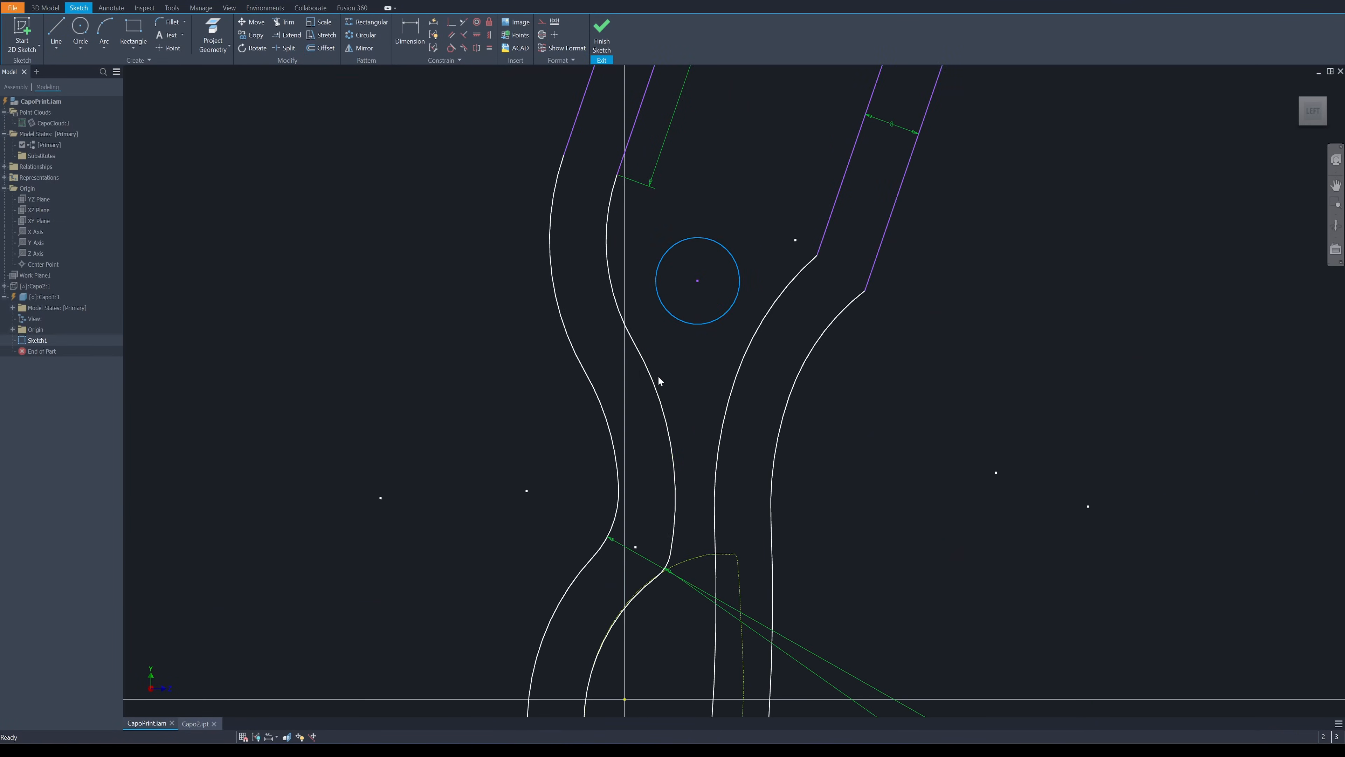
{"action": "mouse_move", "coordinate": [763, 279]}
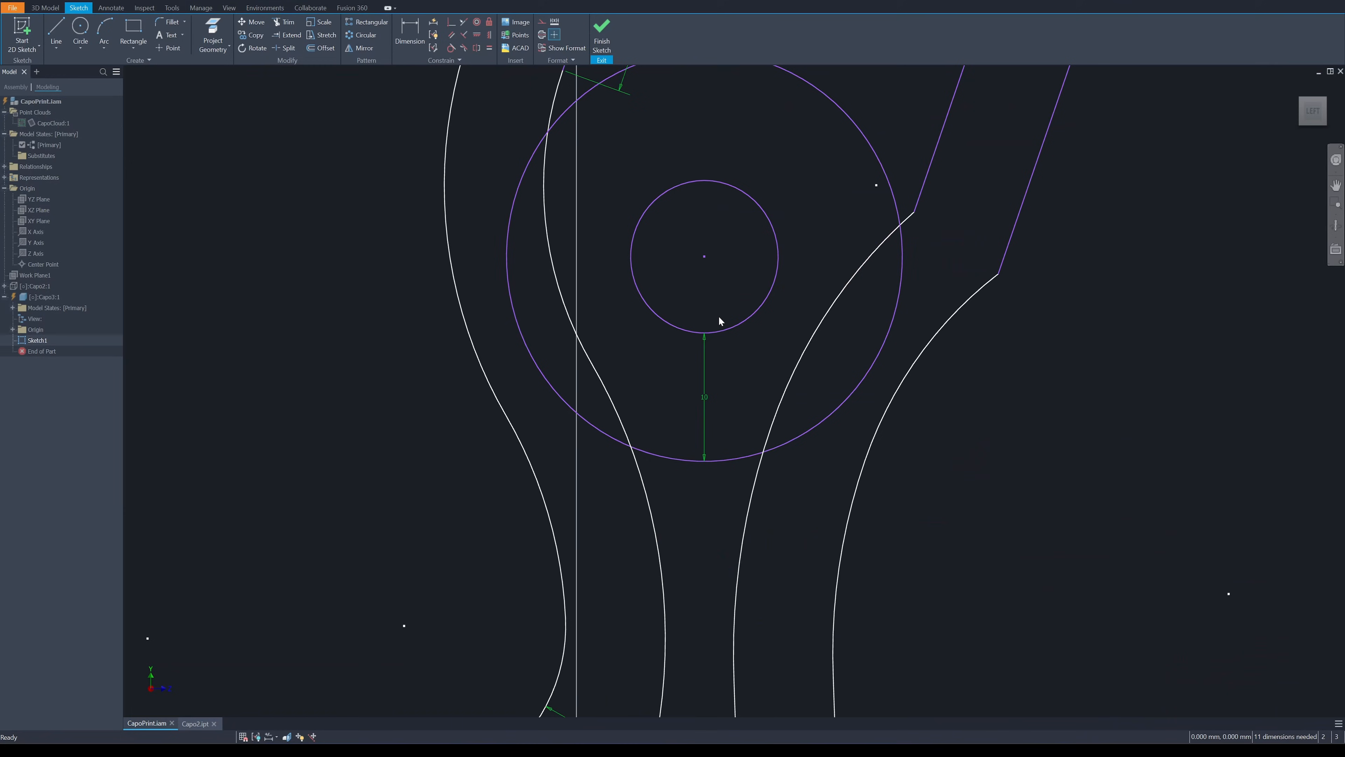
{"action": "scroll", "scroll_direction": "down", "scroll_amount": 3}
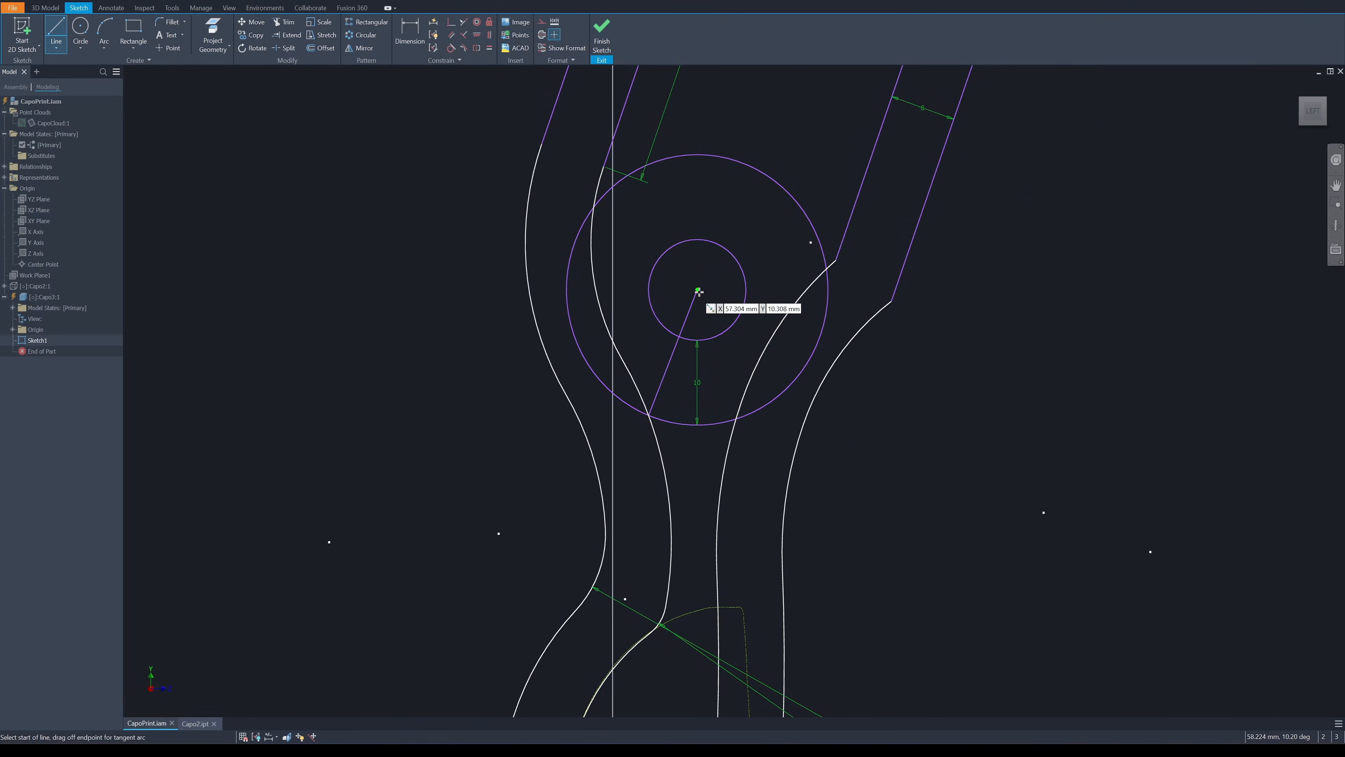
Draw dimensioned notch lines from the pivot hole, trim into a keyhole opening and cap the arm ends
{"action": "left_click", "coordinate": [289, 22]}
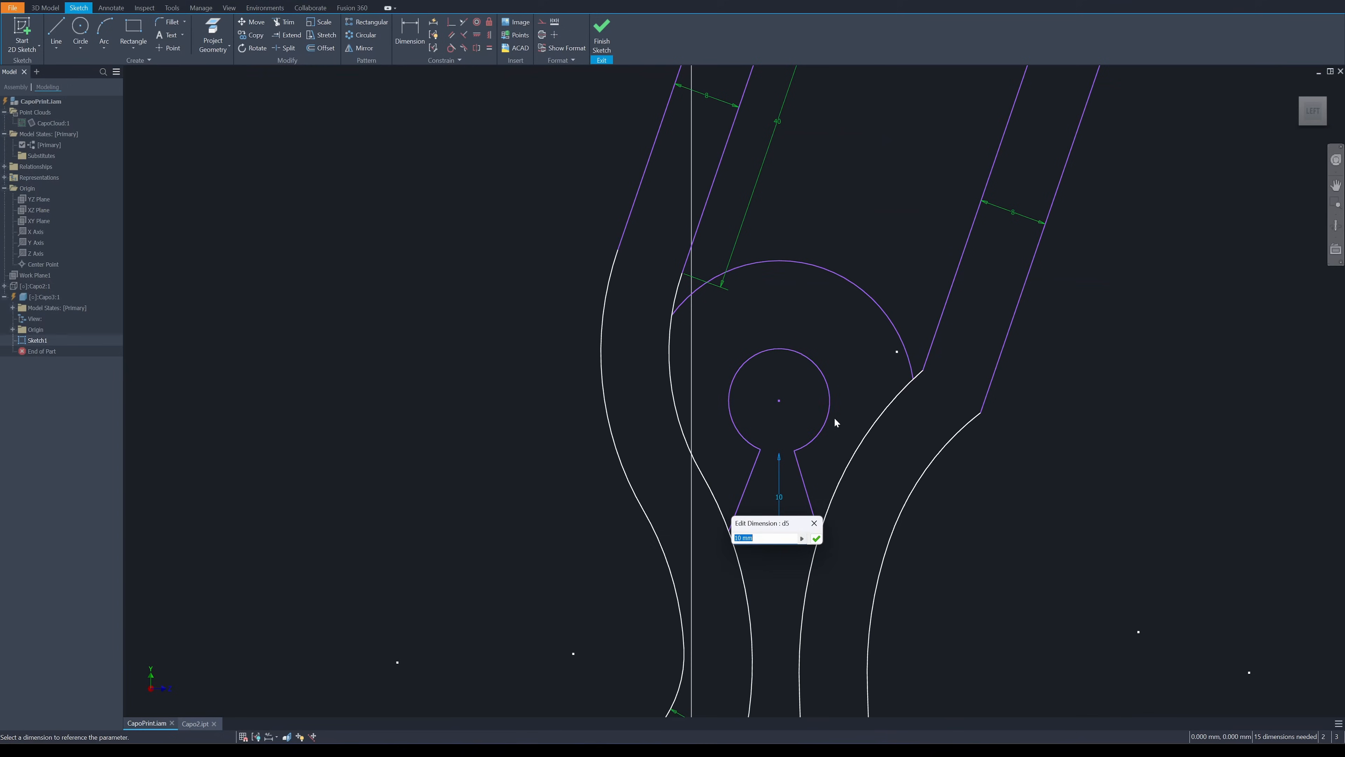
{"action": "left_click", "coordinate": [815, 538]}
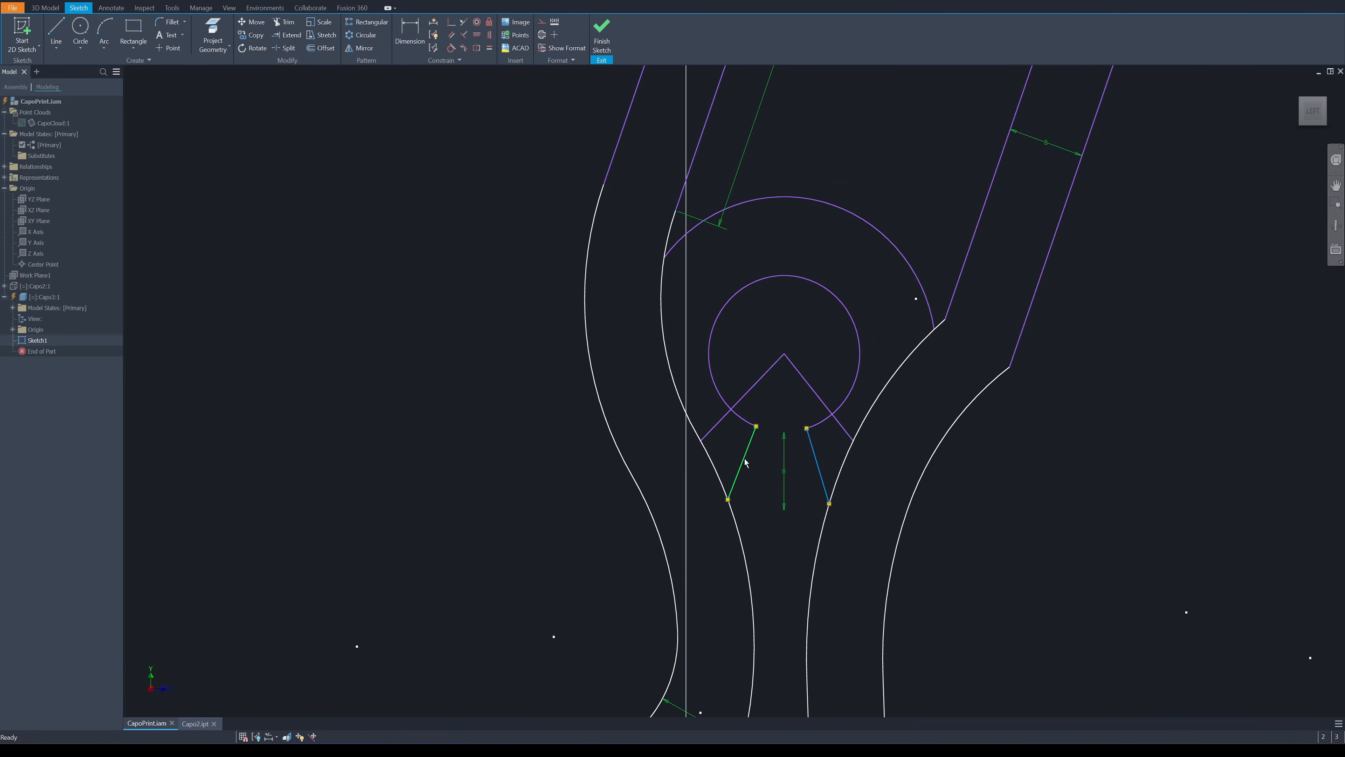
{"action": "scroll", "scroll_direction": "down", "scroll_amount": 3}
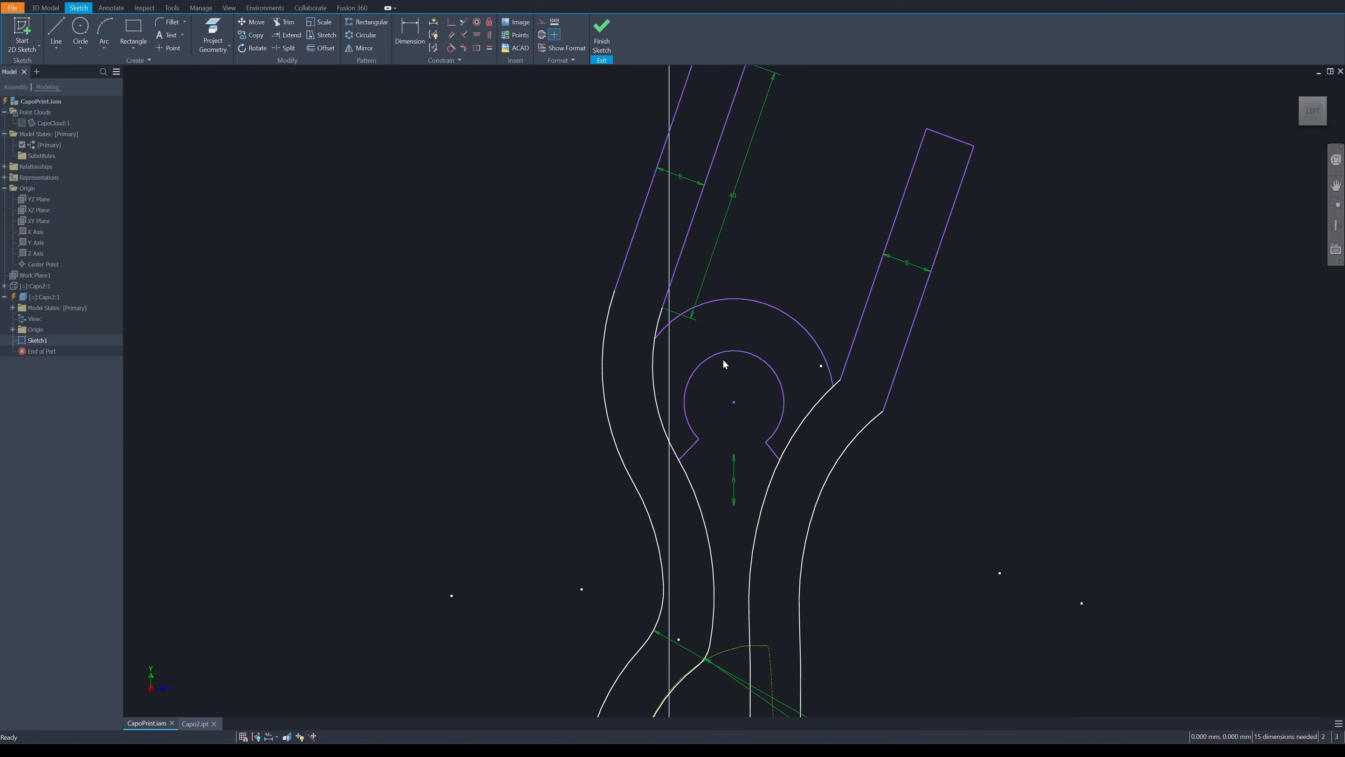
{"action": "mouse_move", "coordinate": [788, 177]}
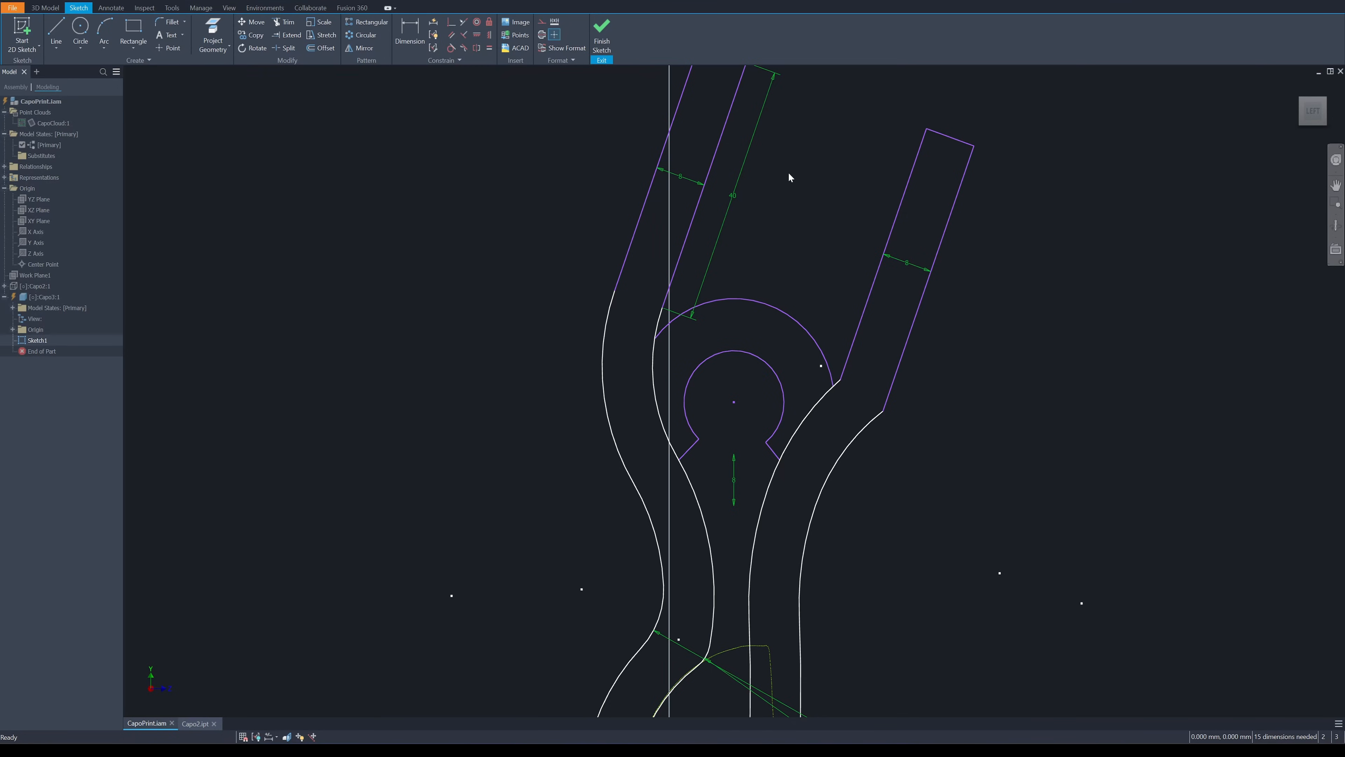
{"action": "mouse_move", "coordinate": [735, 294]}
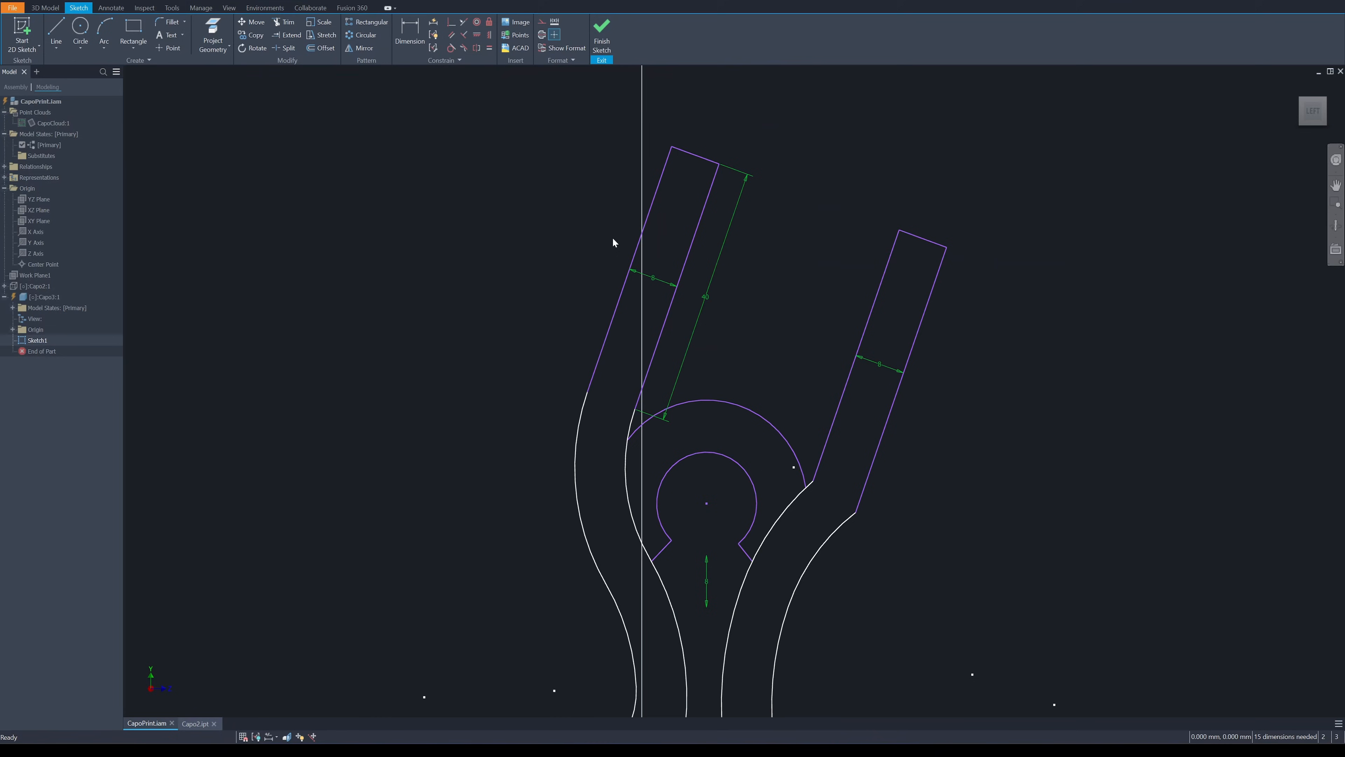
{"action": "scroll", "scroll_direction": "down", "scroll_amount": 3}
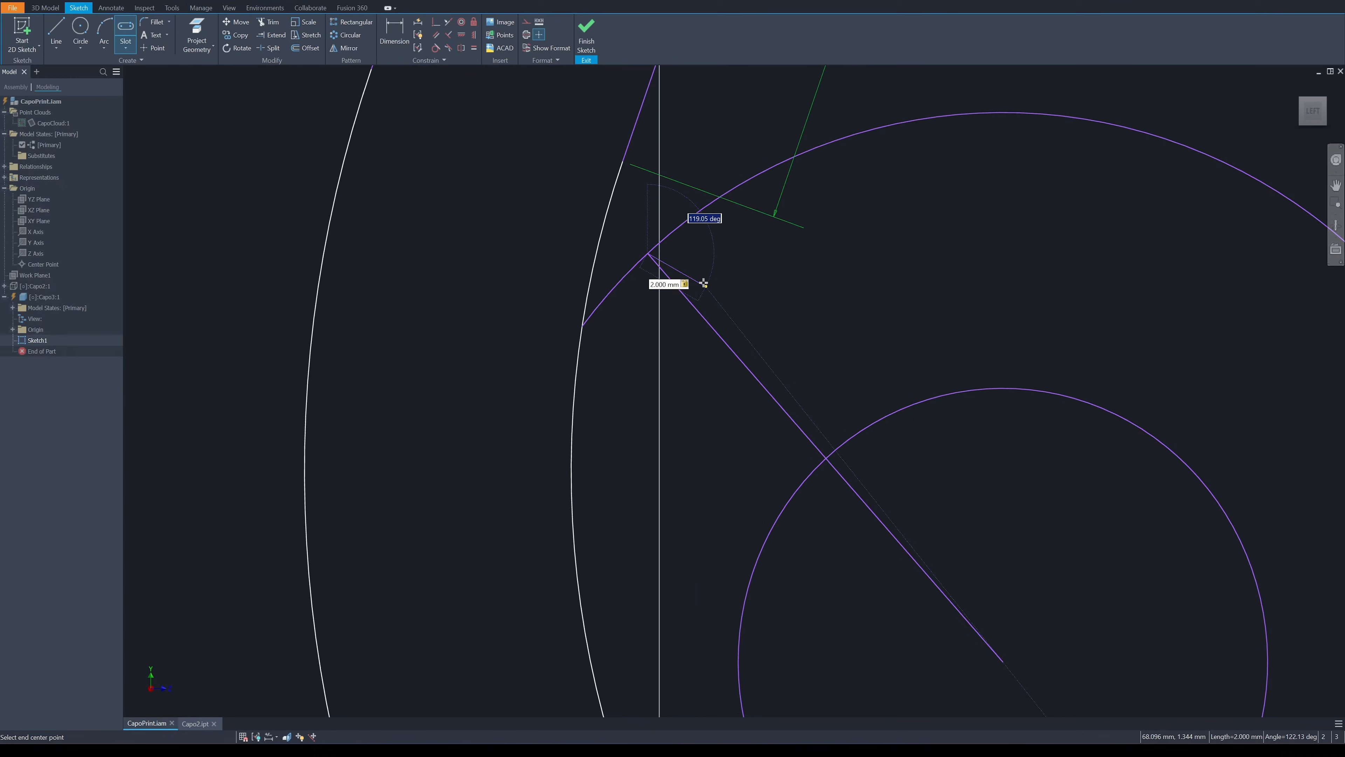
Place a slot on the outer ring's radial line and select it for a circular pattern
{"action": "left_click", "coordinate": [703, 284]}
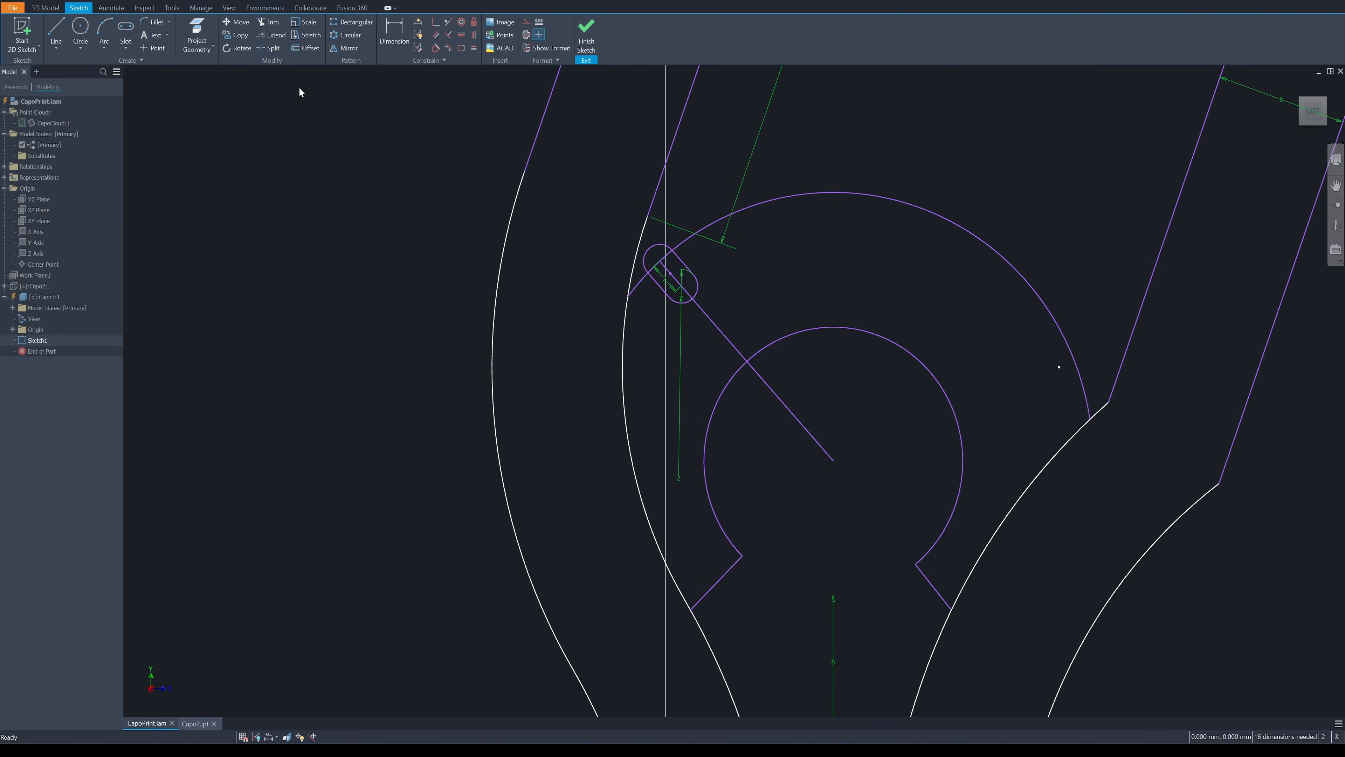
{"action": "left_click", "coordinate": [348, 34]}
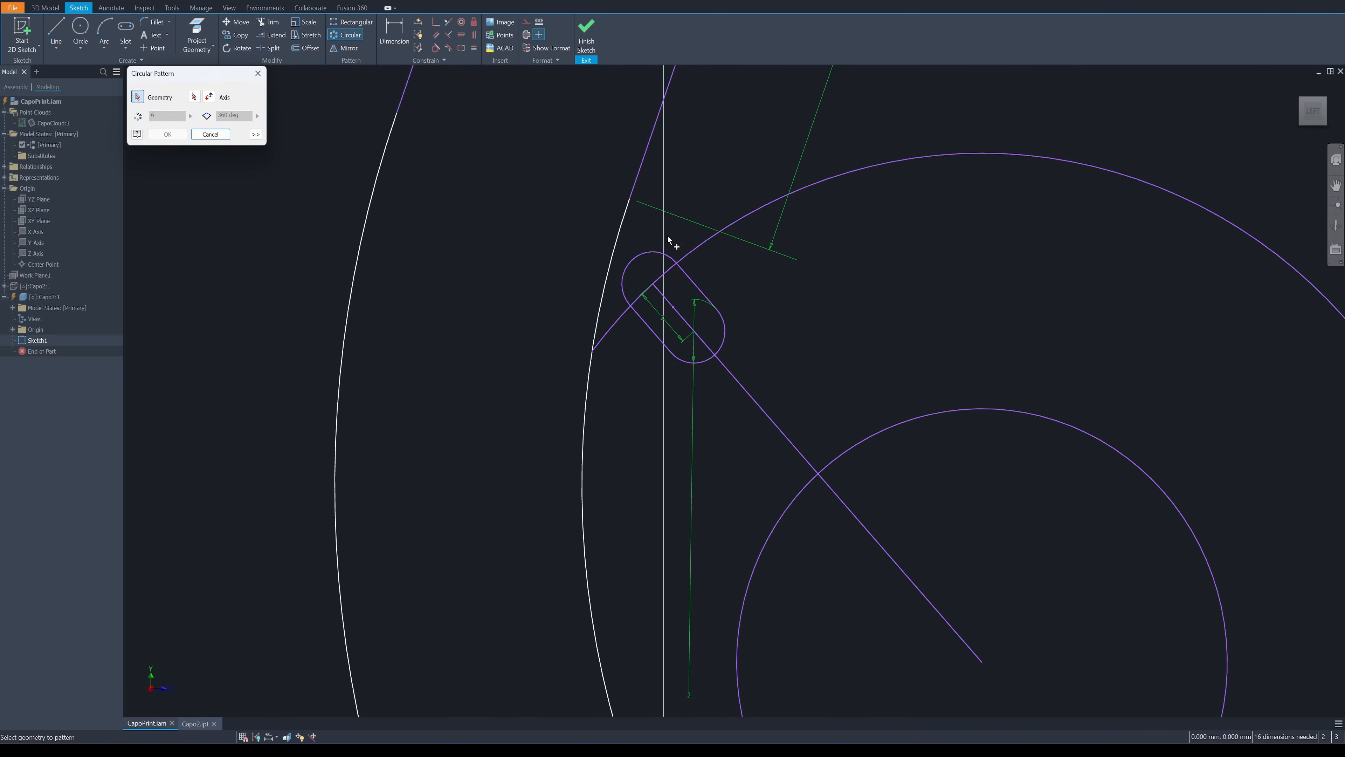
{"action": "left_click", "coordinate": [704, 335]}
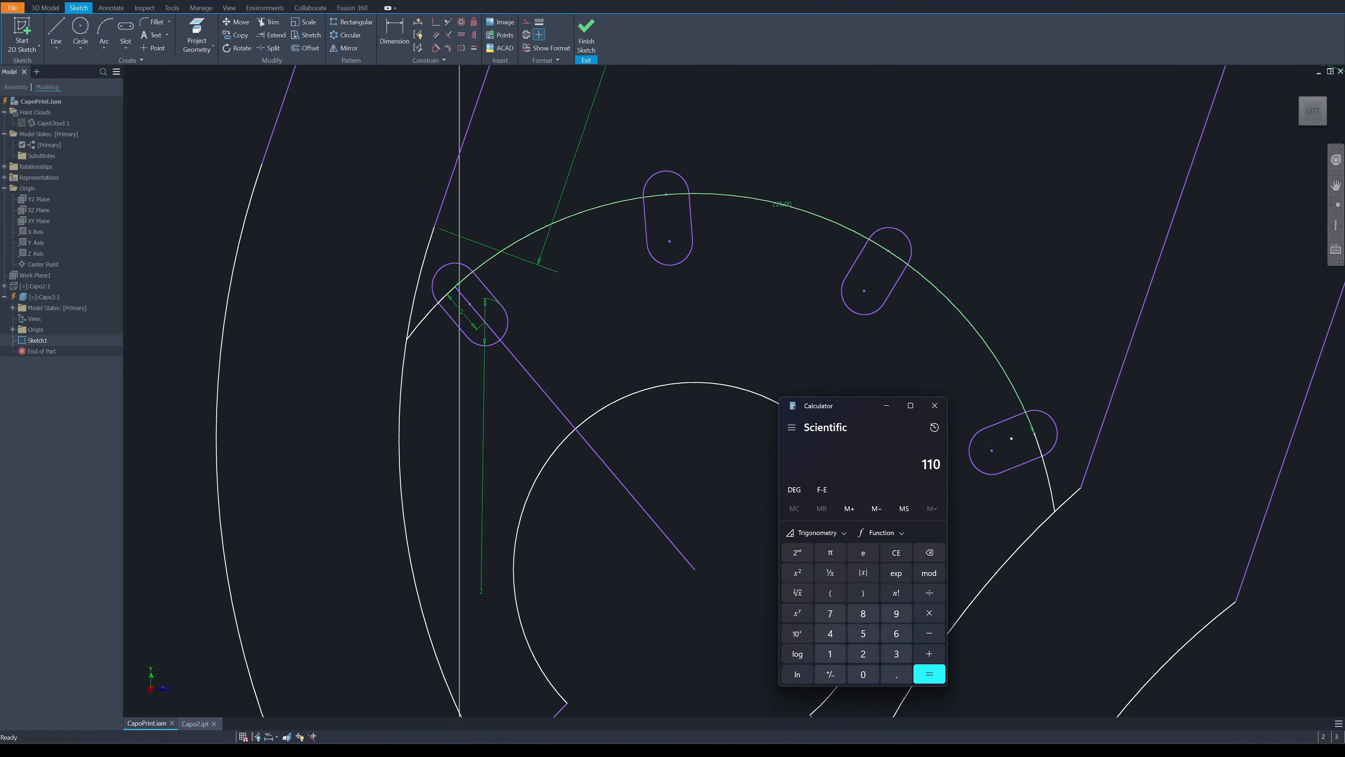
Adjust the inner slot's angle from the pivot center
{"action": "left_click", "coordinate": [928, 673]}
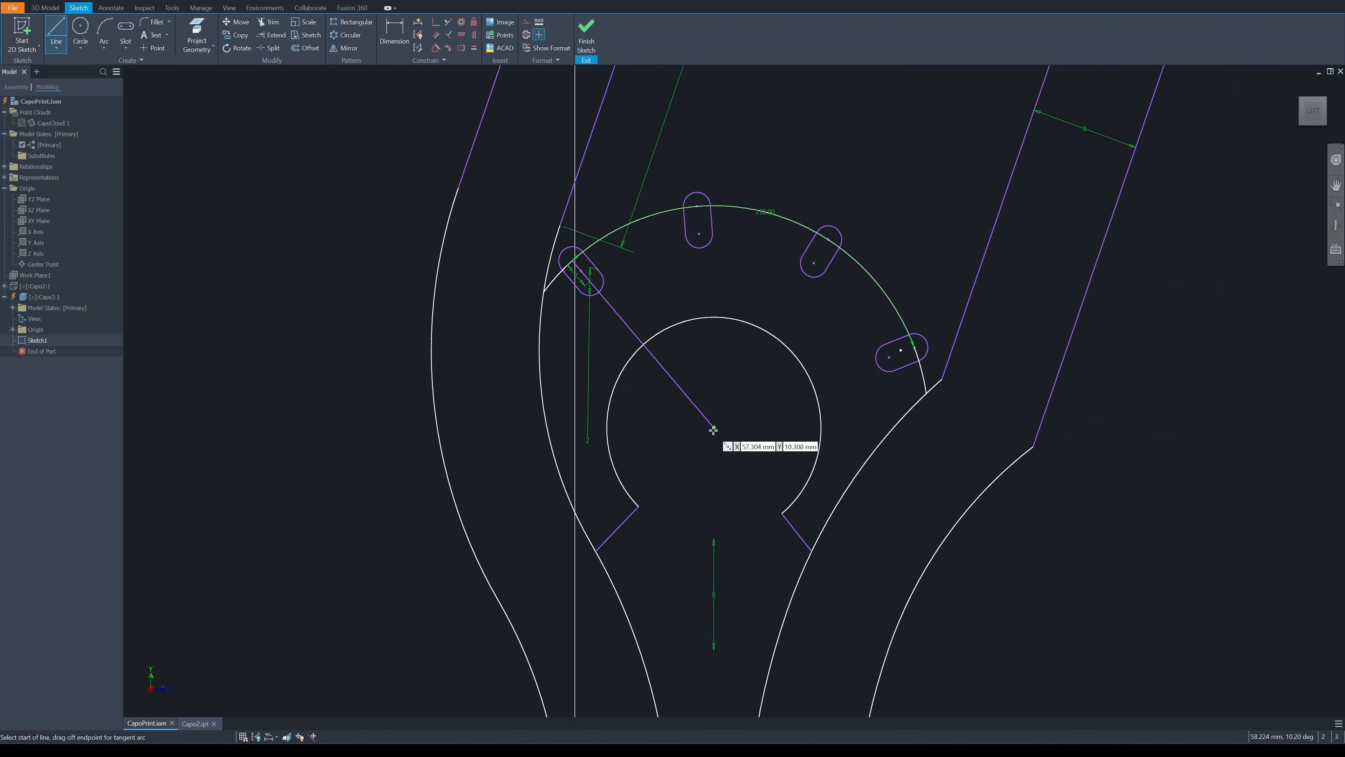
{"action": "left_click", "coordinate": [712, 428]}
{"action": "type", "text": "36.6"}
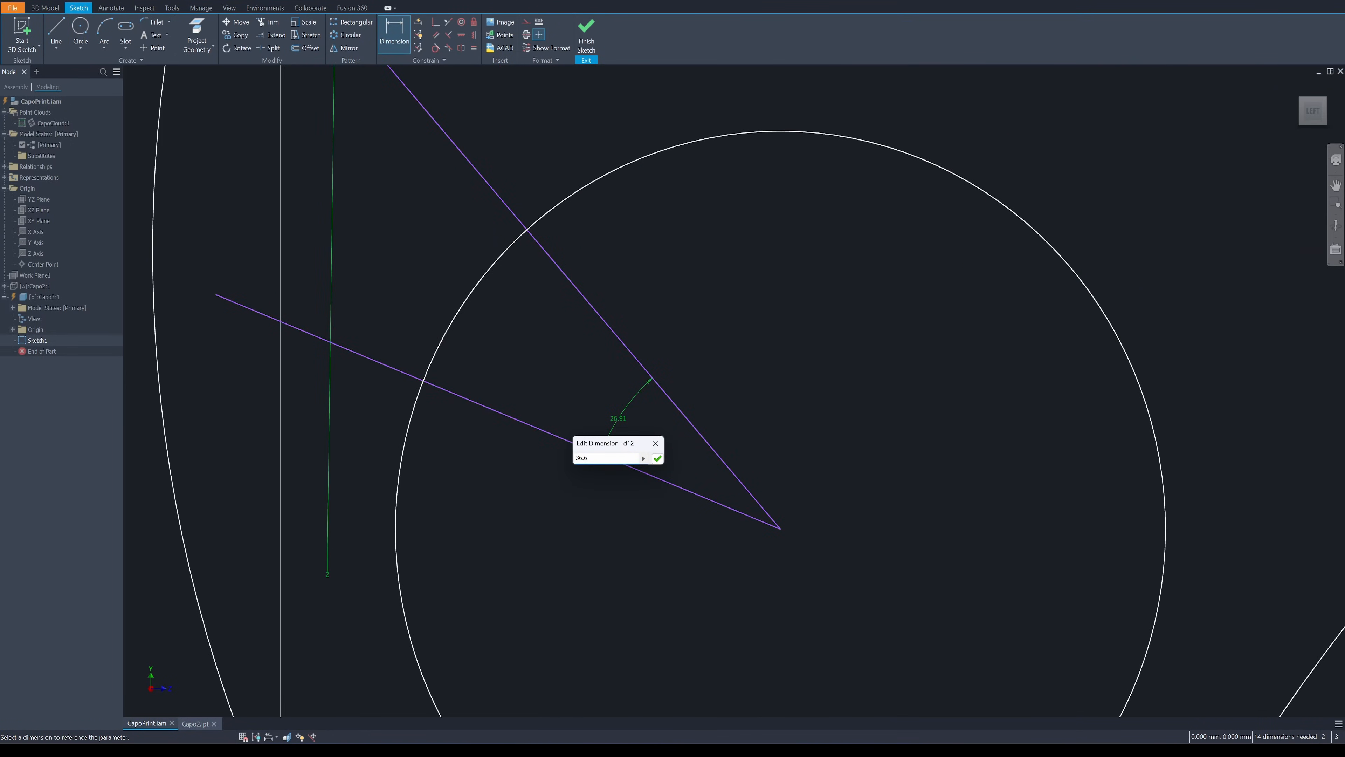
{"action": "left_click", "coordinate": [657, 458]}
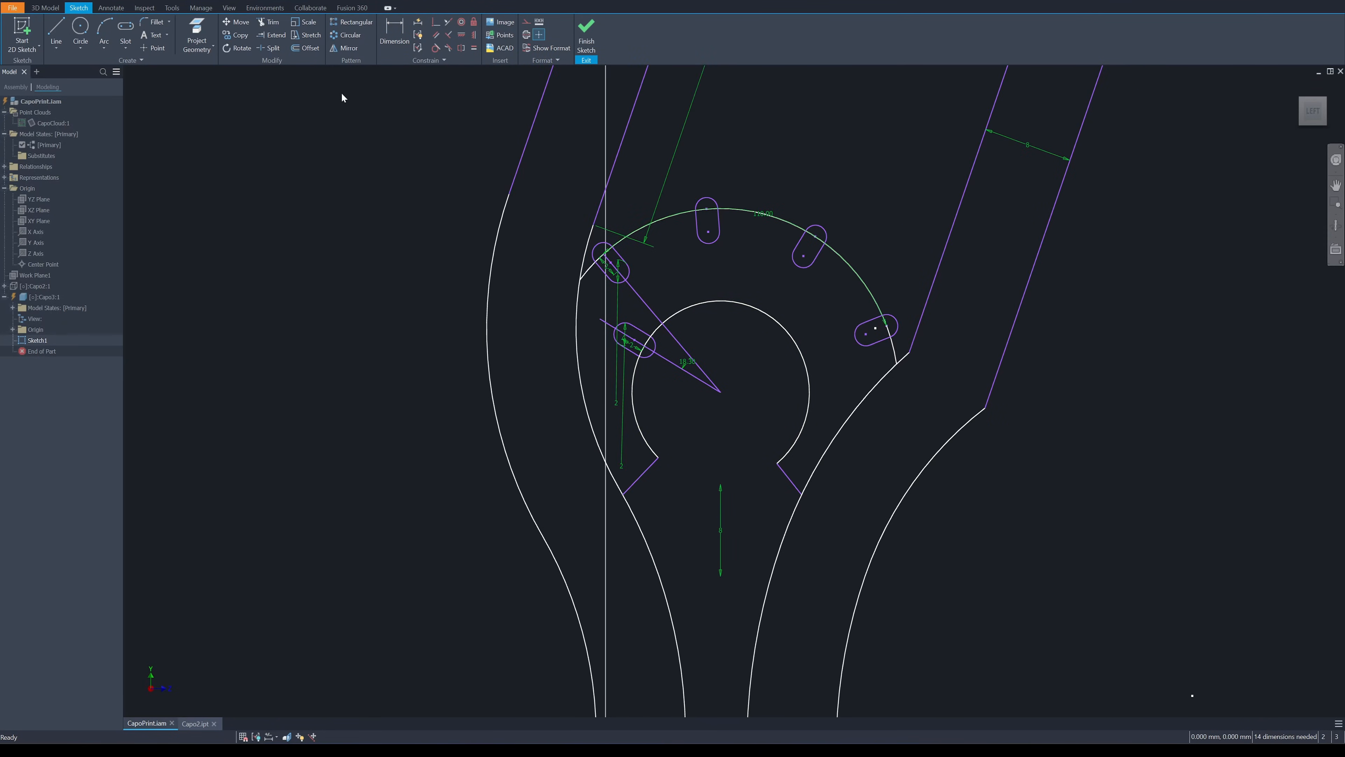
Repeat the inner slot four times across 110° around the pivot
{"action": "left_click", "coordinate": [349, 35]}
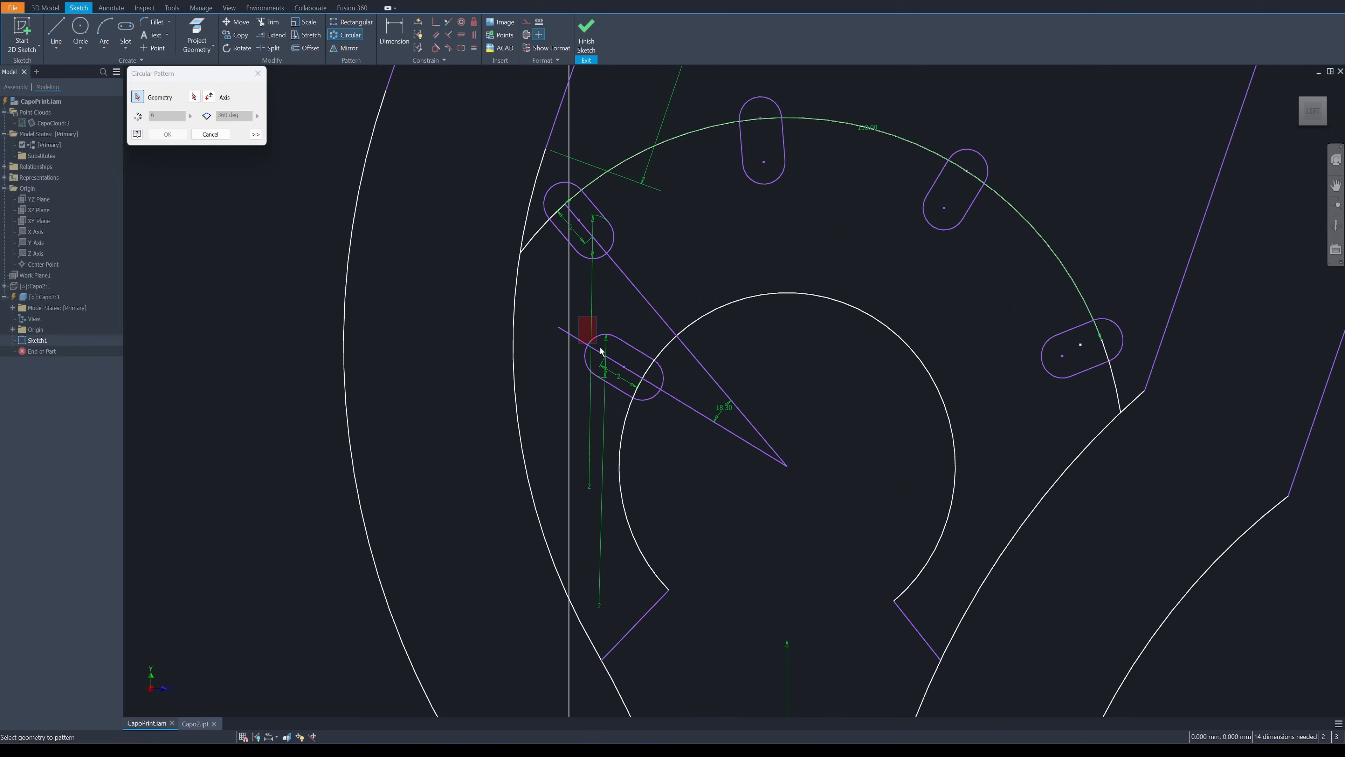
{"action": "left_click", "coordinate": [615, 371]}
{"action": "type", "text": "110"}
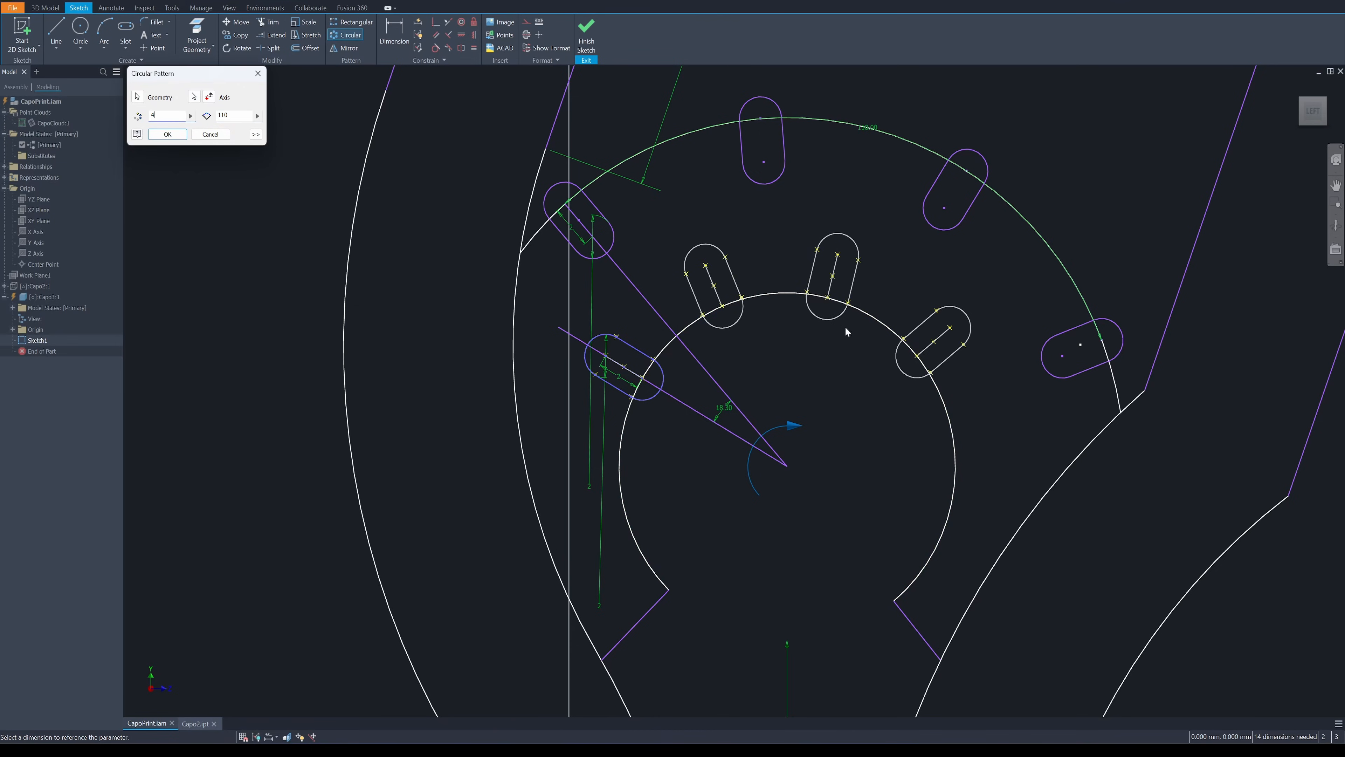
{"action": "left_click", "coordinate": [167, 134]}
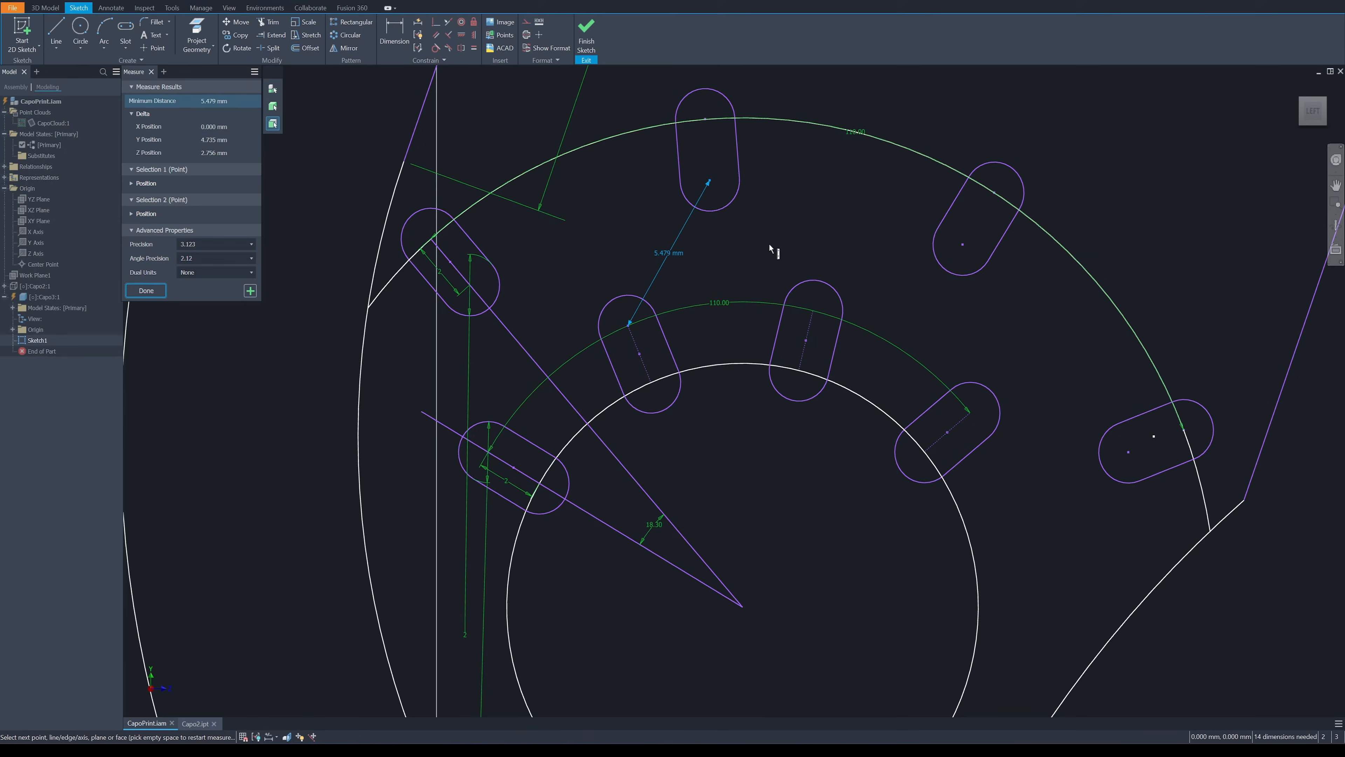
{"action": "mouse_move", "coordinate": [771, 251]}
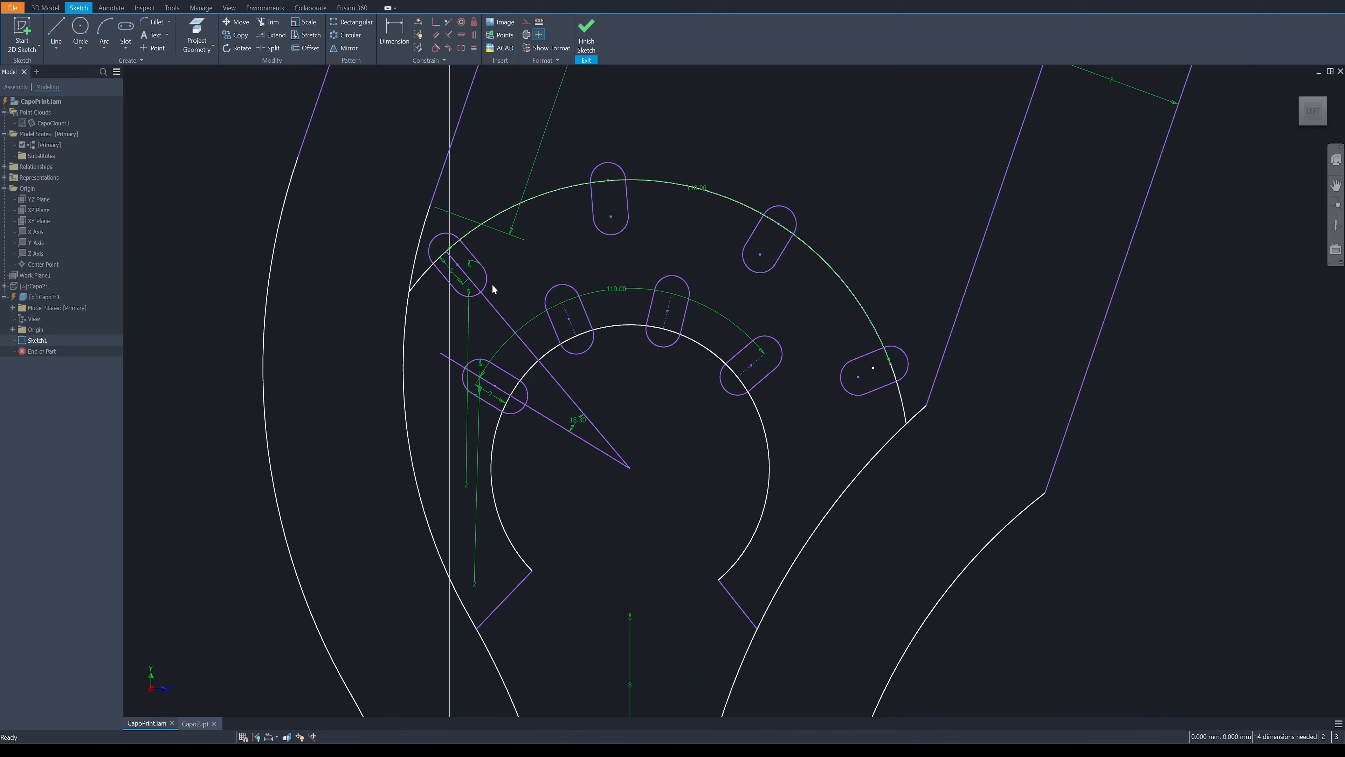
{"action": "mouse_move", "coordinate": [632, 384]}
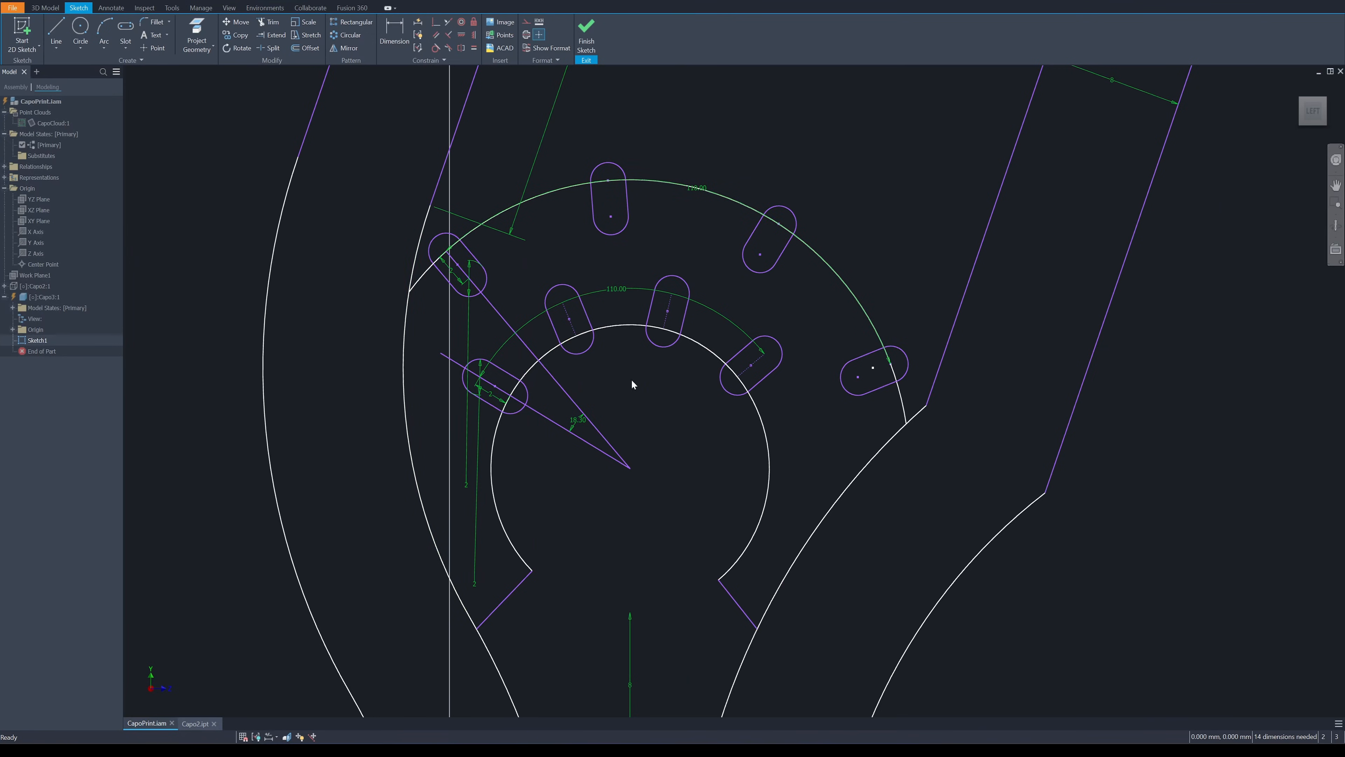
{"action": "mouse_move", "coordinate": [550, 250]}
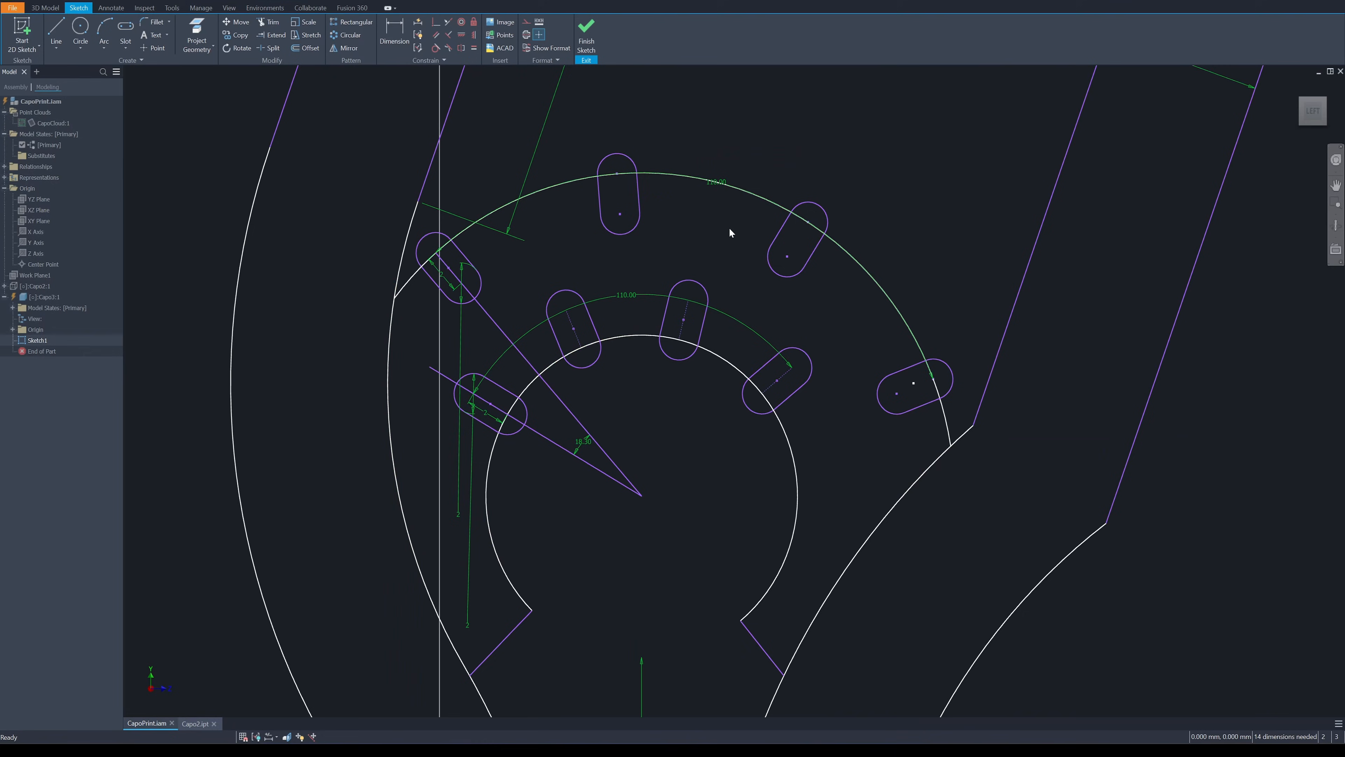
{"action": "mouse_move", "coordinate": [534, 252]}
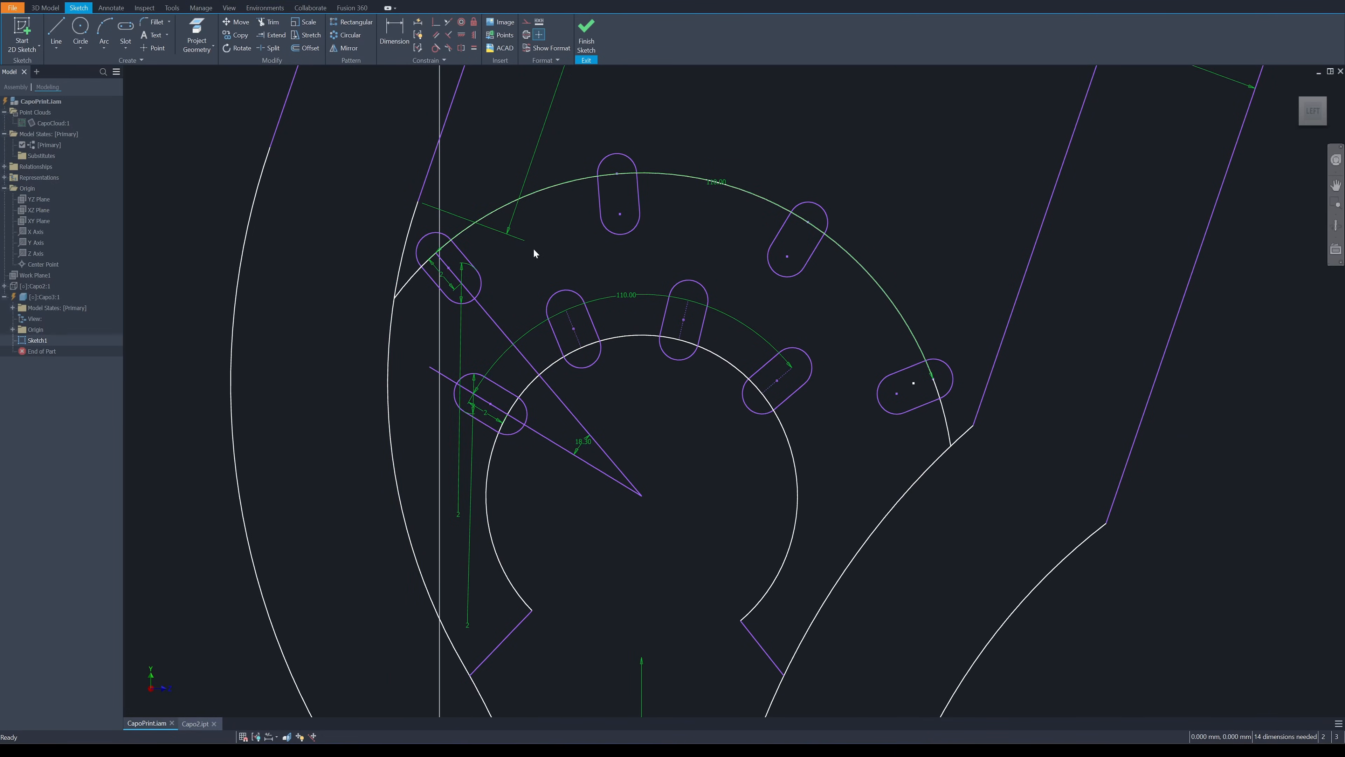
{"action": "mouse_move", "coordinate": [768, 280]}
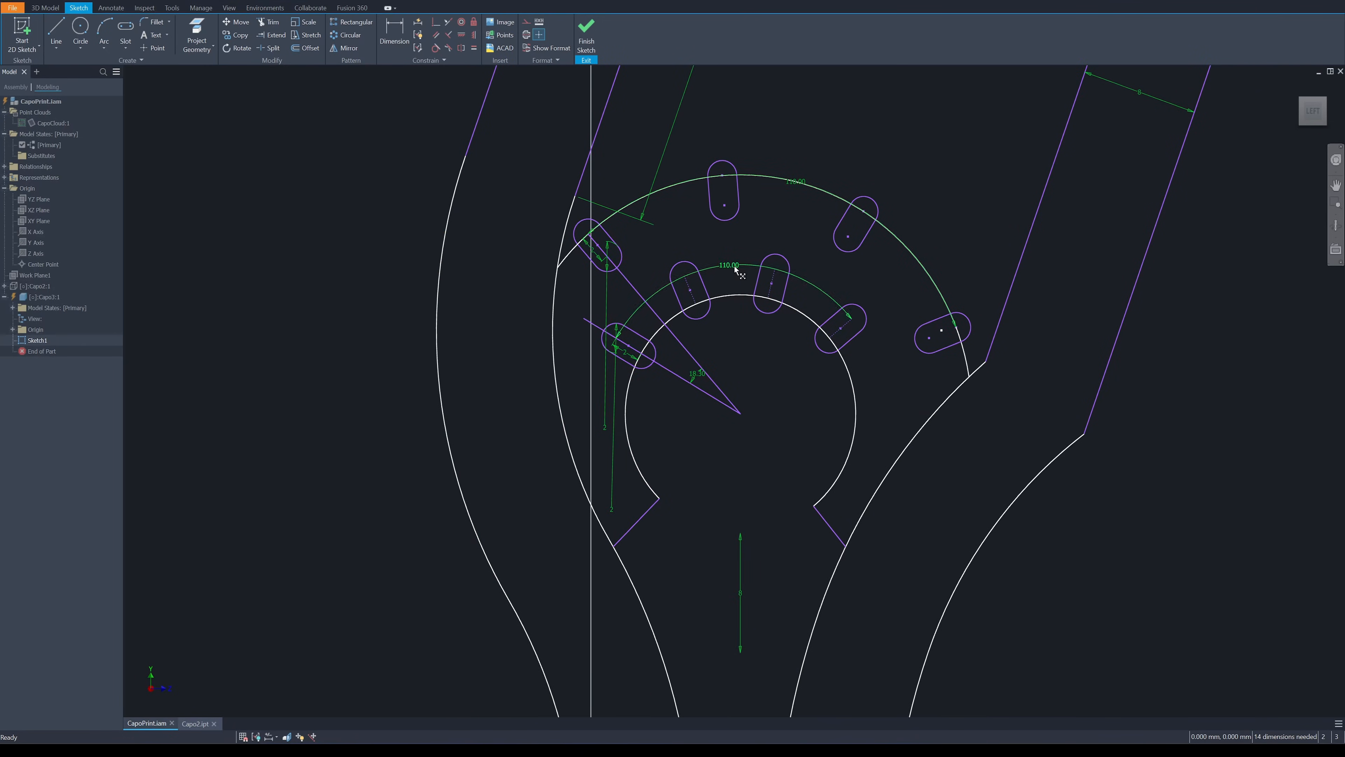
Zoom around the sketch to inspect the two rings of slots
{"action": "scroll", "scroll_direction": "down", "scroll_amount": 3}
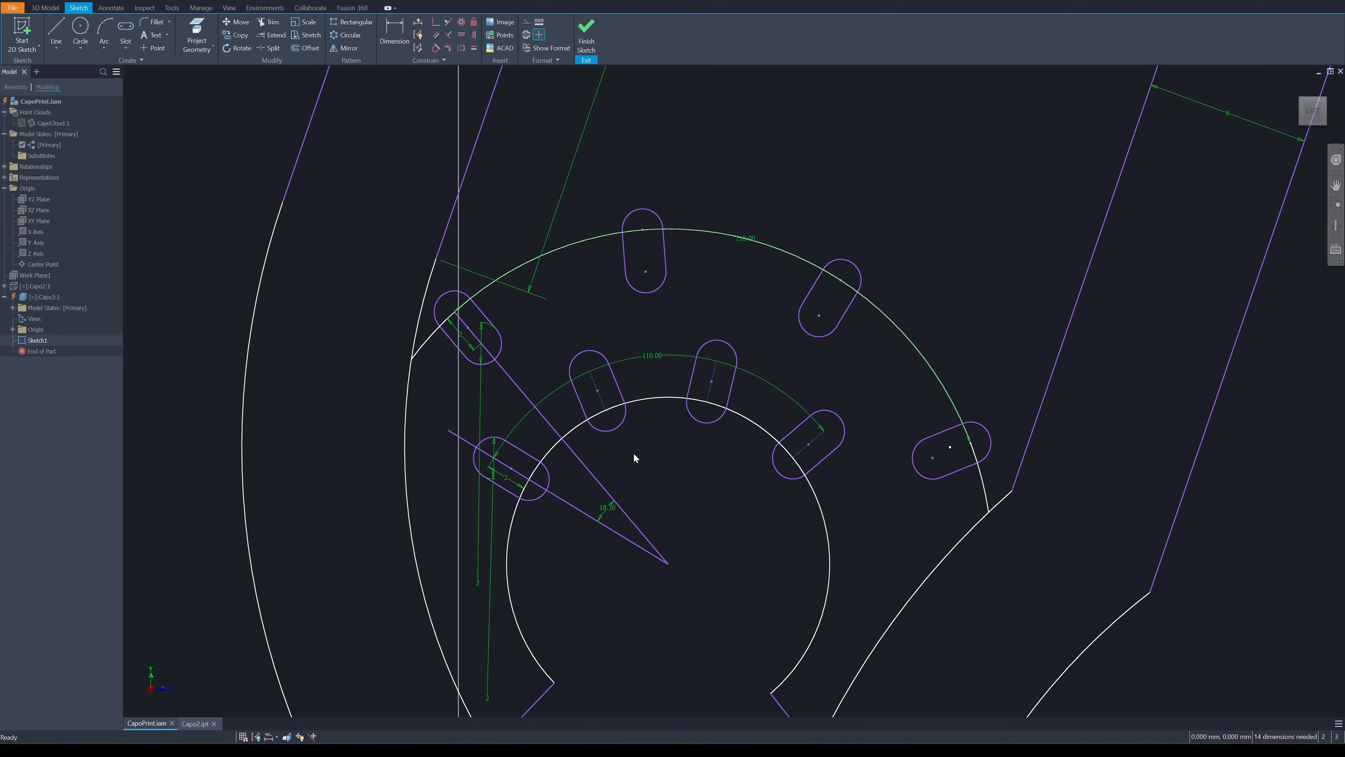
{"action": "mouse_move", "coordinate": [870, 233]}
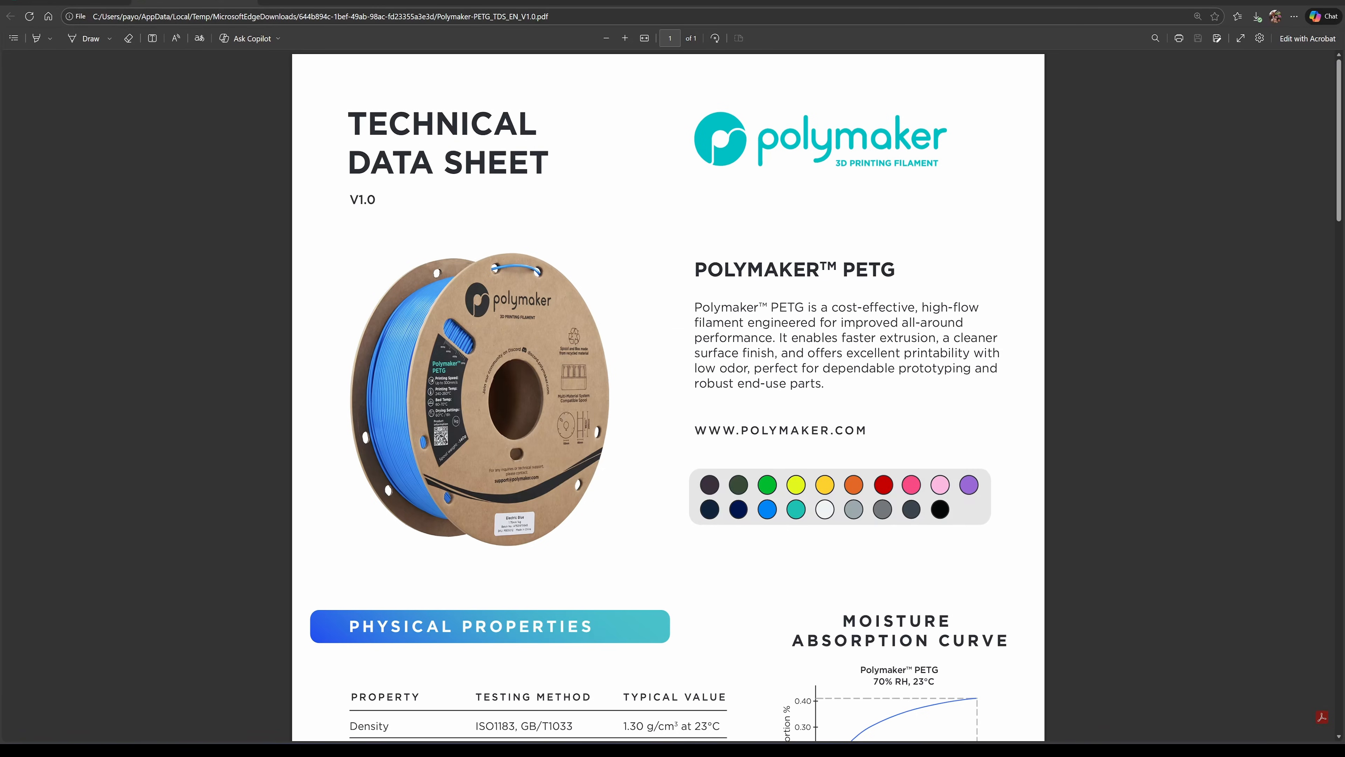
Scroll through the Polymaker PETG technical data sheet
{"action": "scroll", "scroll_direction": "down", "scroll_amount": 3}
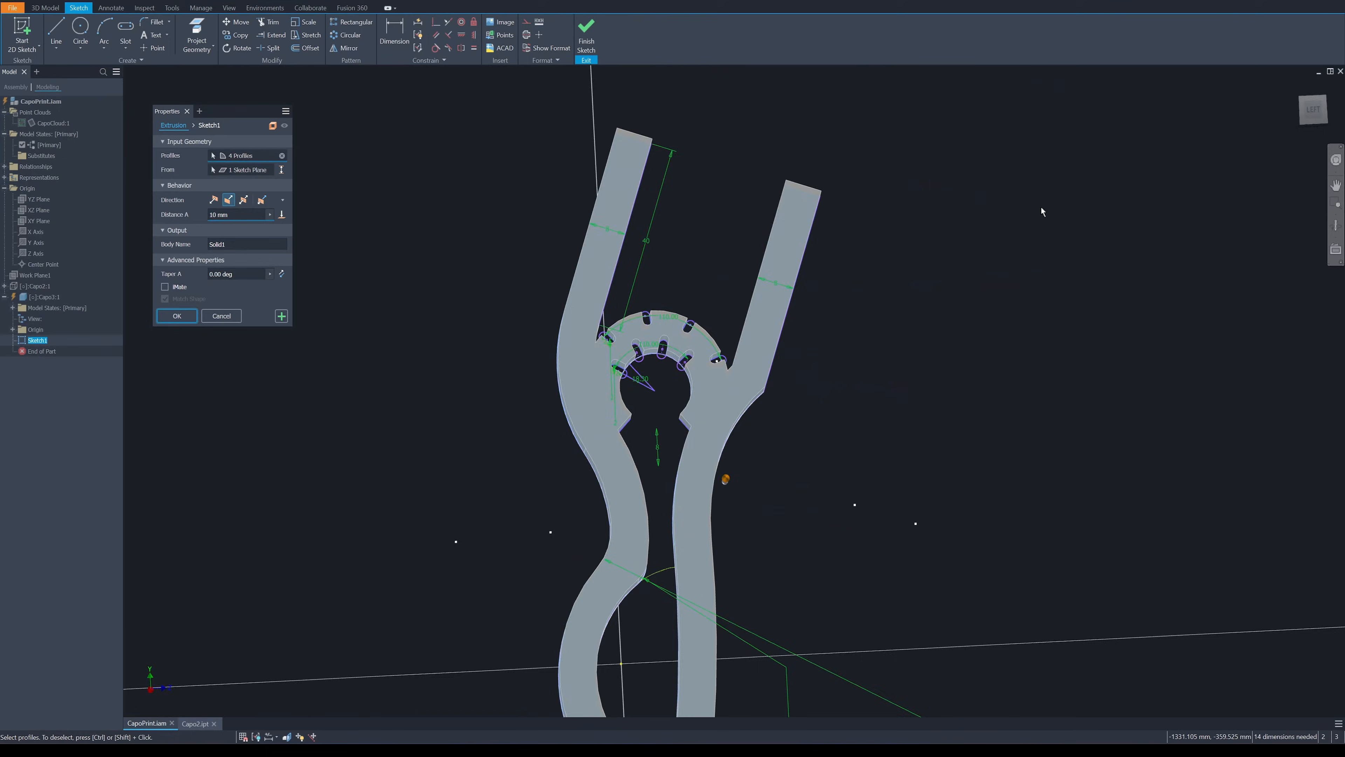
Extrude the four capo profiles 10 mm into Extrusion1 and return to 3D modelling
{"action": "left_click", "coordinate": [175, 315]}
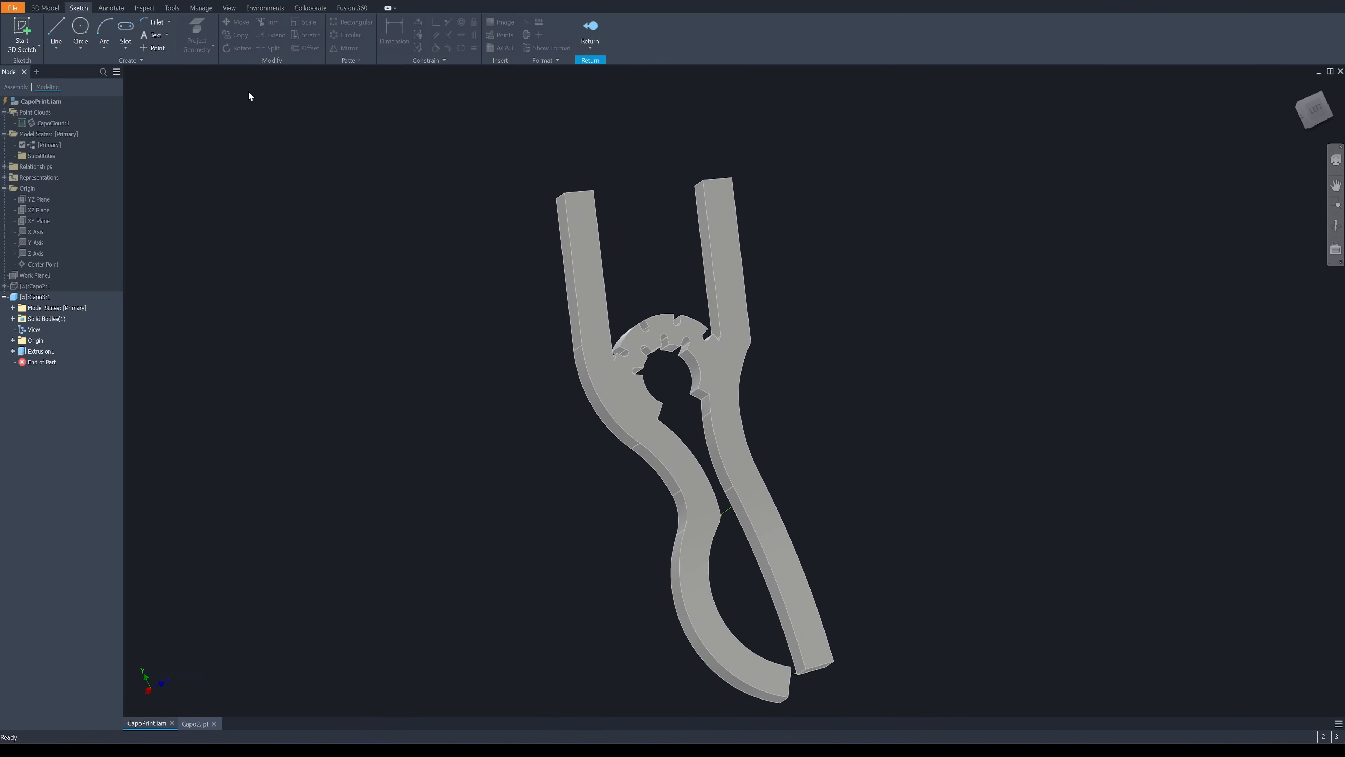
{"action": "left_click", "coordinate": [43, 8]}
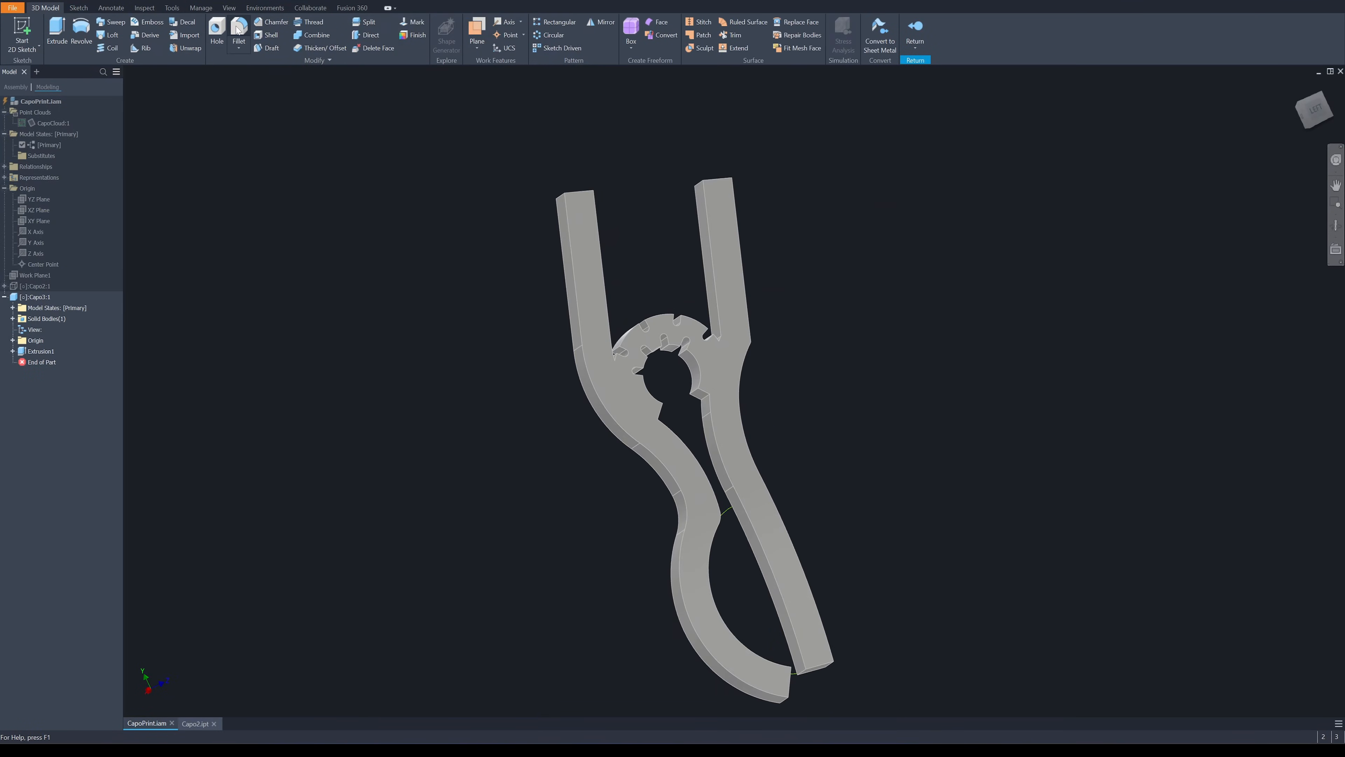
Fillet the outer edges at 4 mm and the notch edges at 1 mm
{"action": "left_click", "coordinate": [238, 34]}
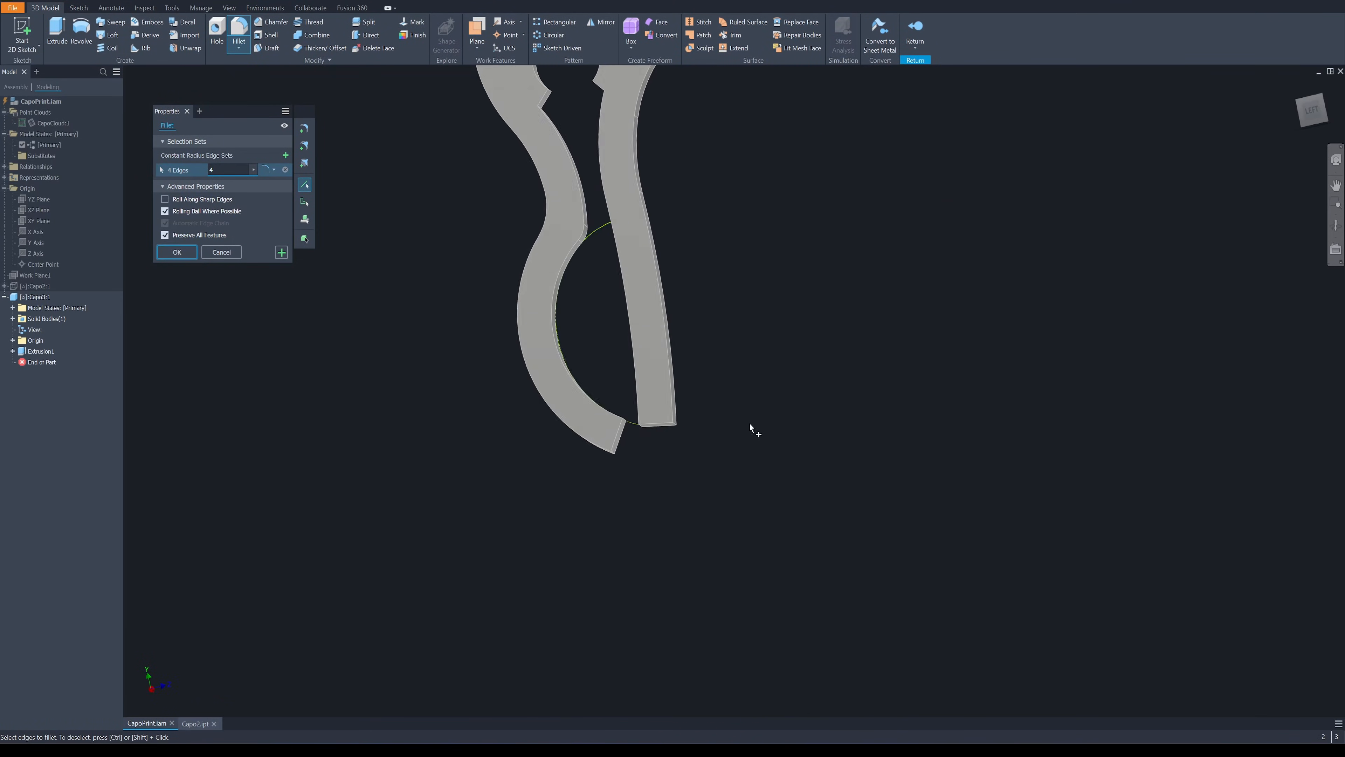
{"action": "left_click", "coordinate": [177, 251]}
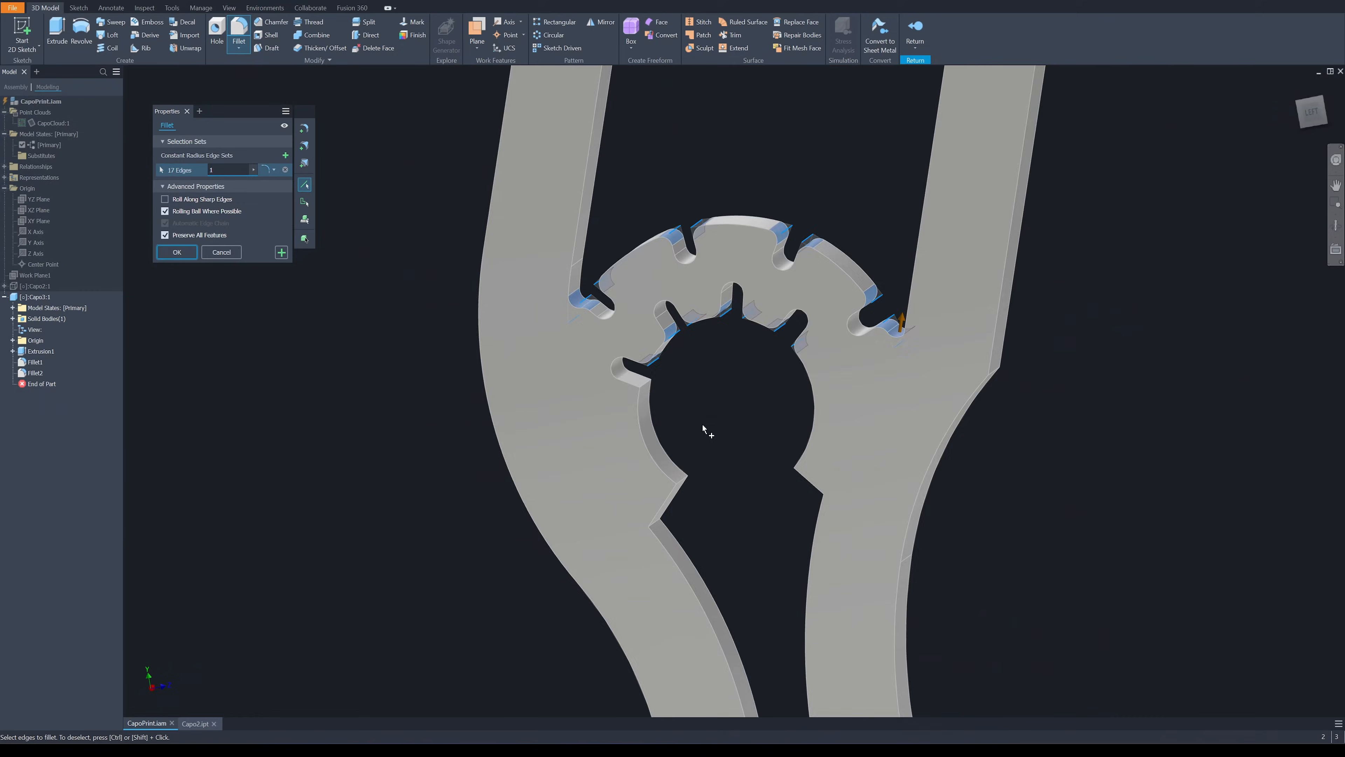
{"action": "left_click", "coordinate": [176, 252]}
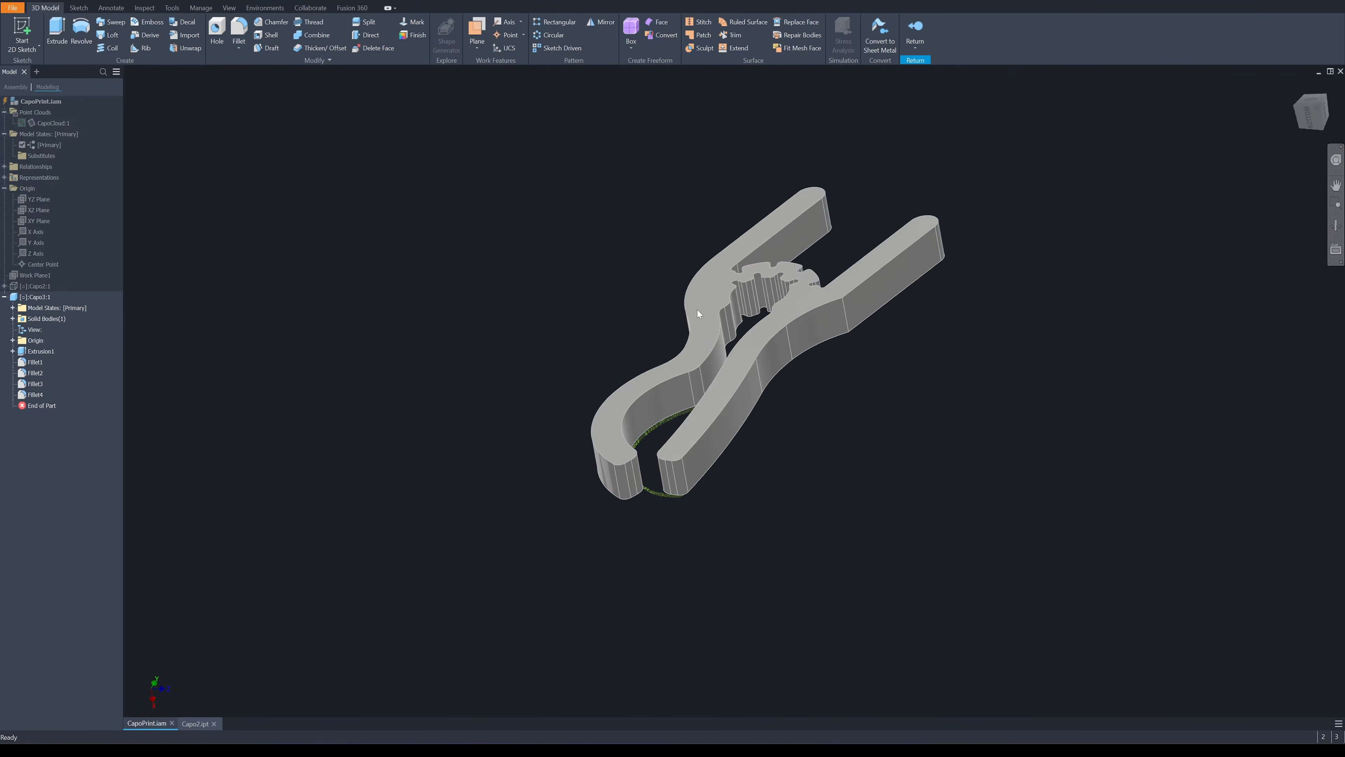
{"action": "left_click", "coordinate": [275, 22]}
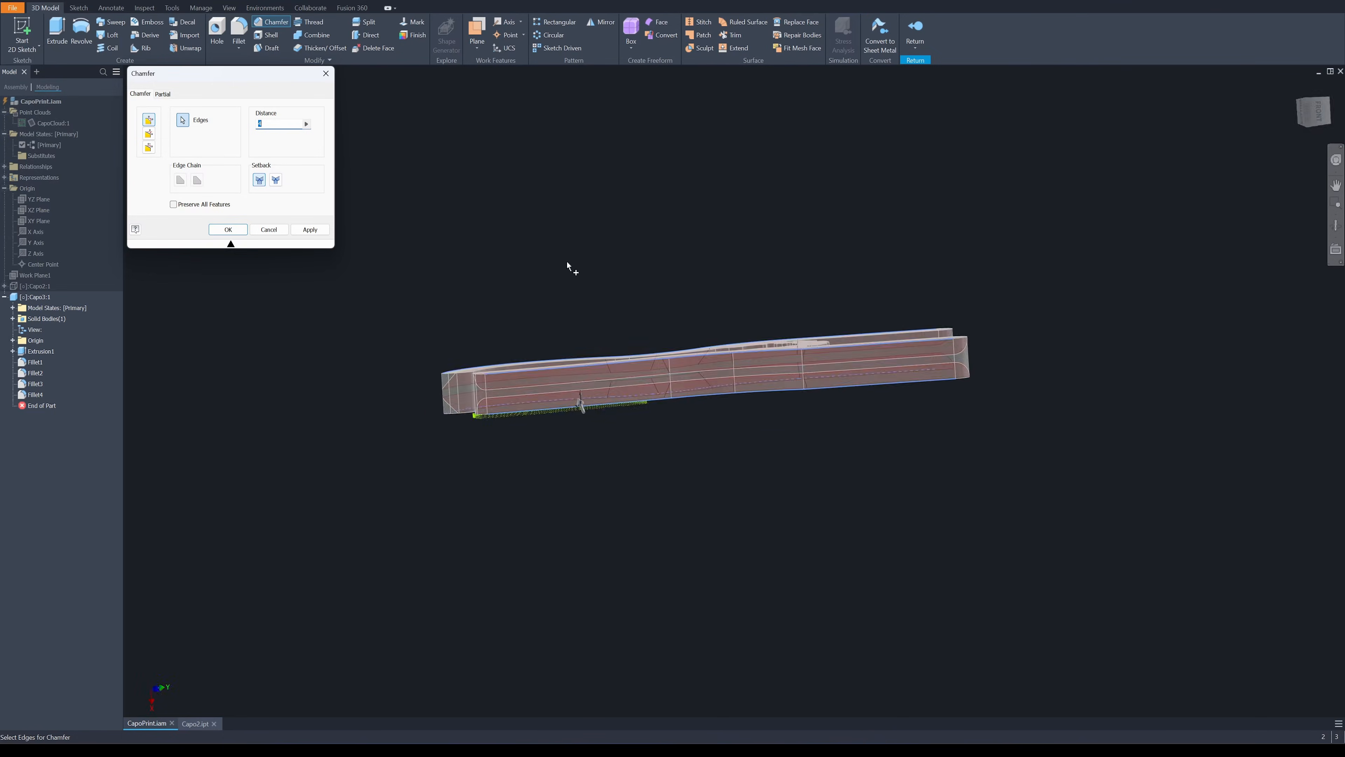
Confirm the chamfer on the chosen capo edge
{"action": "left_click", "coordinate": [227, 230]}
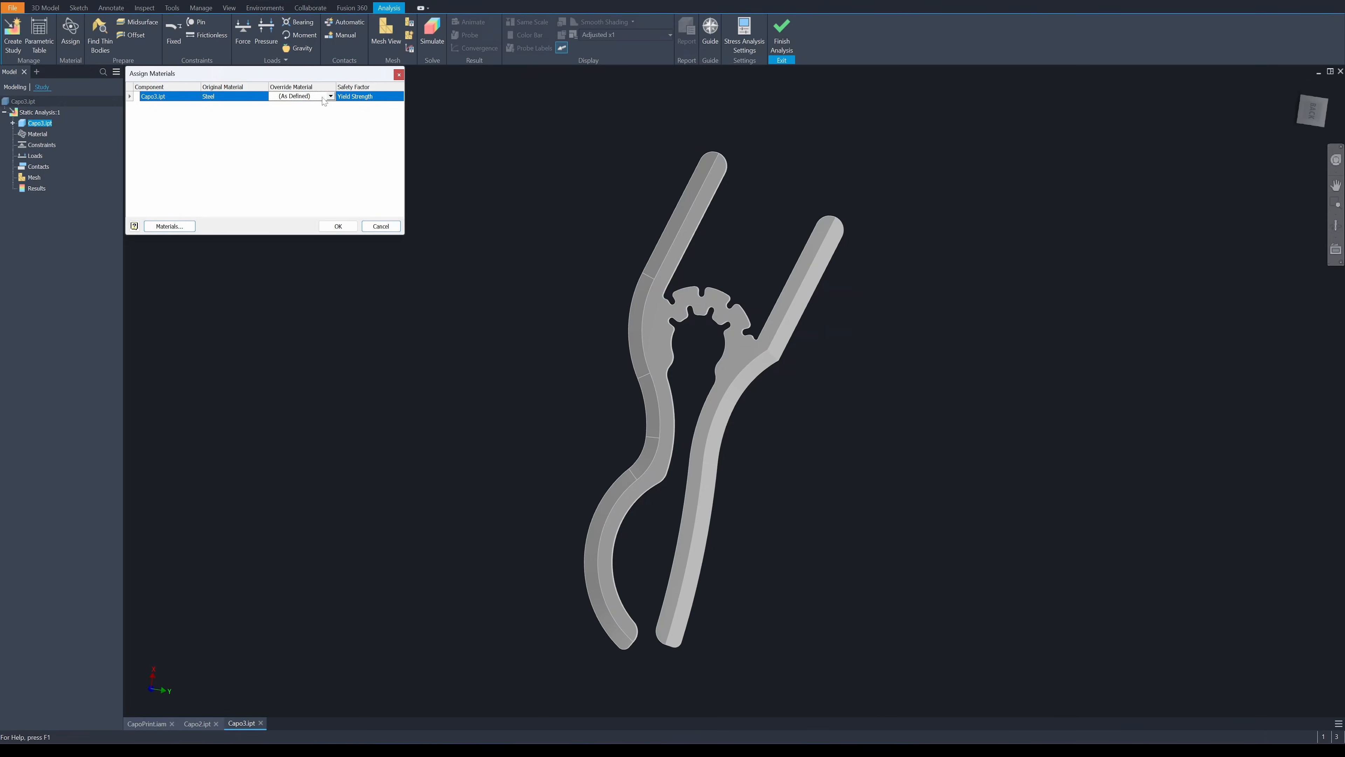
Assign the material override, add a force of 10 on the jaw tip, and run the simulation
{"action": "left_click", "coordinate": [337, 225]}
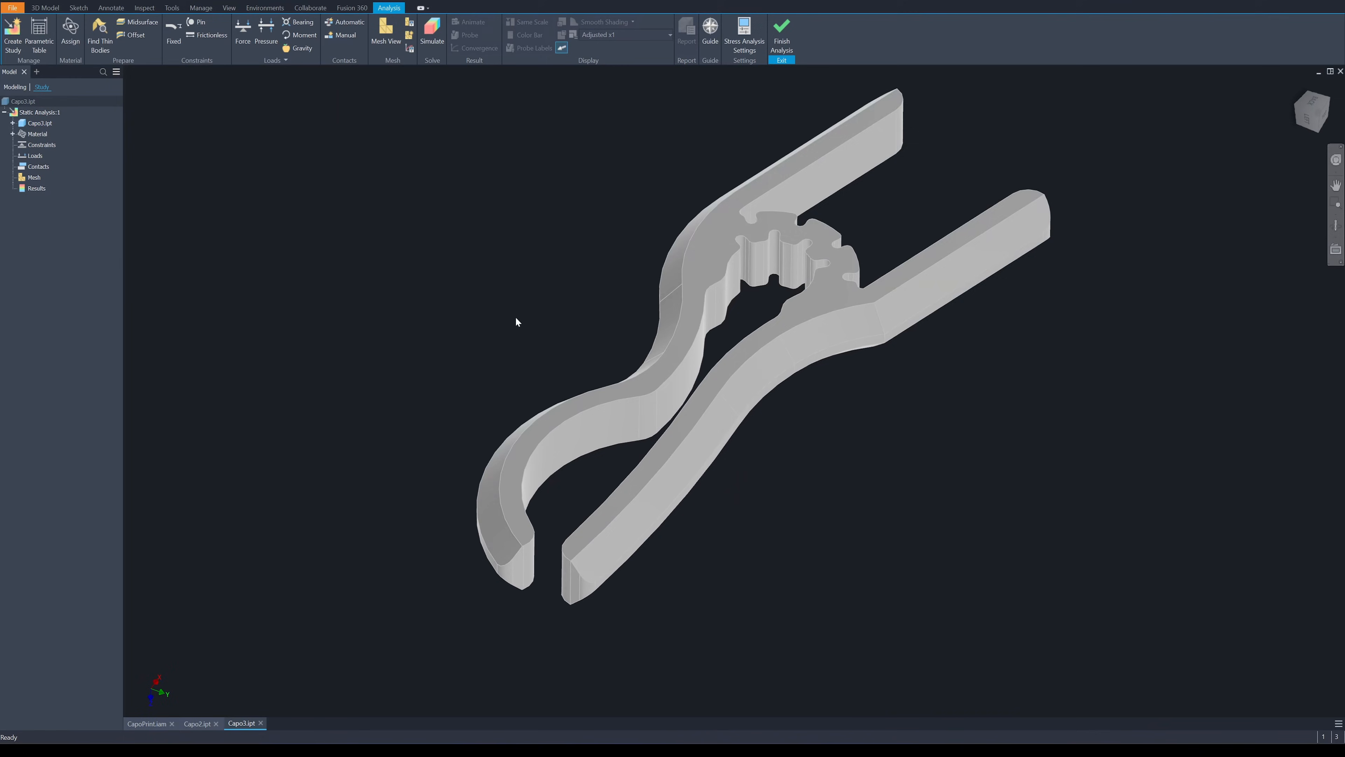
{"action": "left_click", "coordinate": [173, 34]}
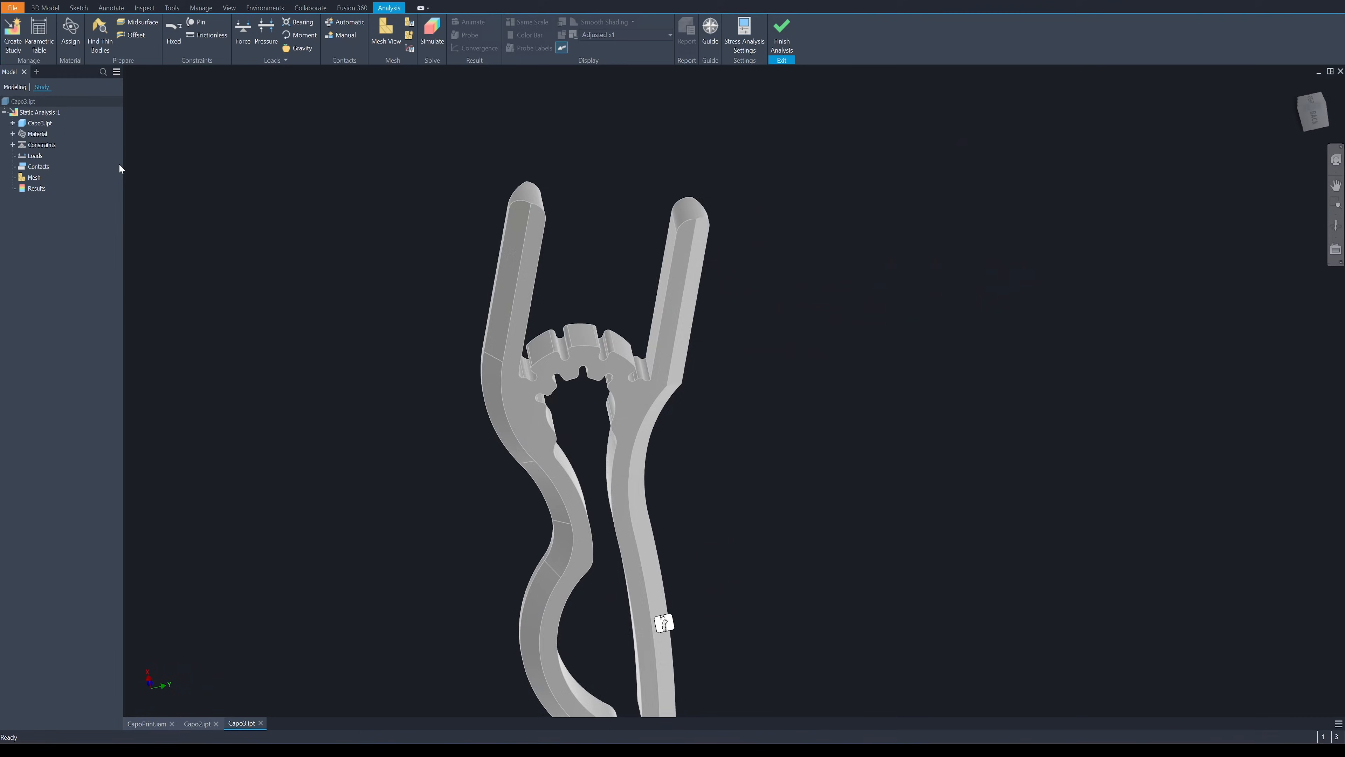
{"action": "left_click", "coordinate": [244, 30]}
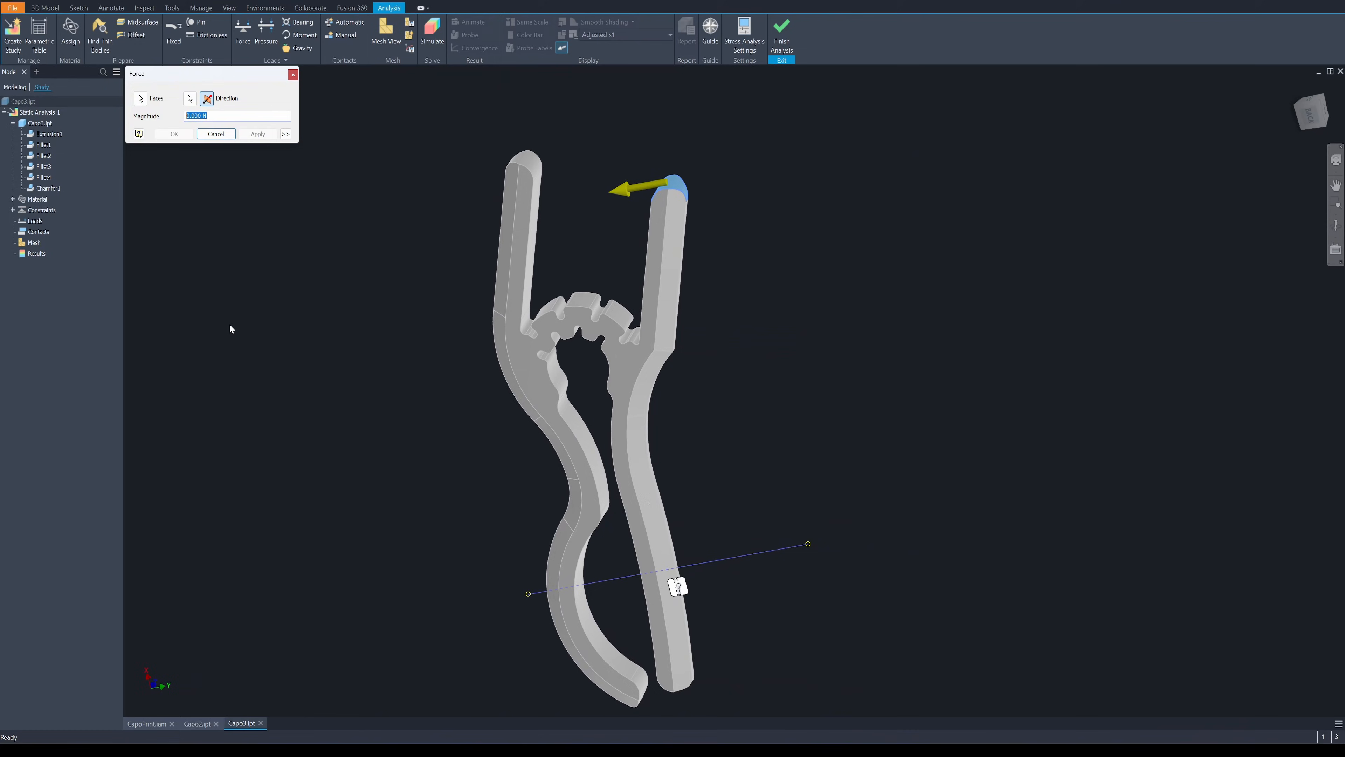
{"action": "type", "text": "10"}
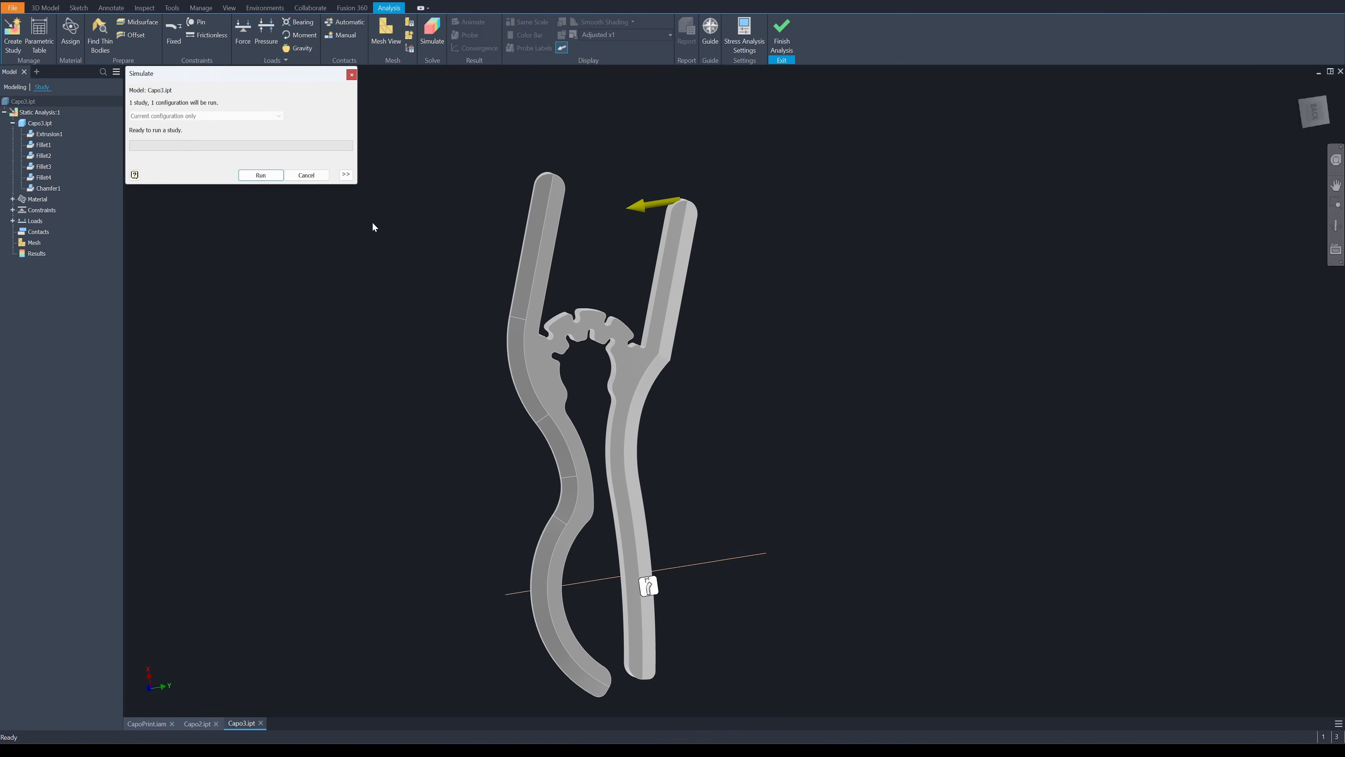
{"action": "left_click", "coordinate": [259, 175]}
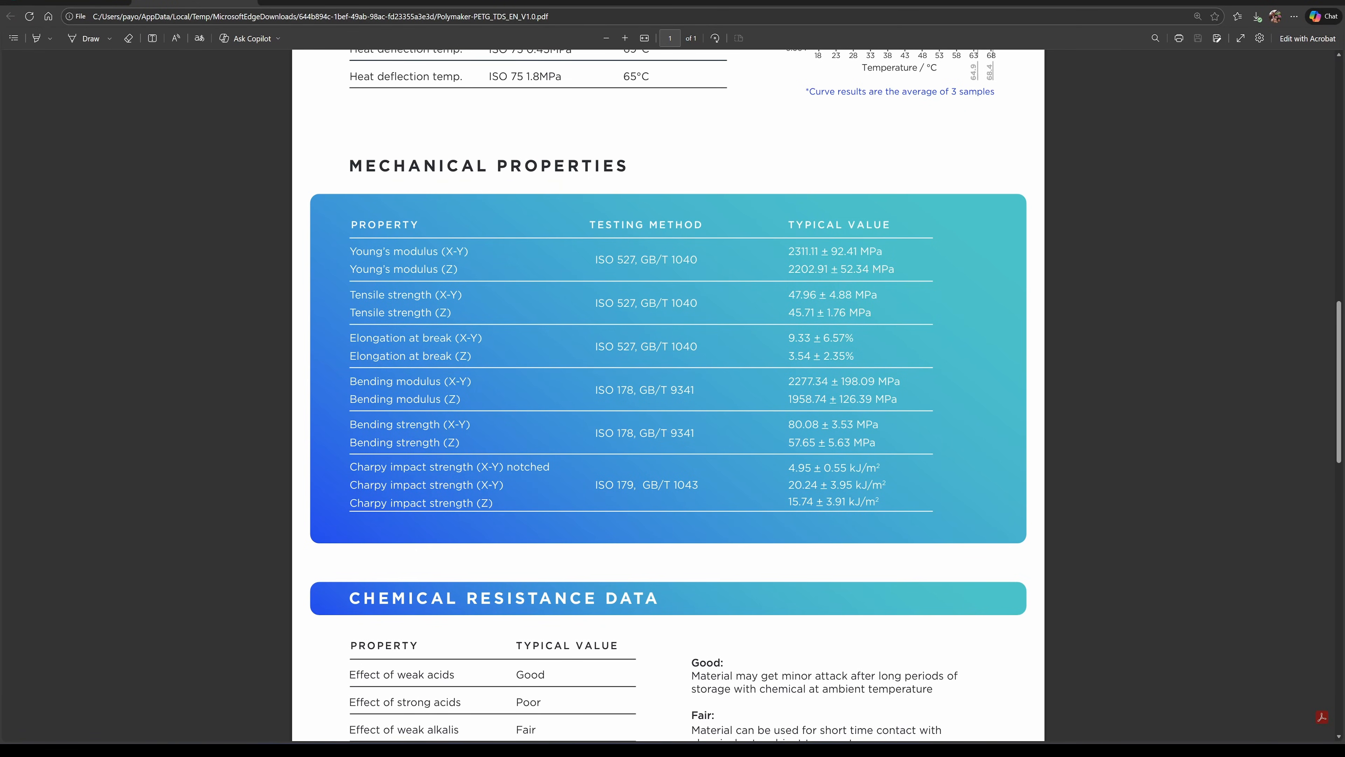
Select a value in the PETG Mechanical Properties table
{"action": "double_click", "coordinate": [802, 294]}
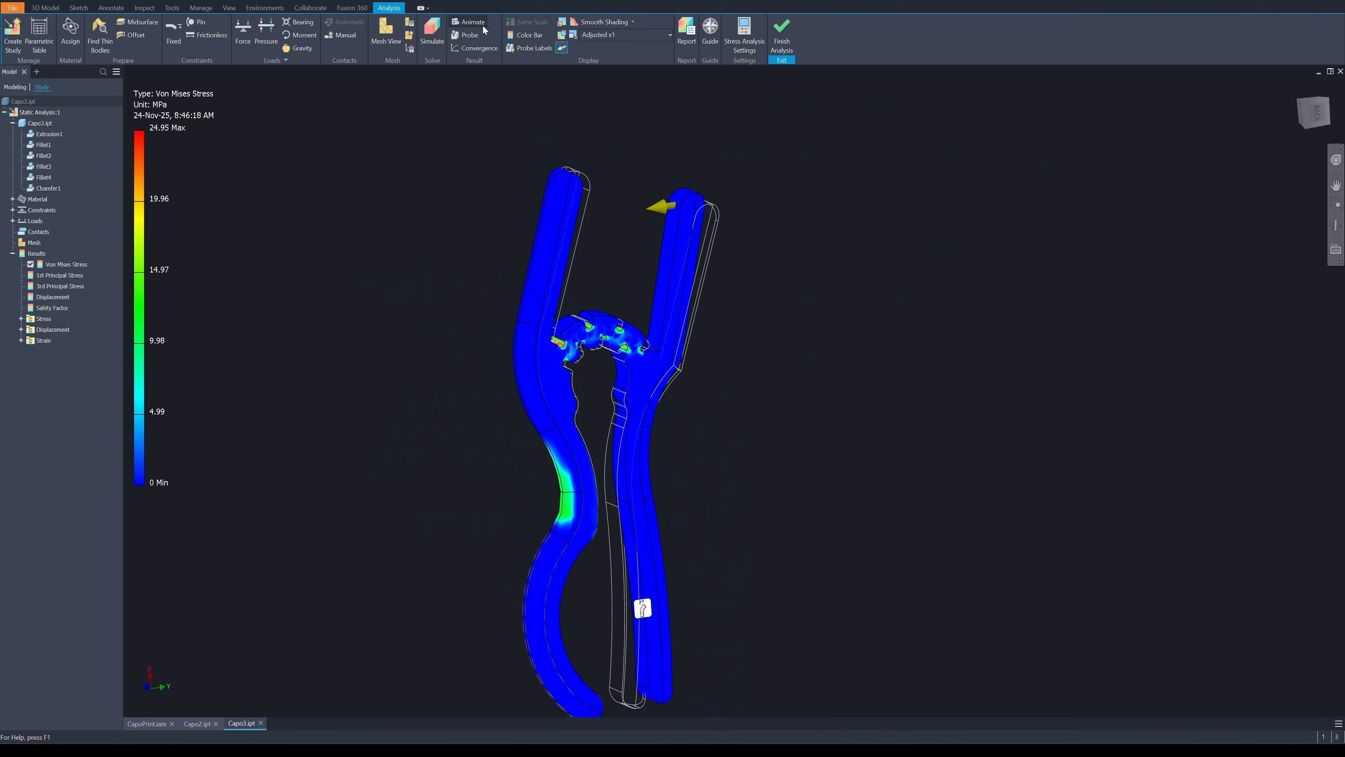
Play the von Mises stress animation and close it
{"action": "left_click", "coordinate": [470, 22]}
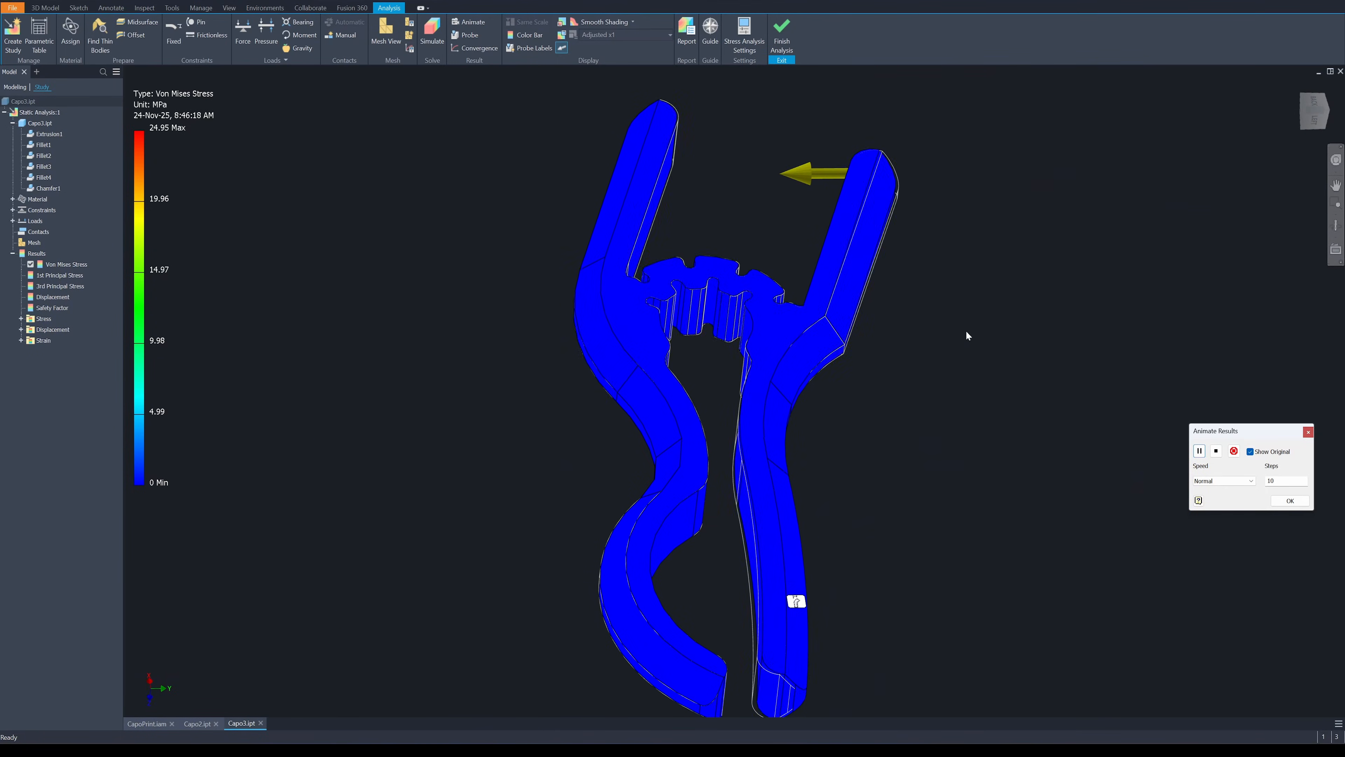
{"action": "left_click", "coordinate": [1288, 501]}
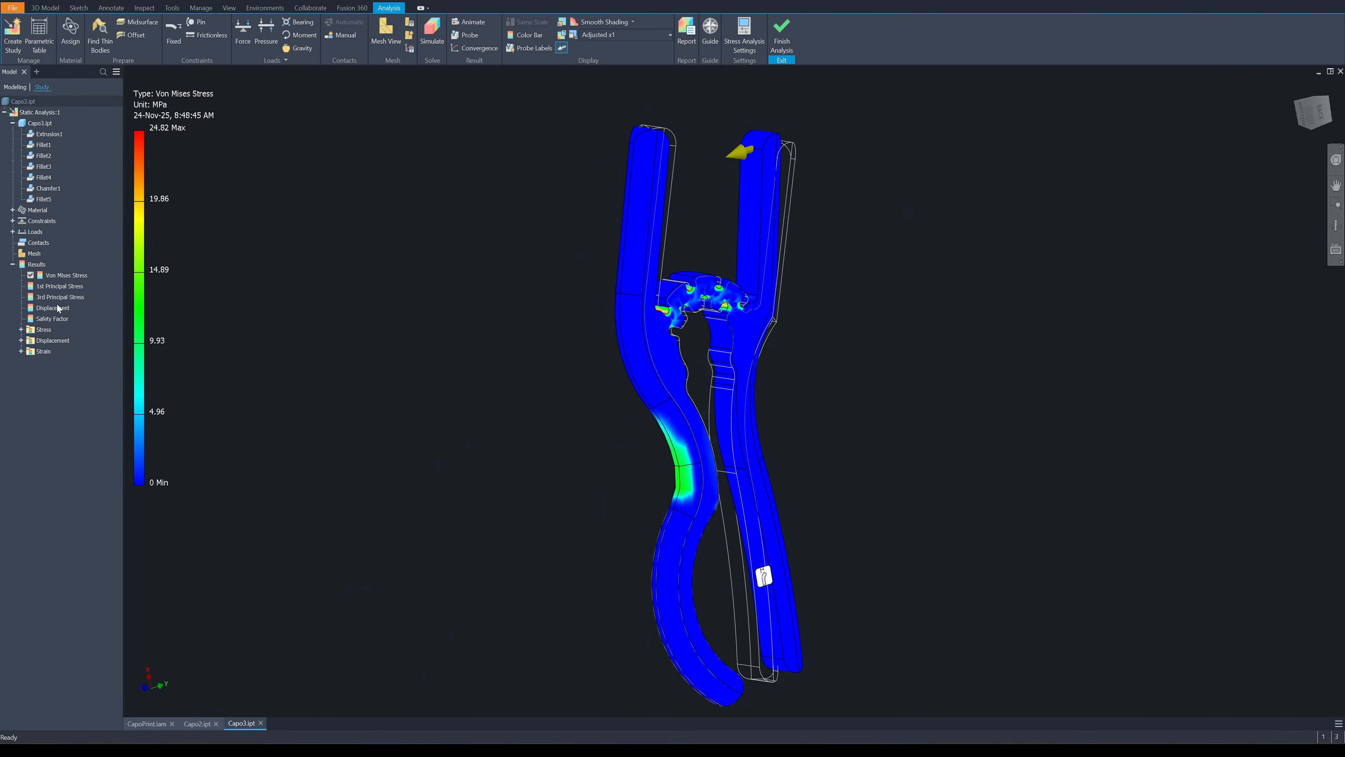